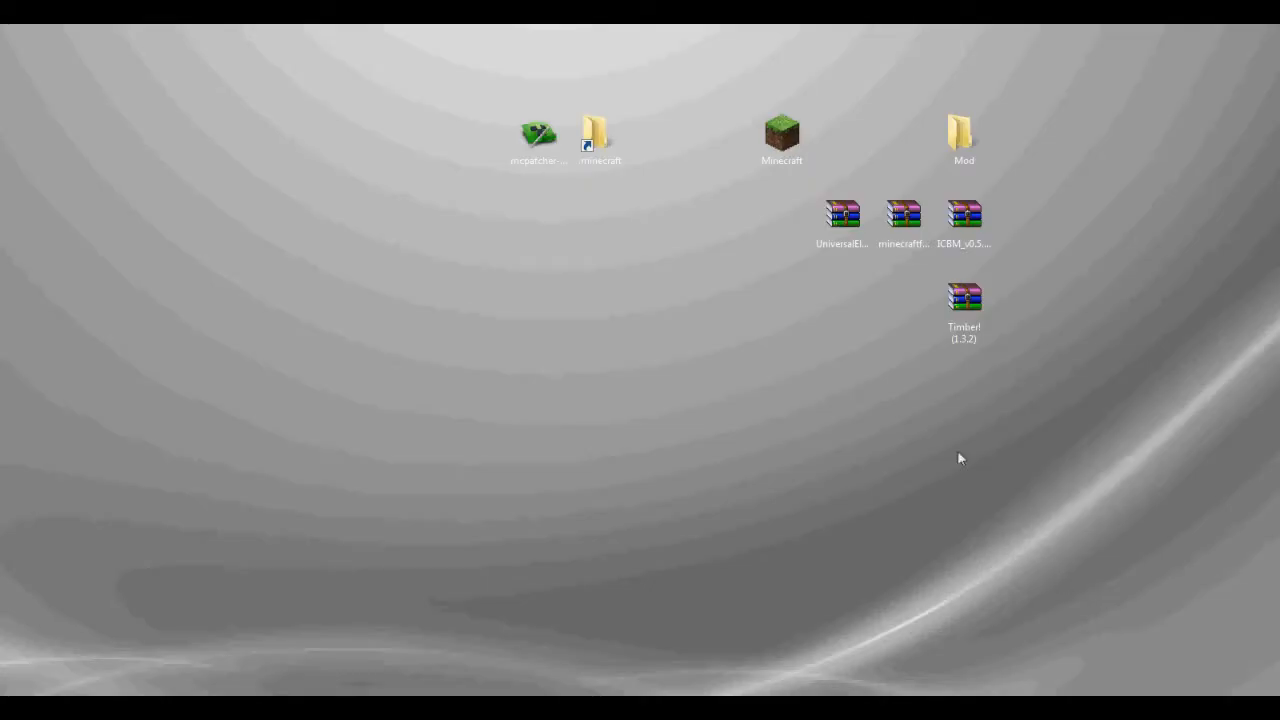
mouse_move(1113, 258)
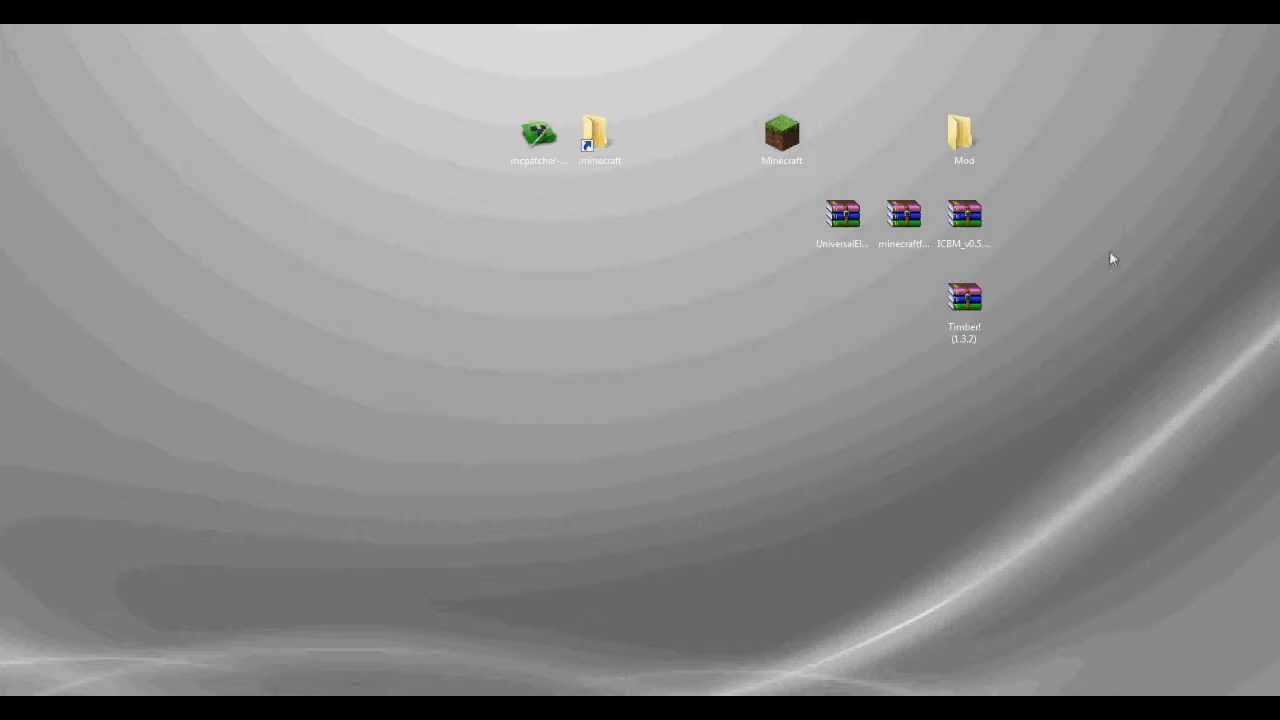
Select the ICBM and UniversalElectricity archives on the desktop
left_click(963, 215)
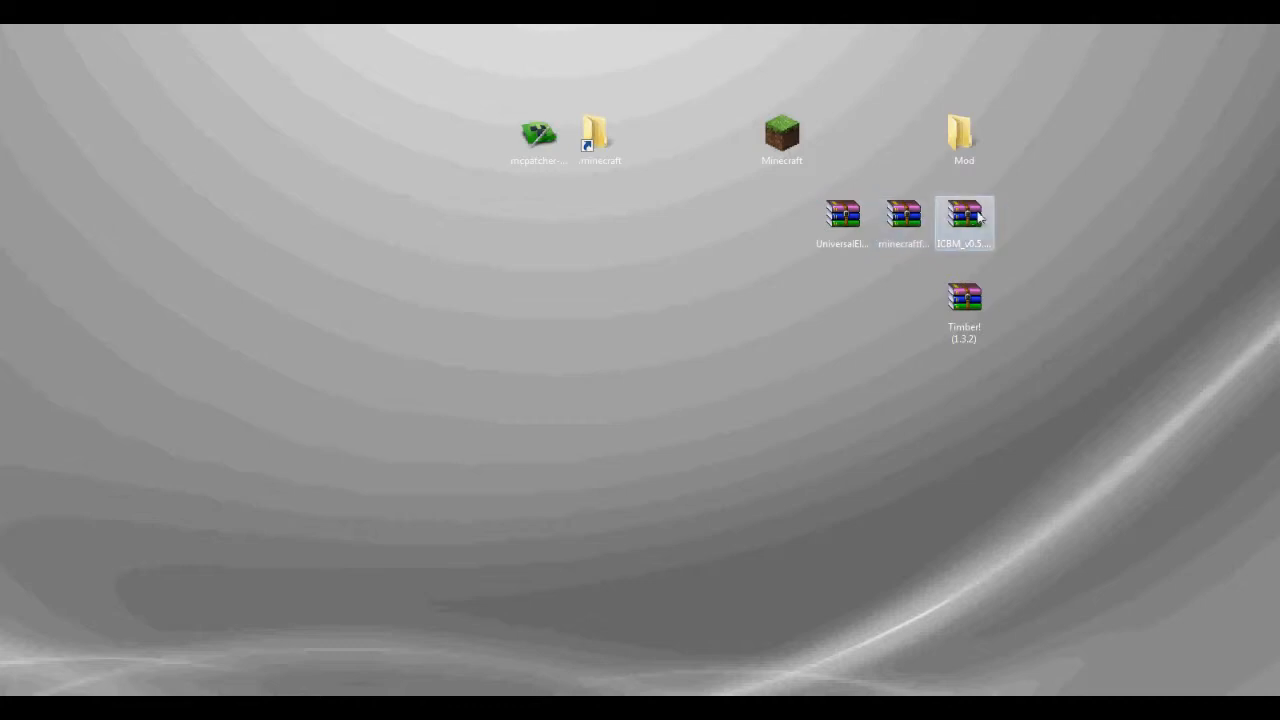
left_click(963, 220)
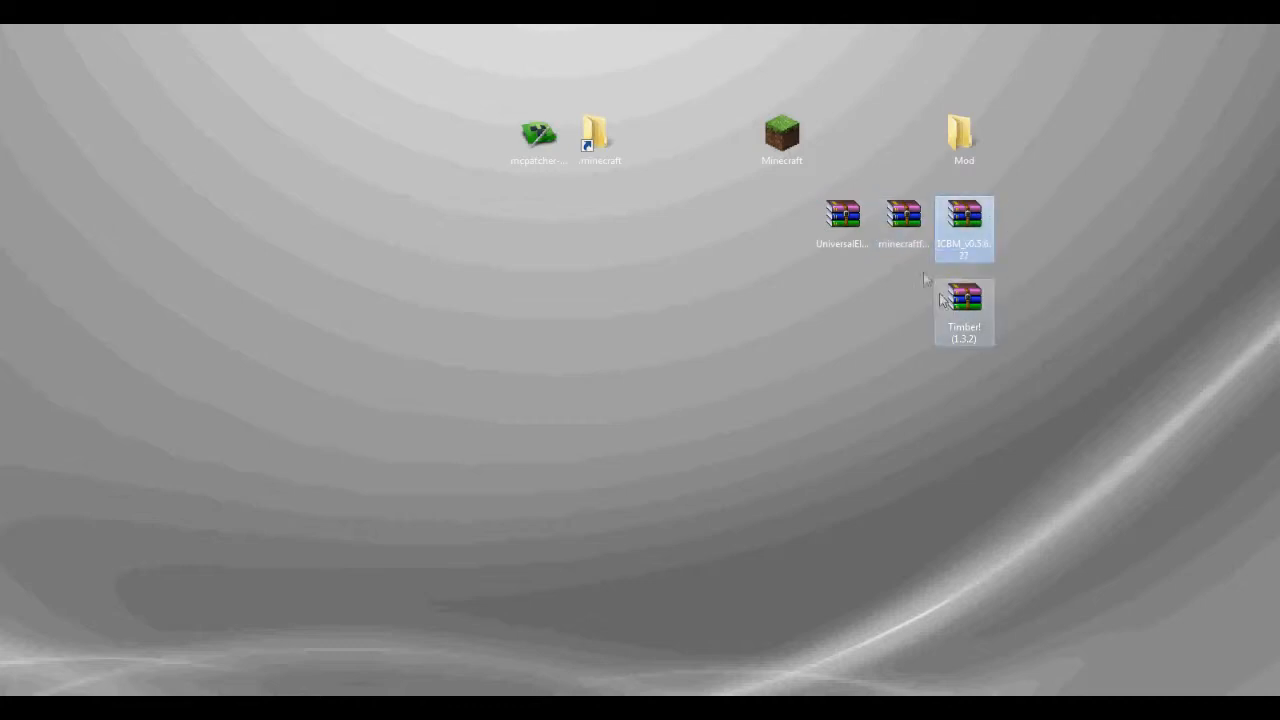
mouse_move(965, 215)
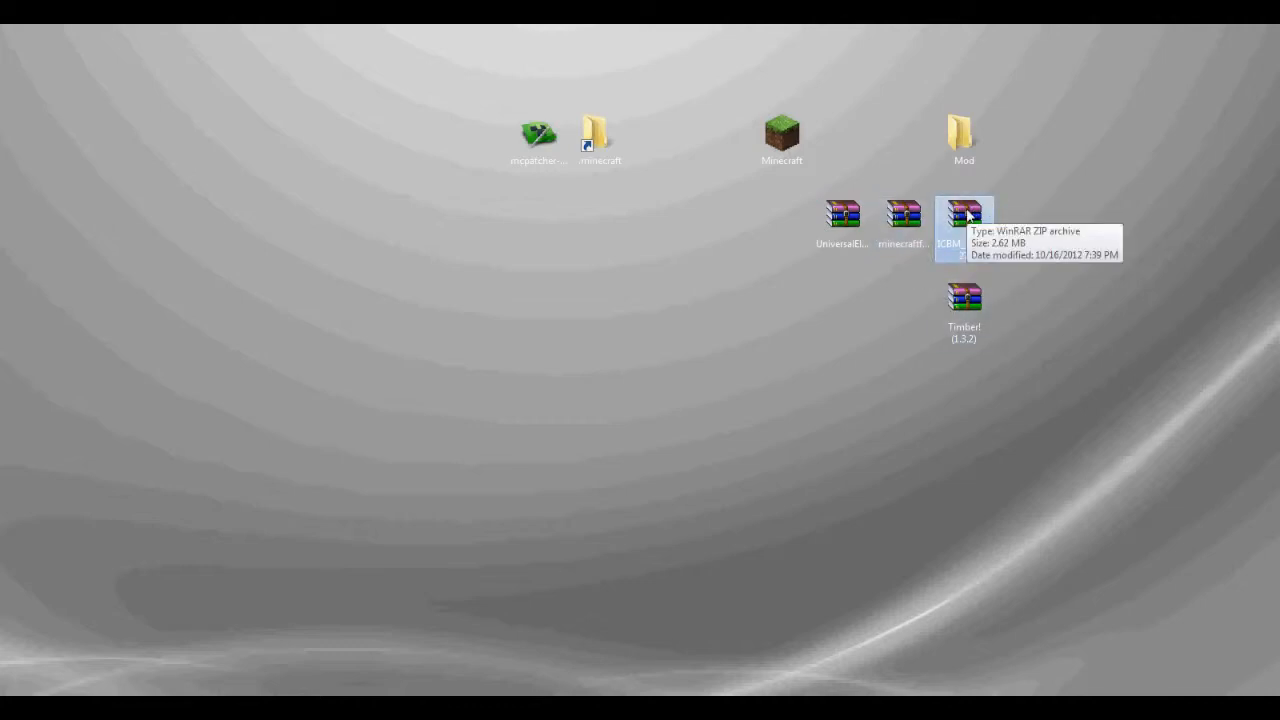
left_click(842, 215)
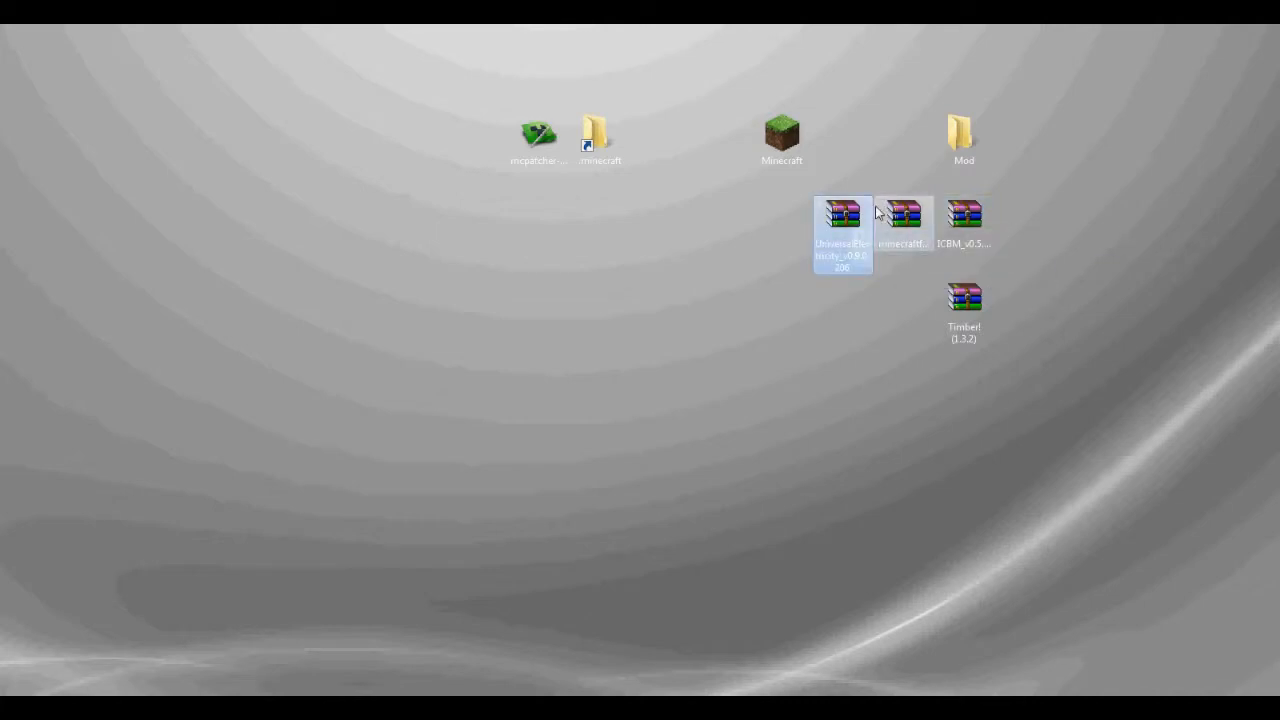
mouse_move(843, 213)
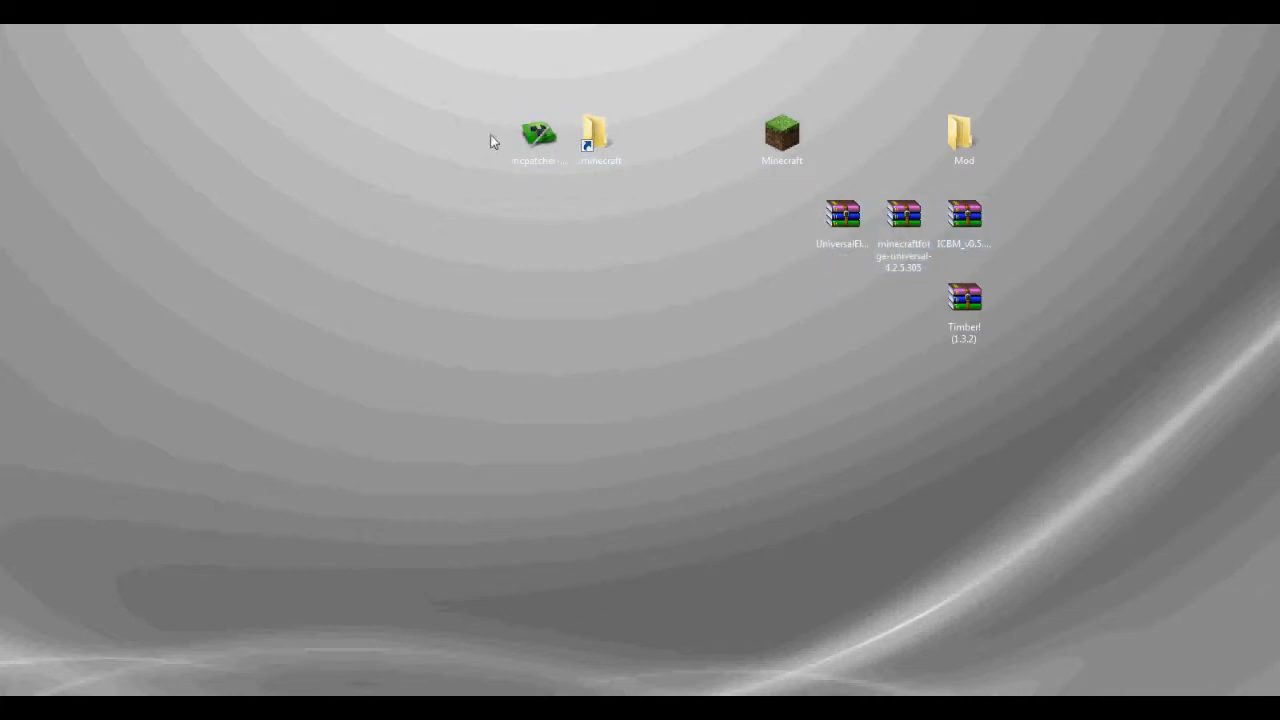
Launch MCPatcher and open minecraft.jar from the .minecraft bin folder in WinRAR
double_click(538, 135)
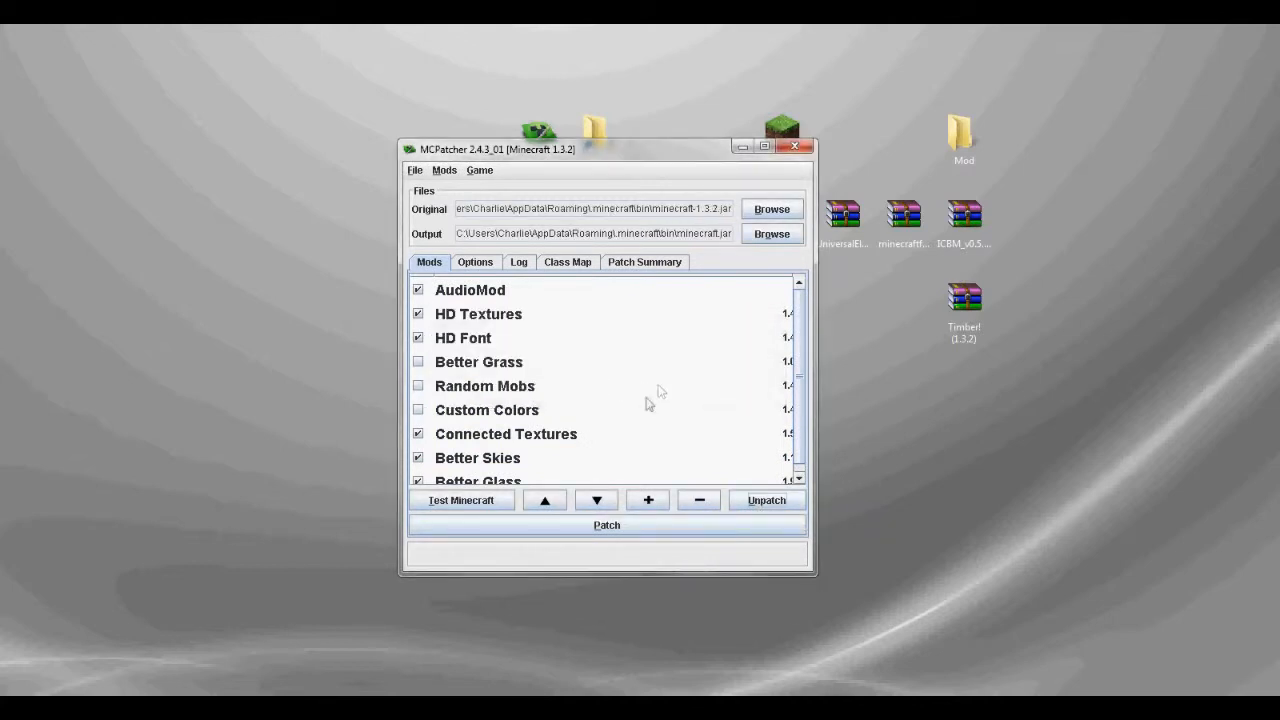
mouse_move(815, 138)
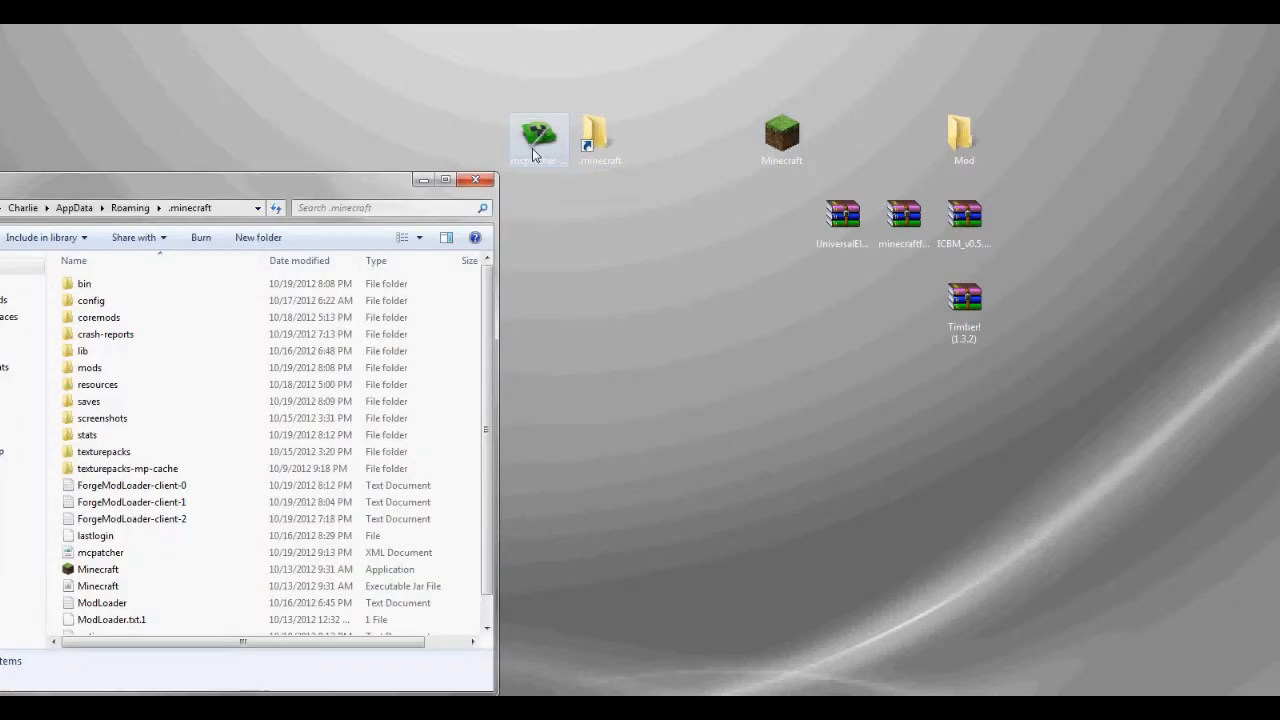
double_click(84, 283)
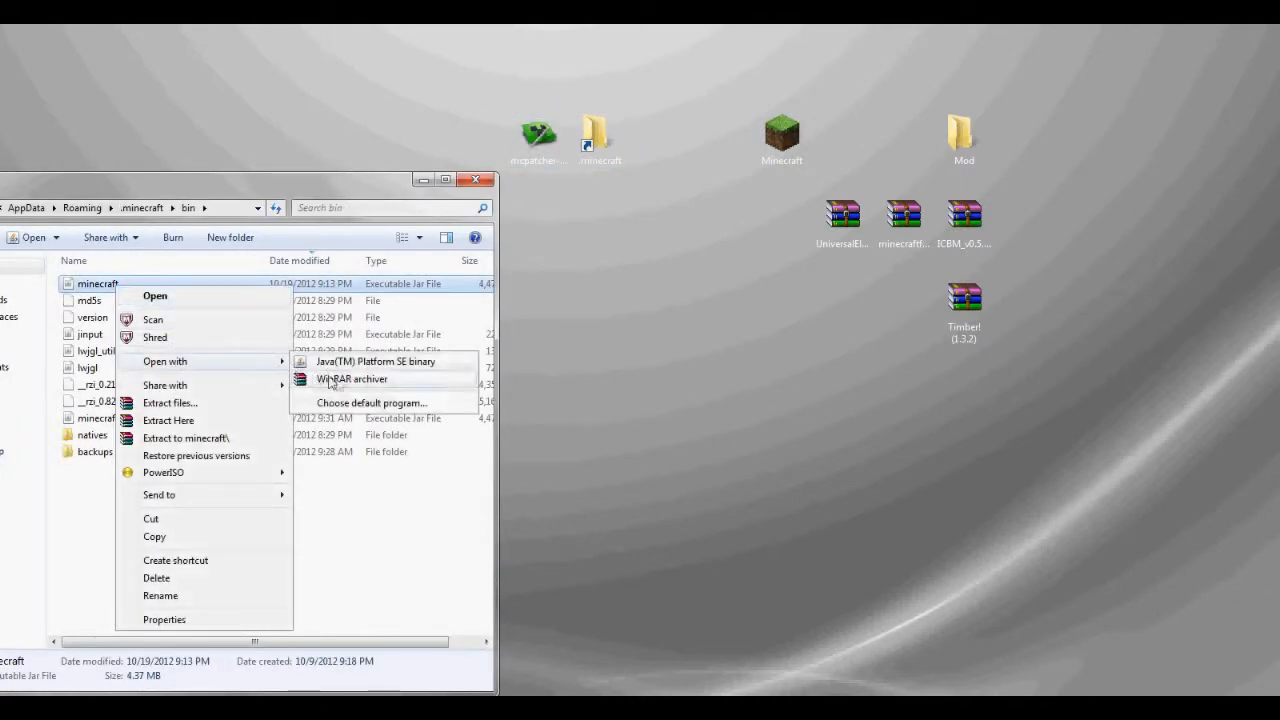
left_click(351, 378)
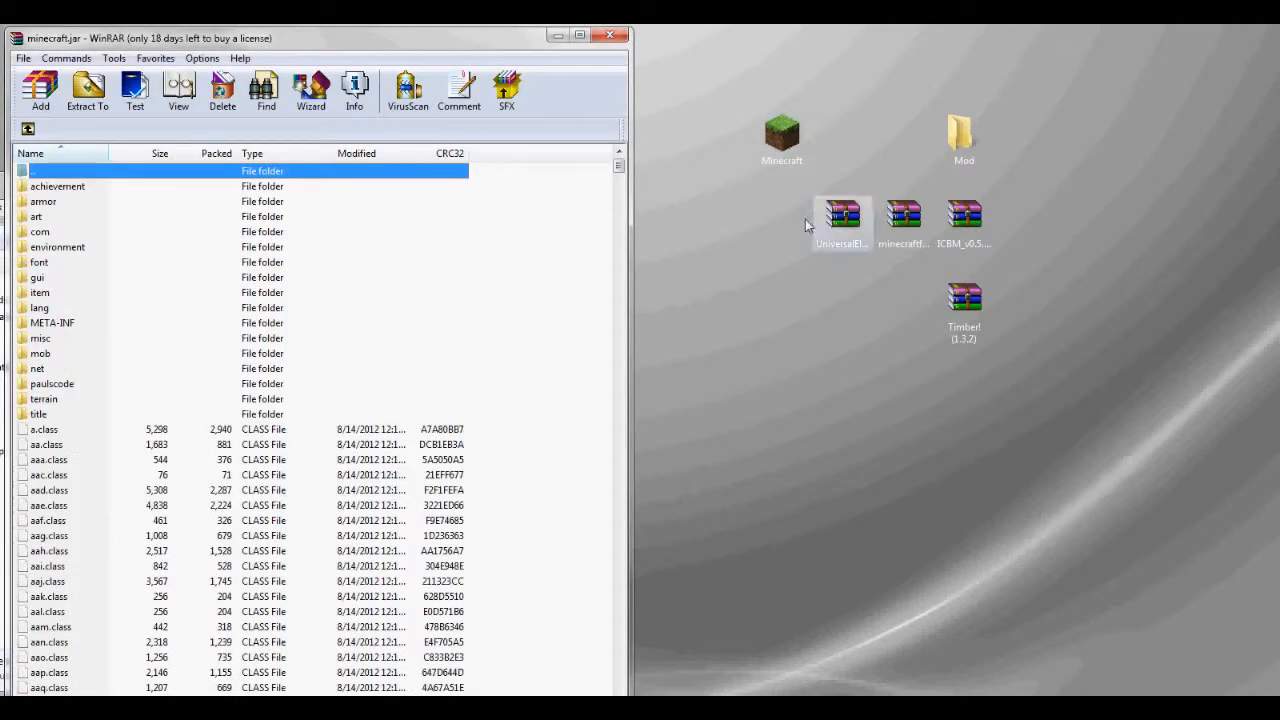
Delete the META-INF folder from minecraft.jar and confirm the deletion
left_click(52, 322)
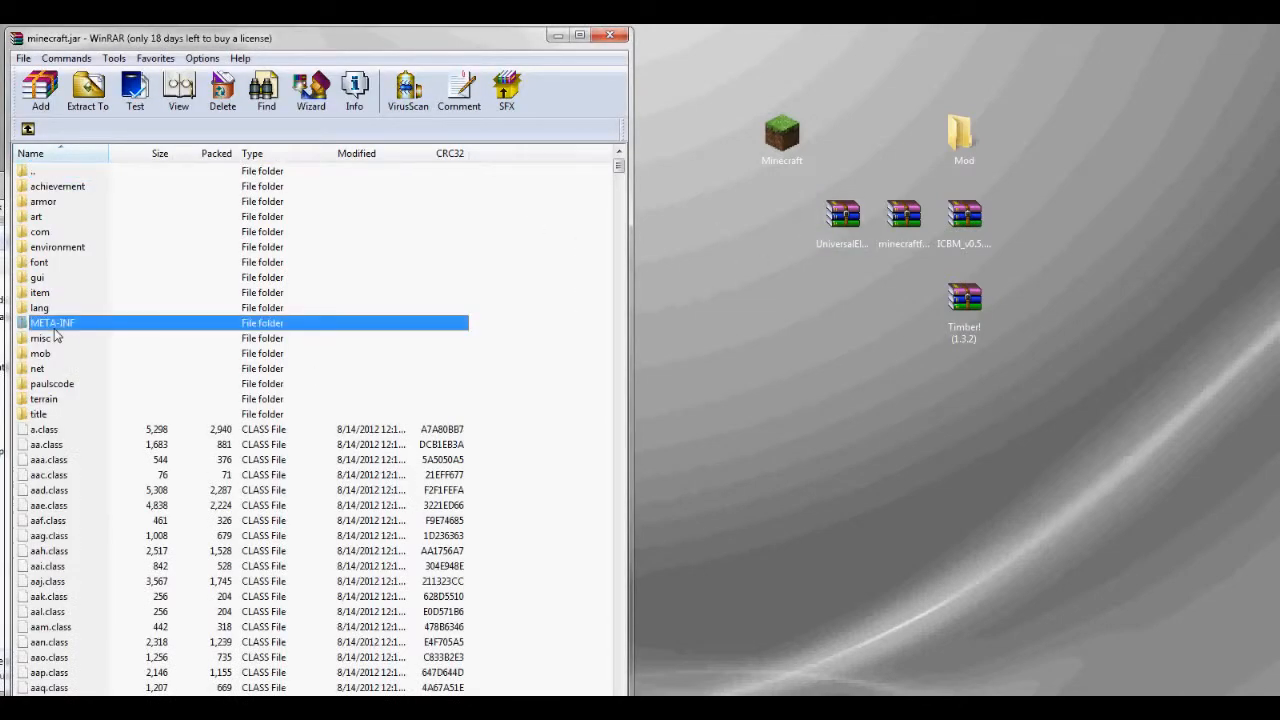
left_click(222, 90)
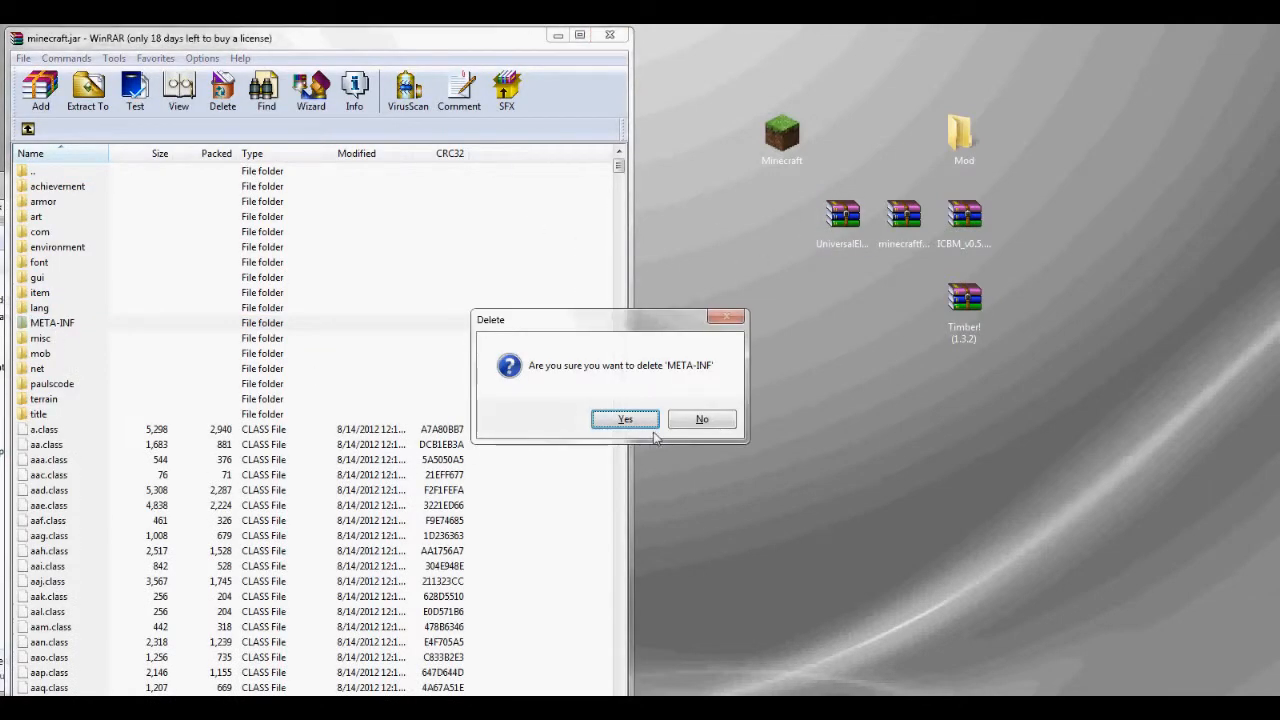
left_click(624, 419)
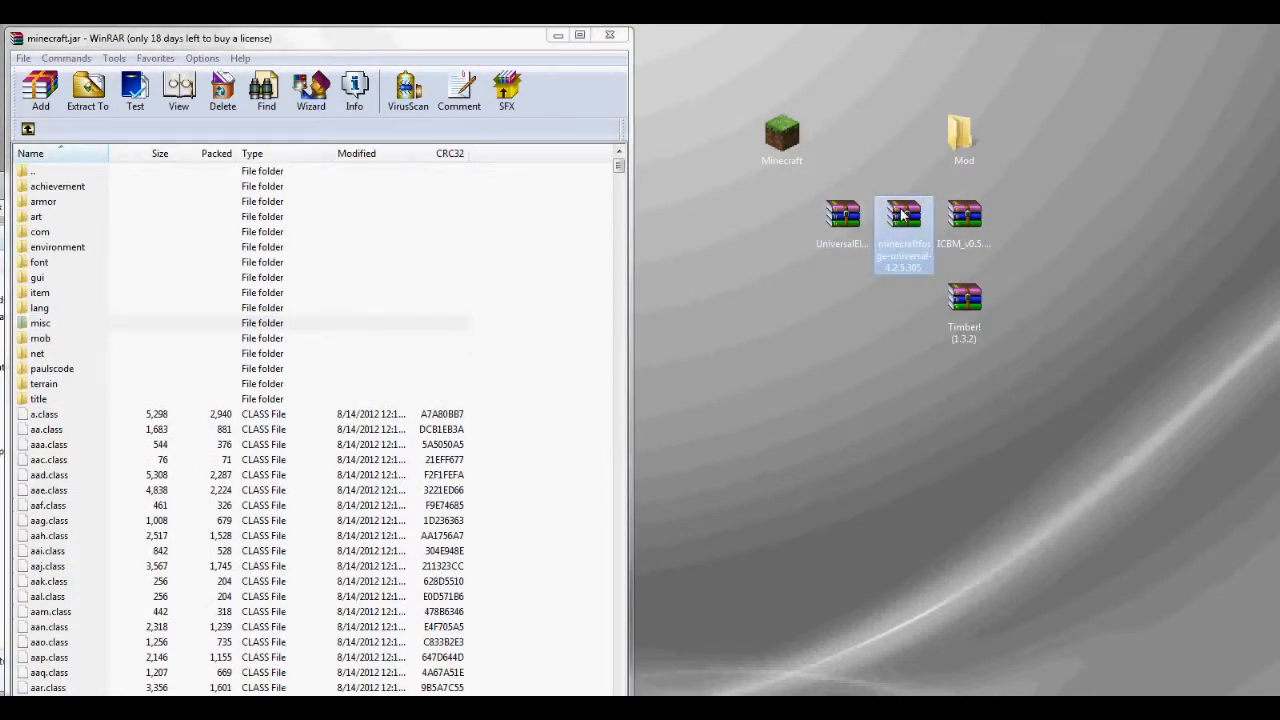
Add every file from the Forge universal 4.2.5.305 archive into minecraft.jar
double_click(902, 230)
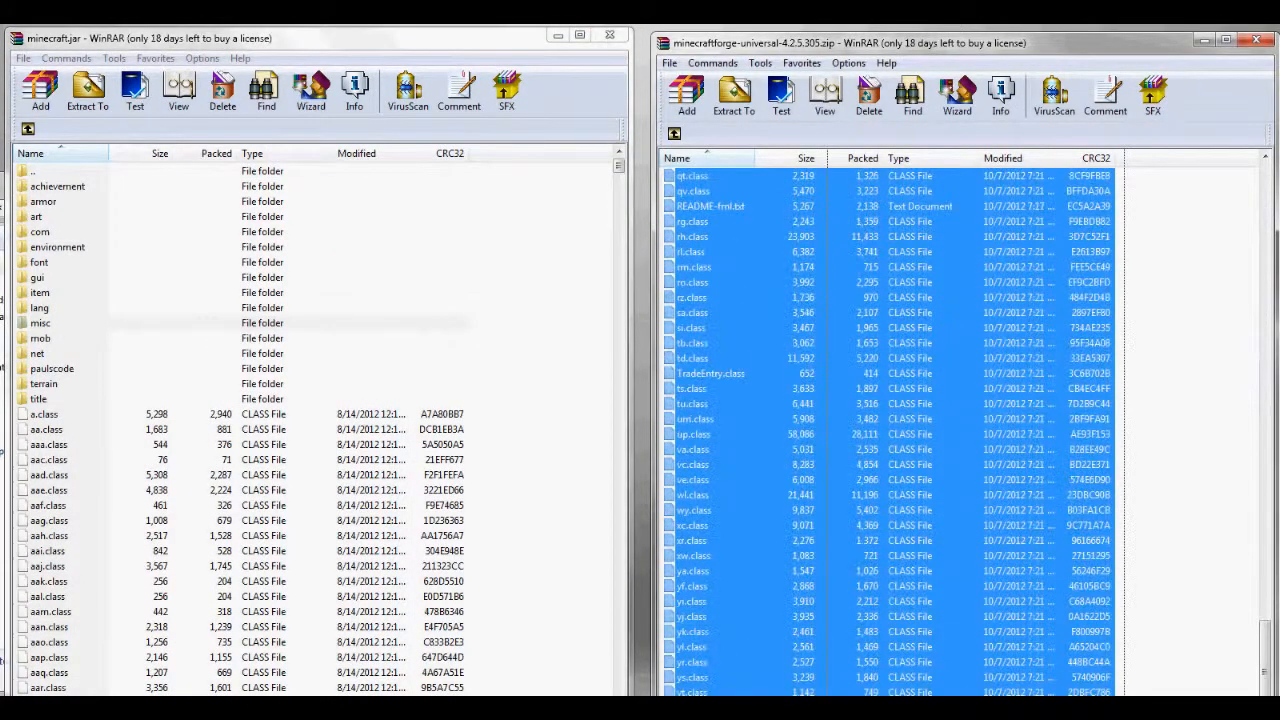
left_click(733, 95)
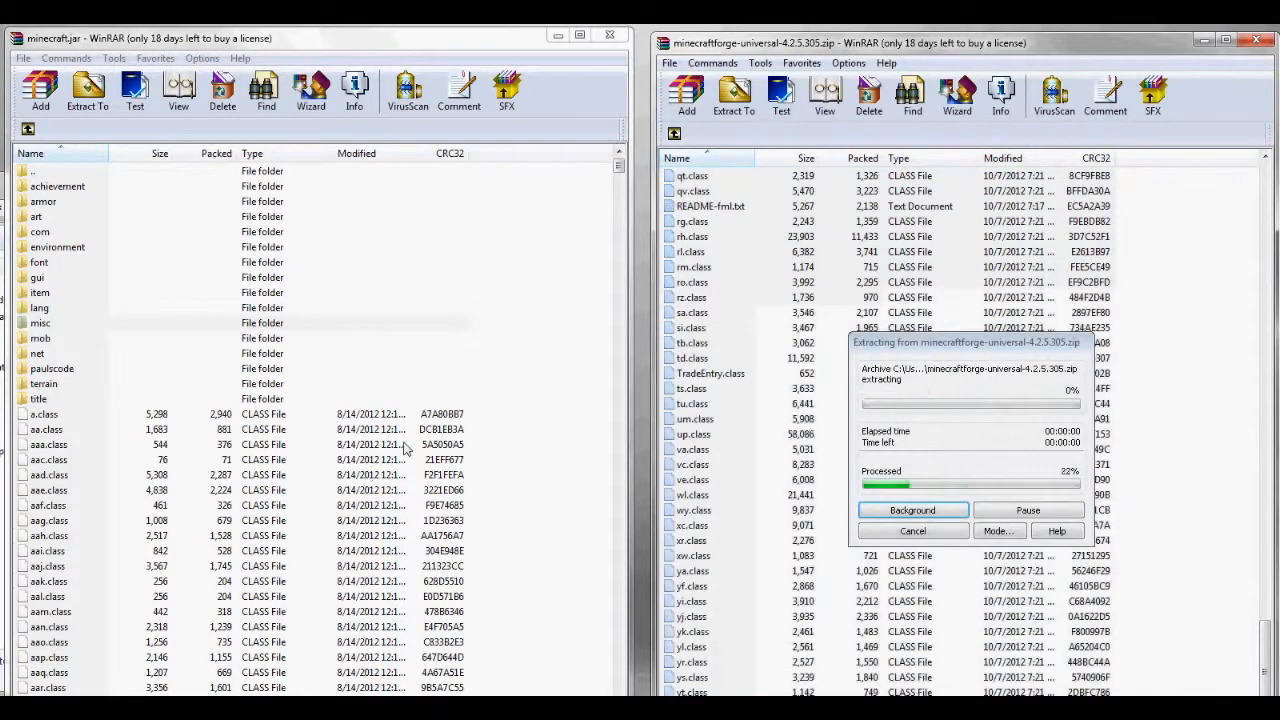
left_click(40, 91)
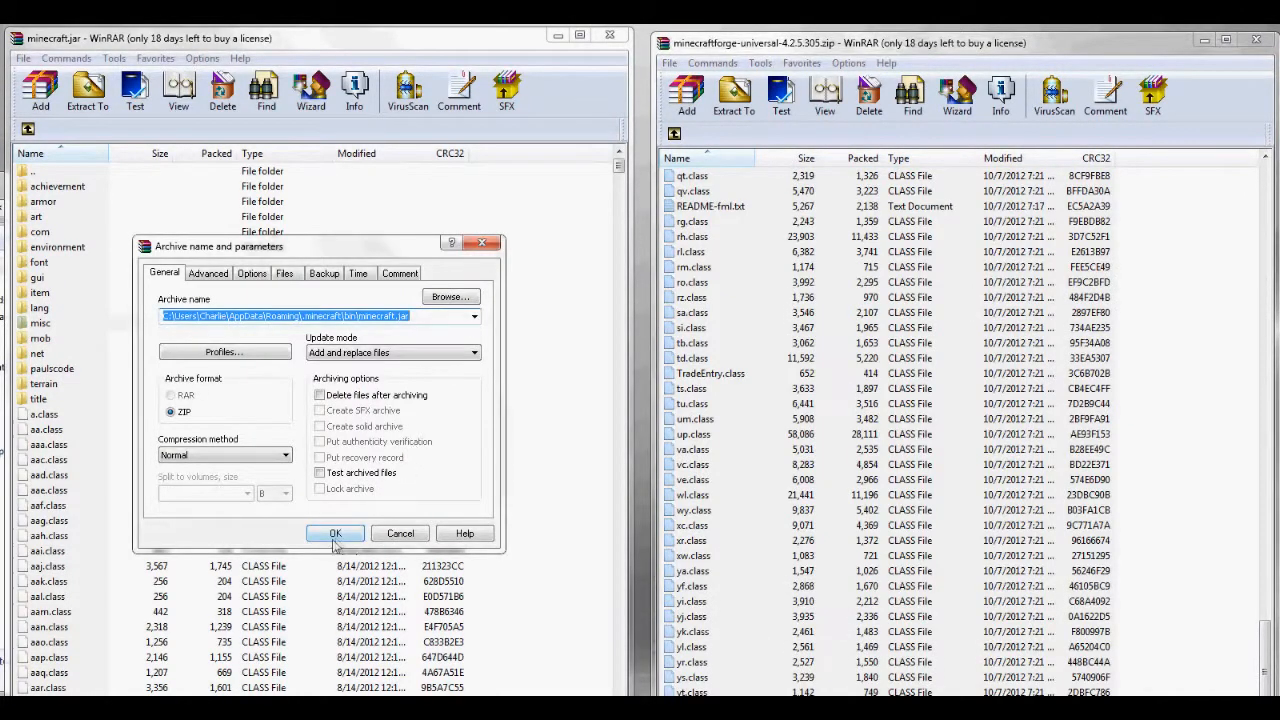
left_click(335, 533)
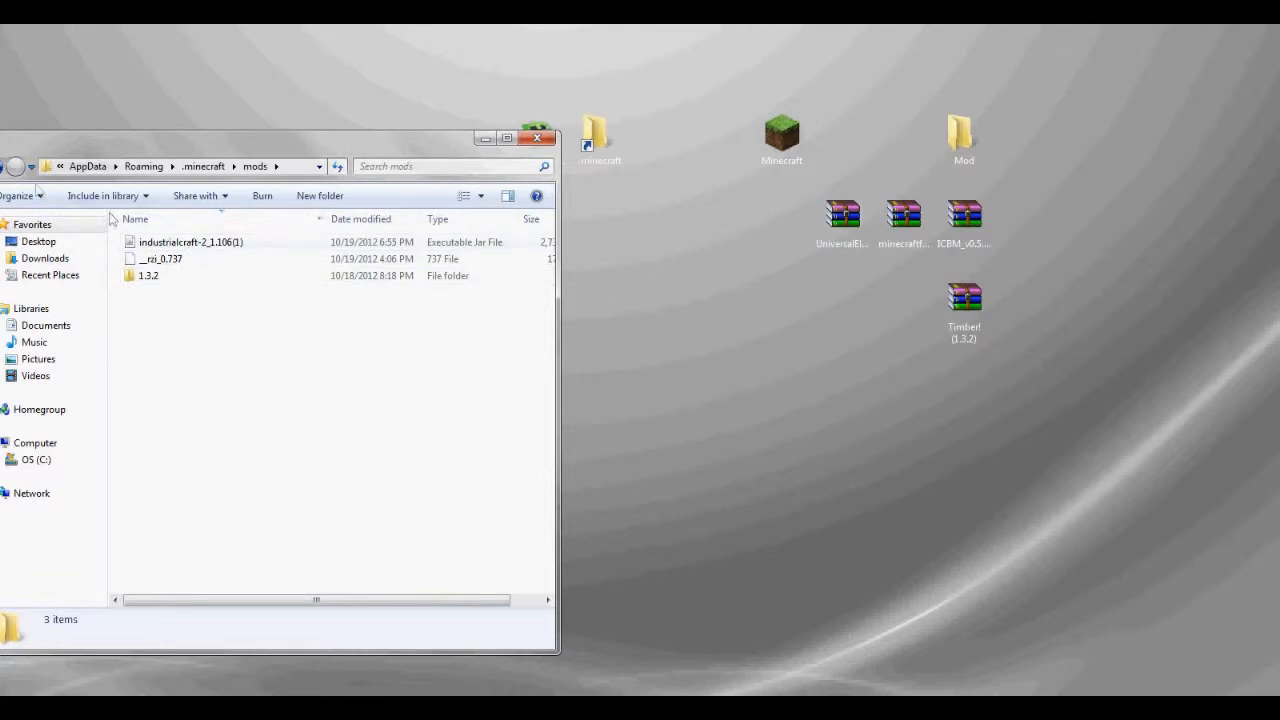
Drag the UniversalElectricity v0.9.0.206 and ICBM v0.5.6.27 zips into .minecraft\mods
left_click(202, 166)
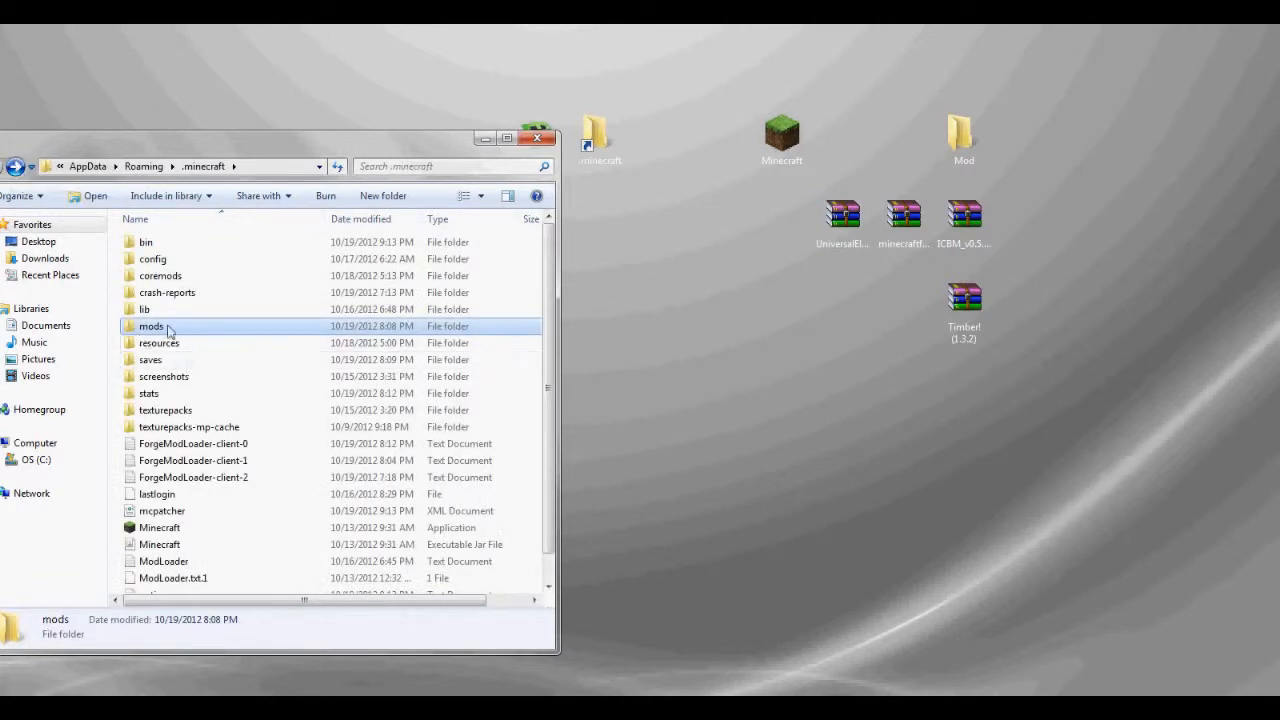
double_click(152, 326)
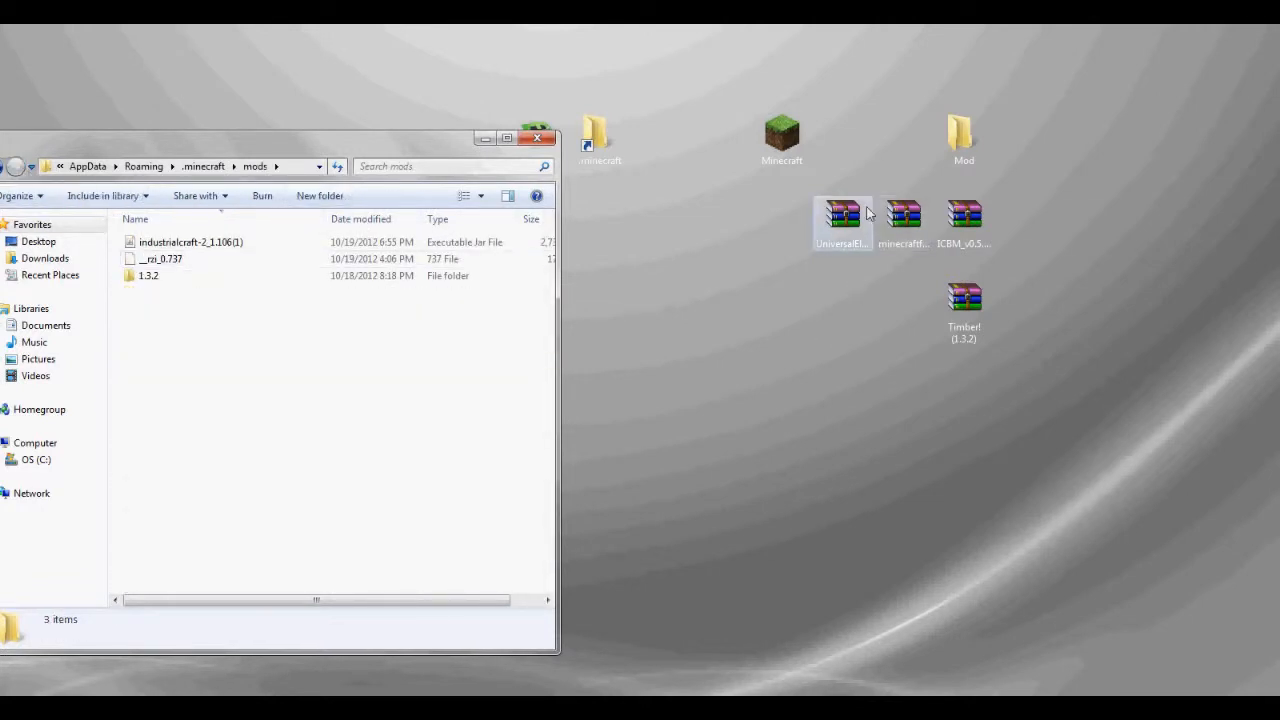
left_click(843, 213)
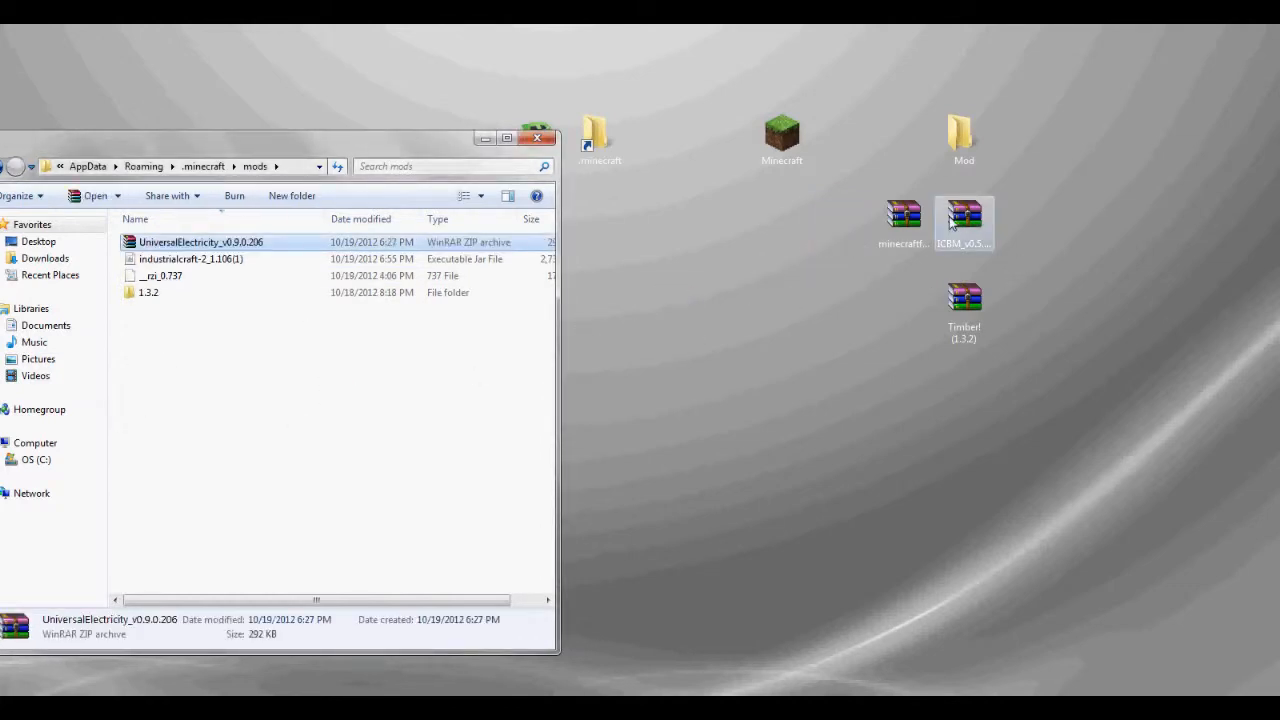
left_click_drag(964, 225, 210, 360)
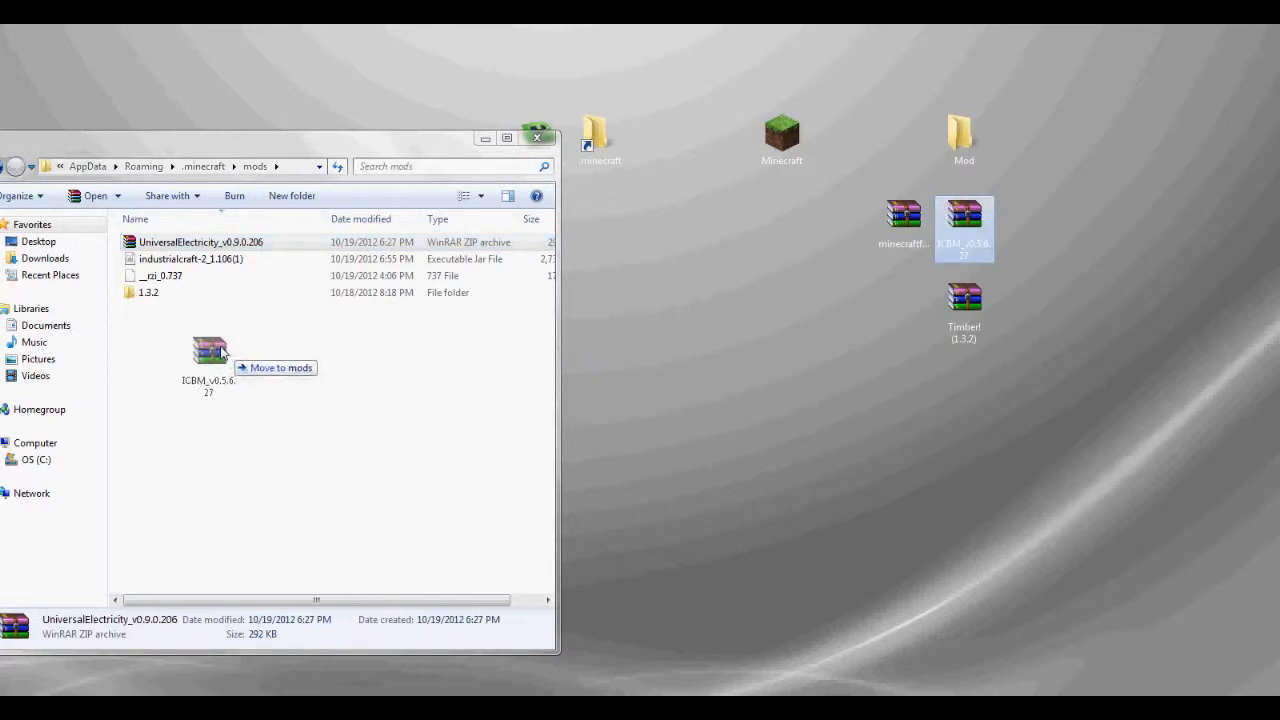
left_click_drag(964, 227, 210, 355)
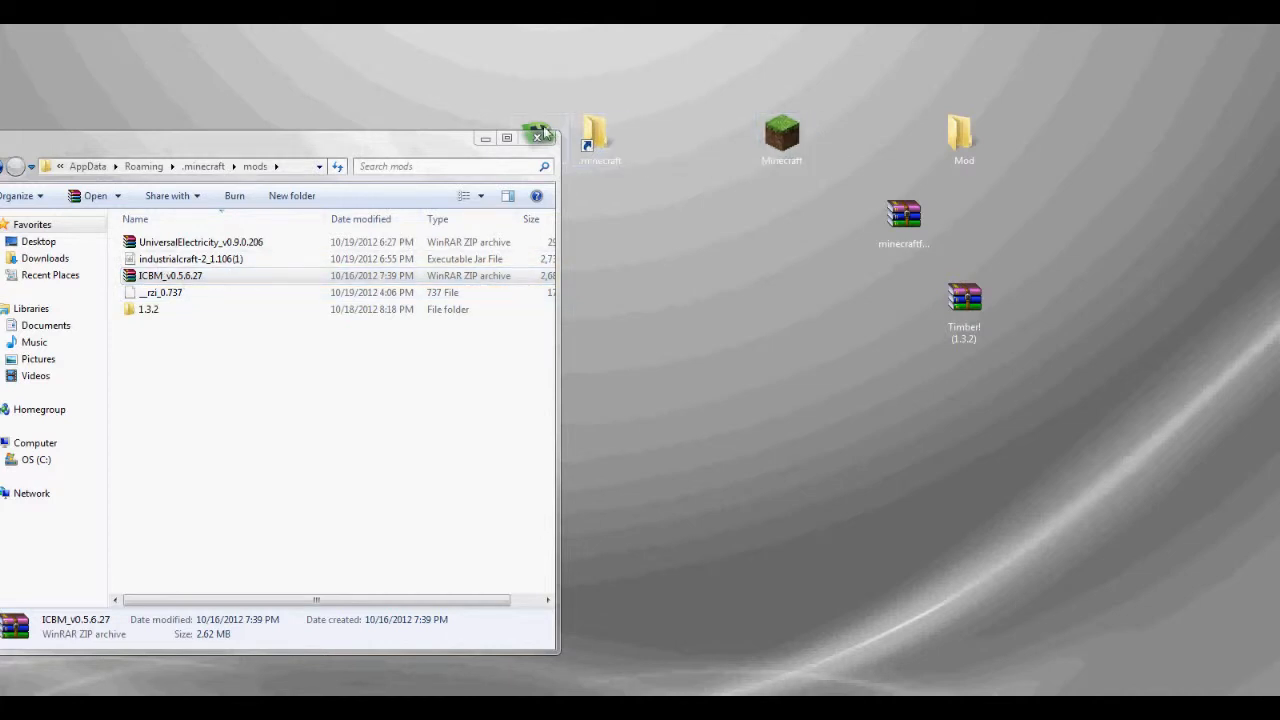
mouse_move(782, 140)
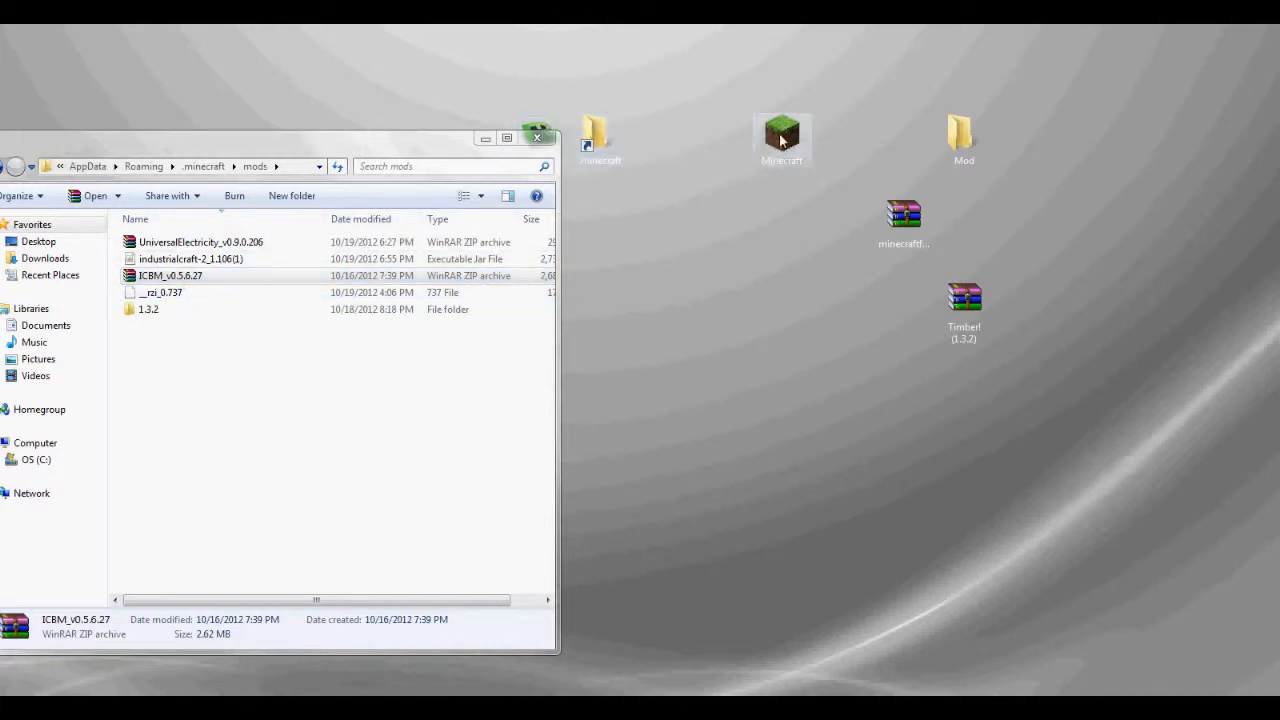
mouse_move(1025, 133)
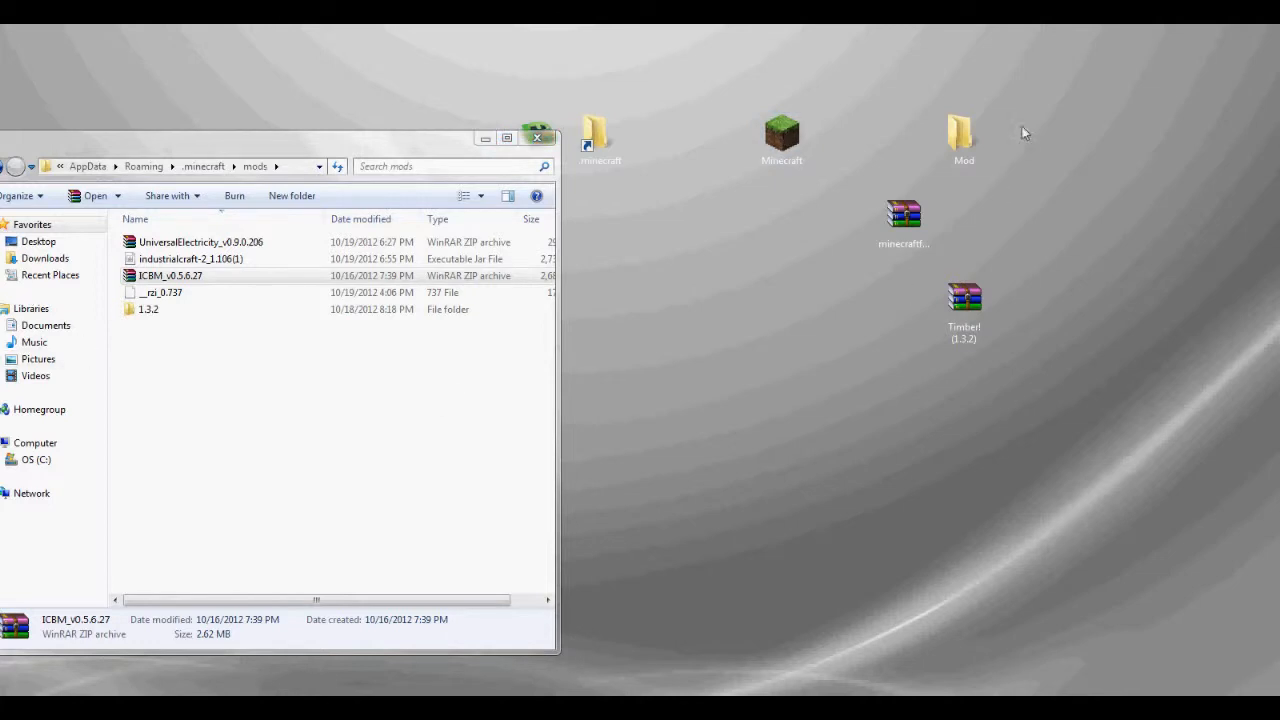
Start the Minecraft Launcher, attempt login, and choose Play offline
left_click(781, 135)
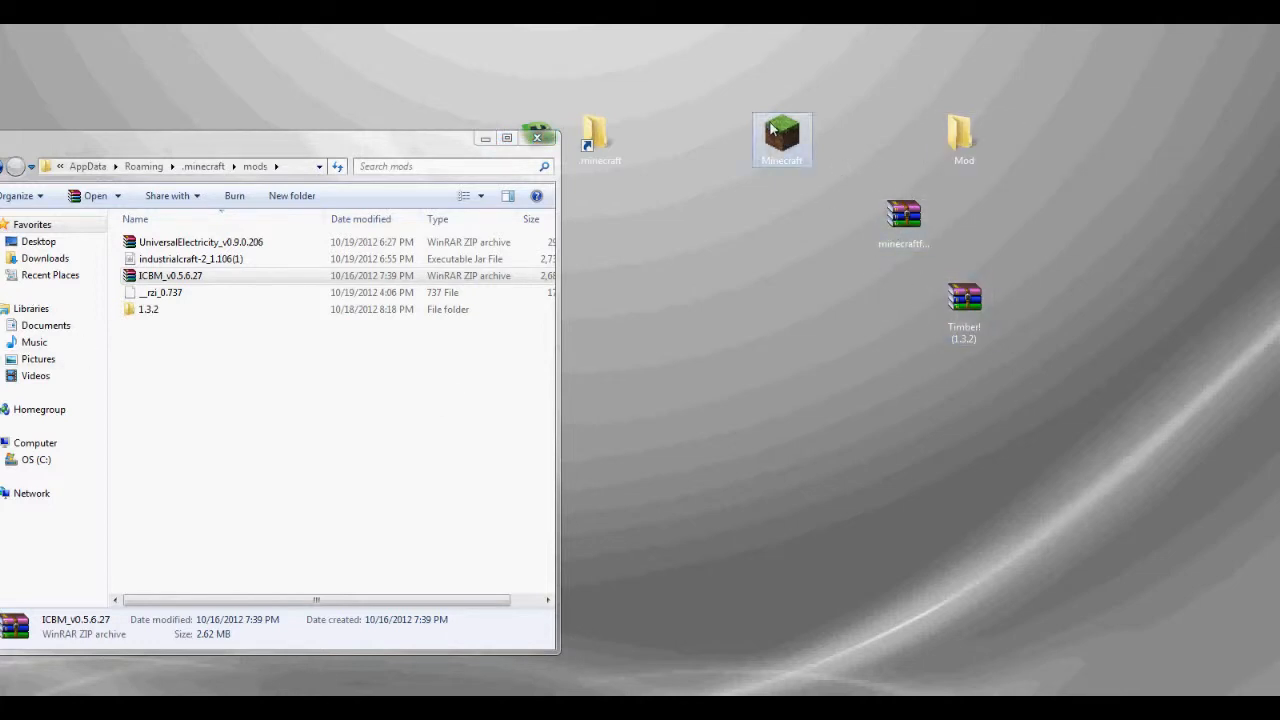
double_click(782, 135)
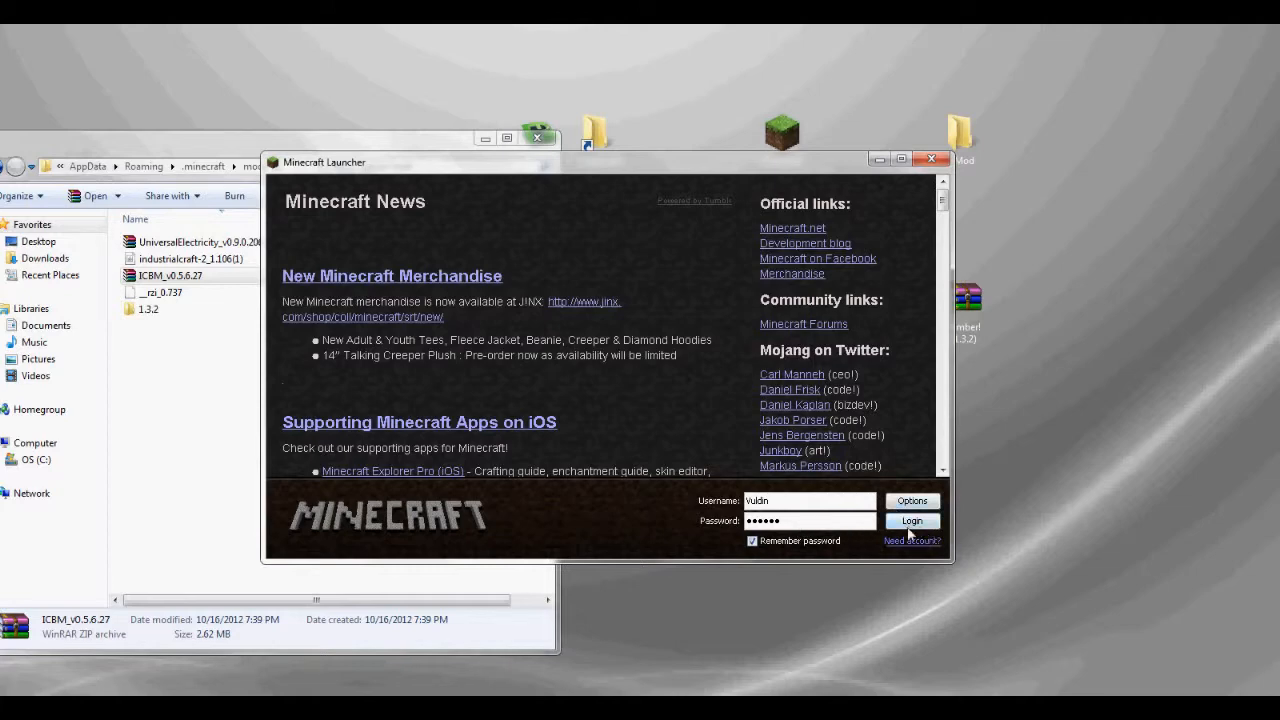
left_click(911, 520)
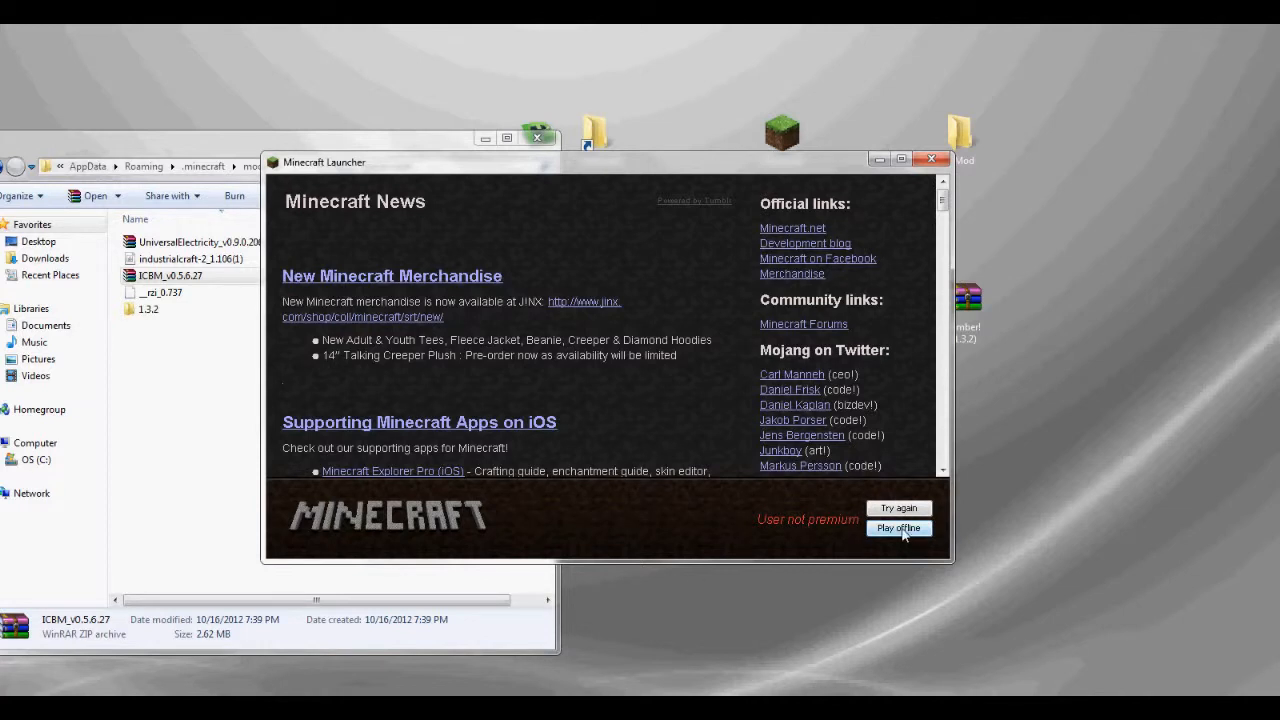
left_click(897, 528)
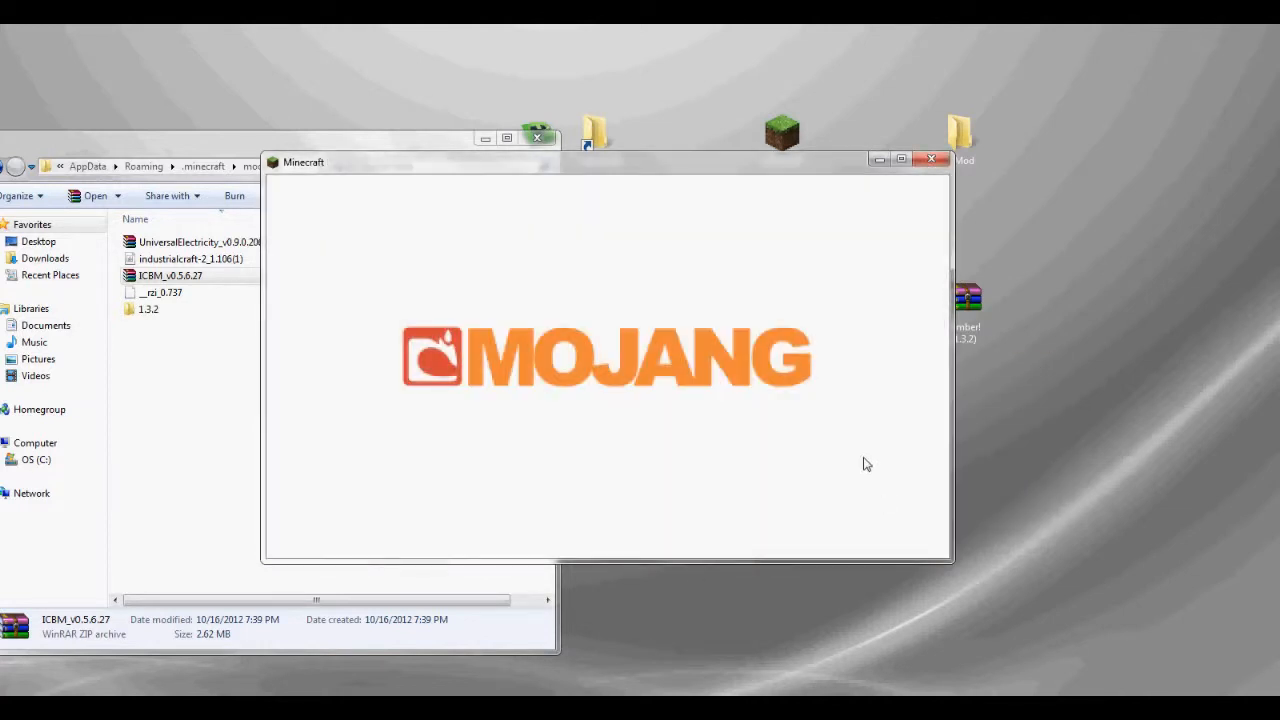
mouse_move(854, 465)
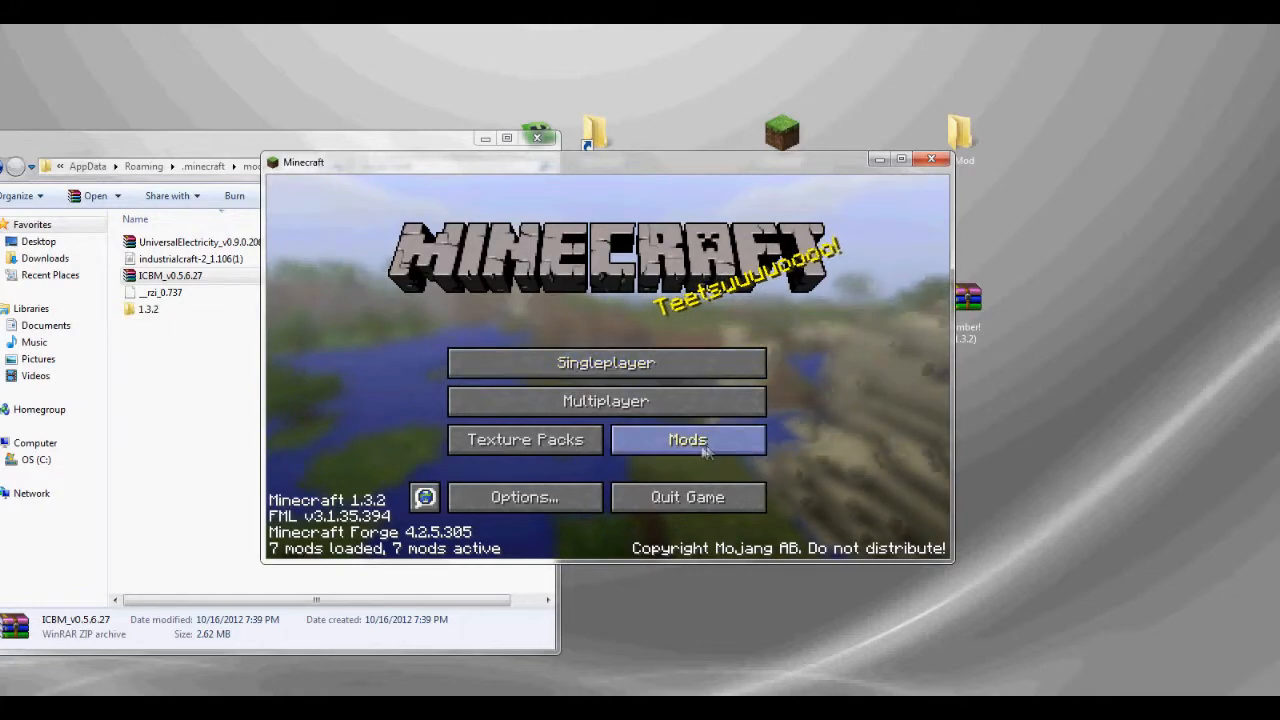
left_click(687, 440)
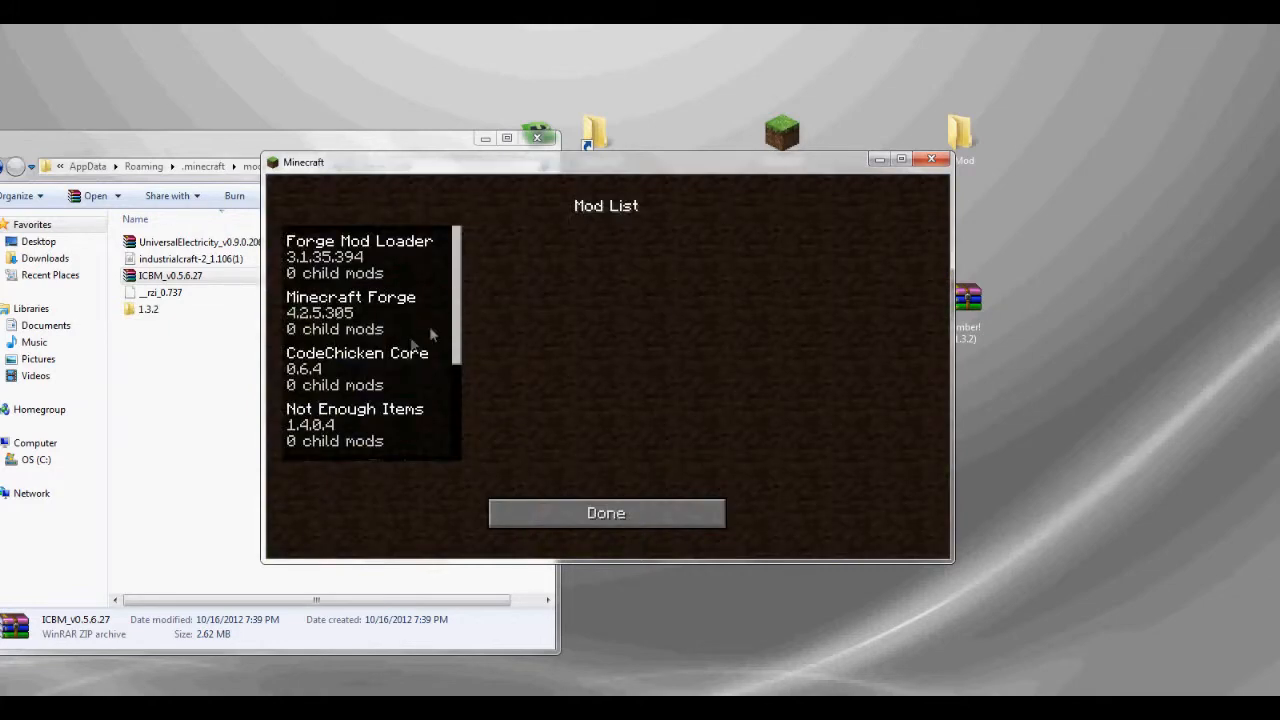
scroll("down", 3)
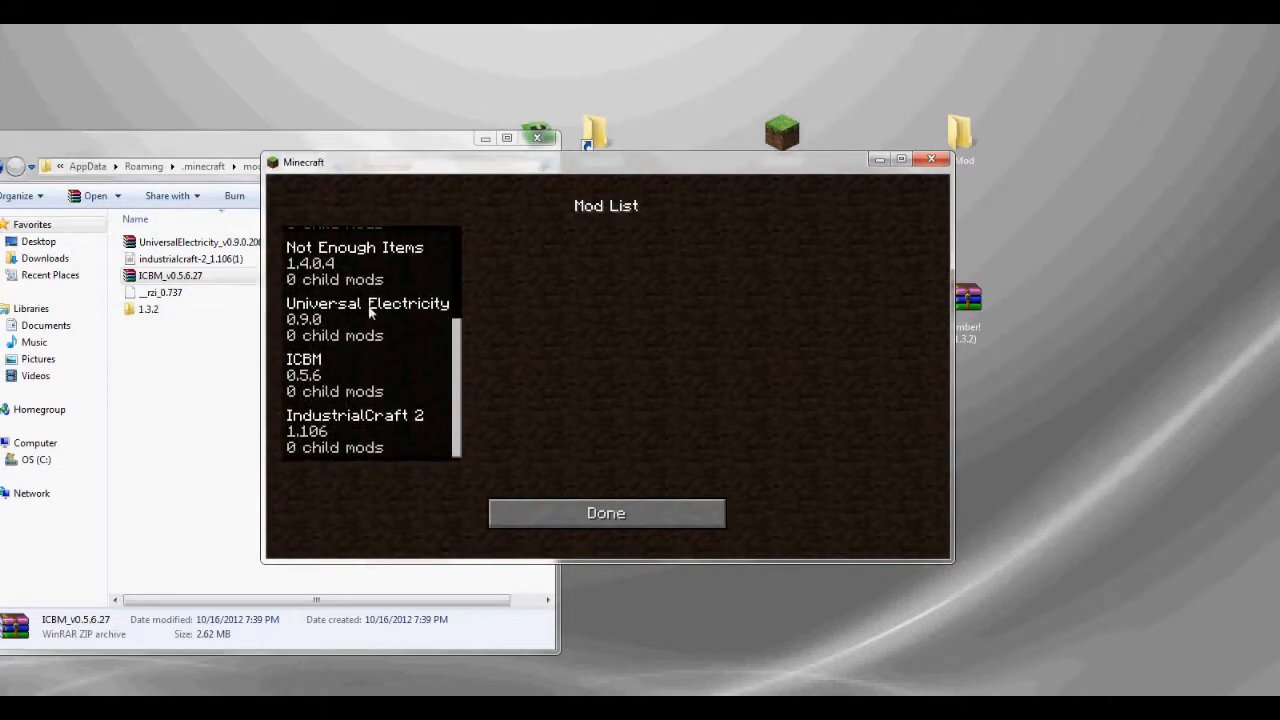
left_click(606, 512)
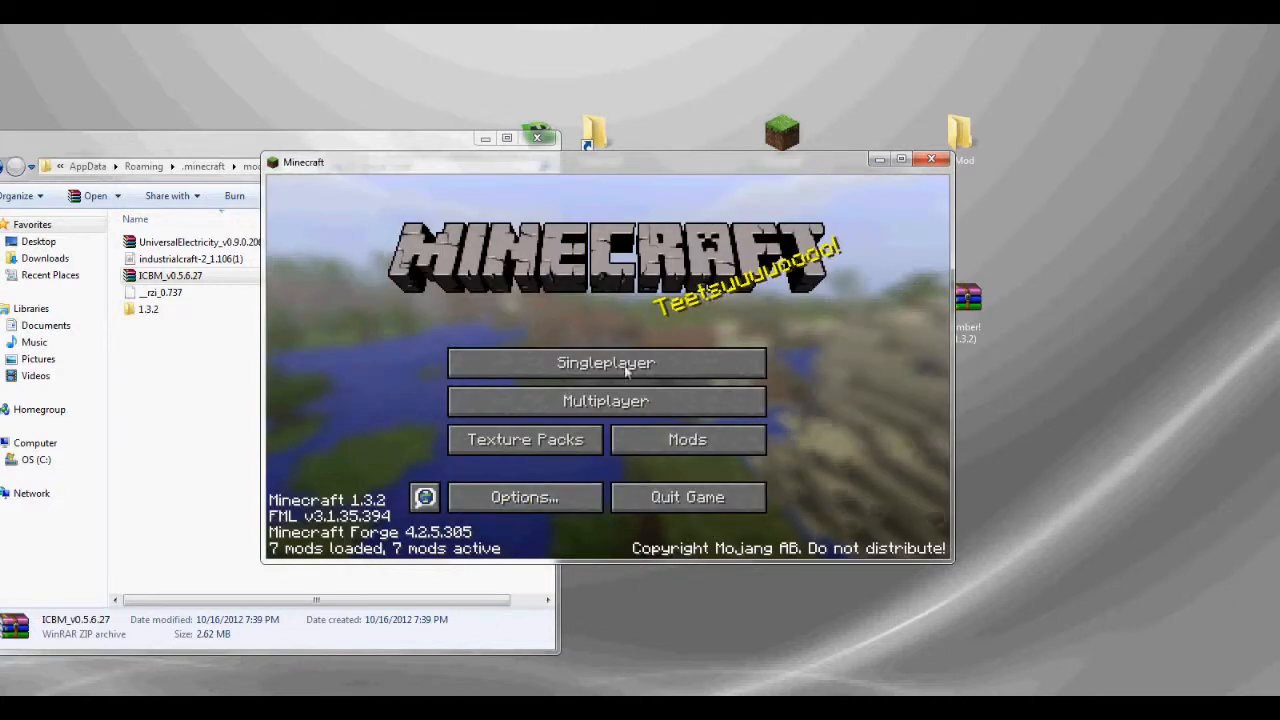
Delete the TEST2 world, then create a Creative-mode world named 'Test3'
left_click(605, 362)
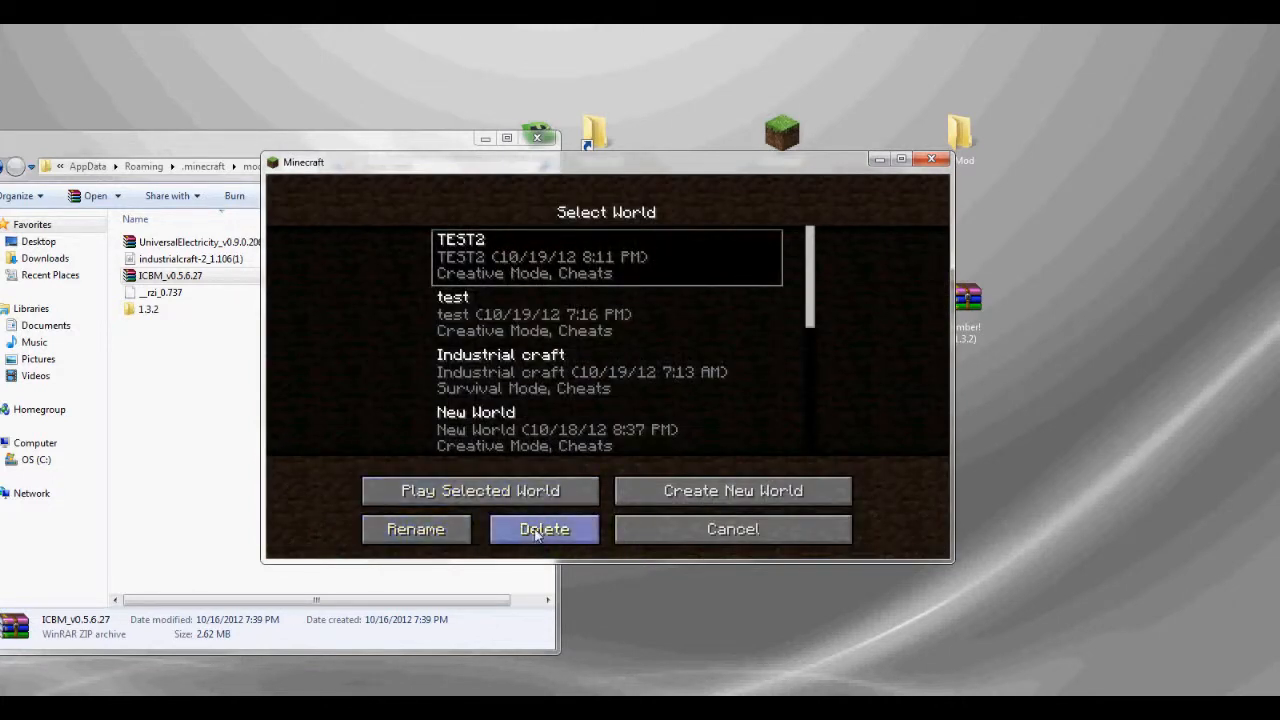
left_click(544, 529)
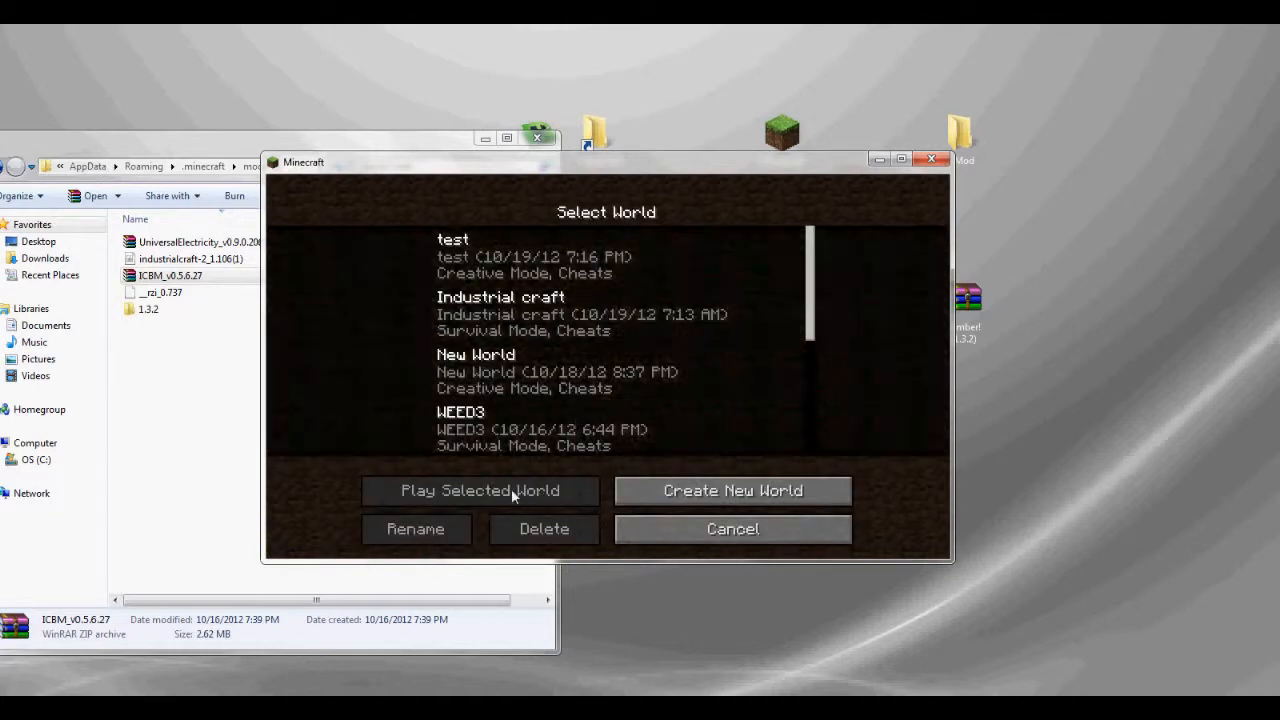
left_click(732, 490)
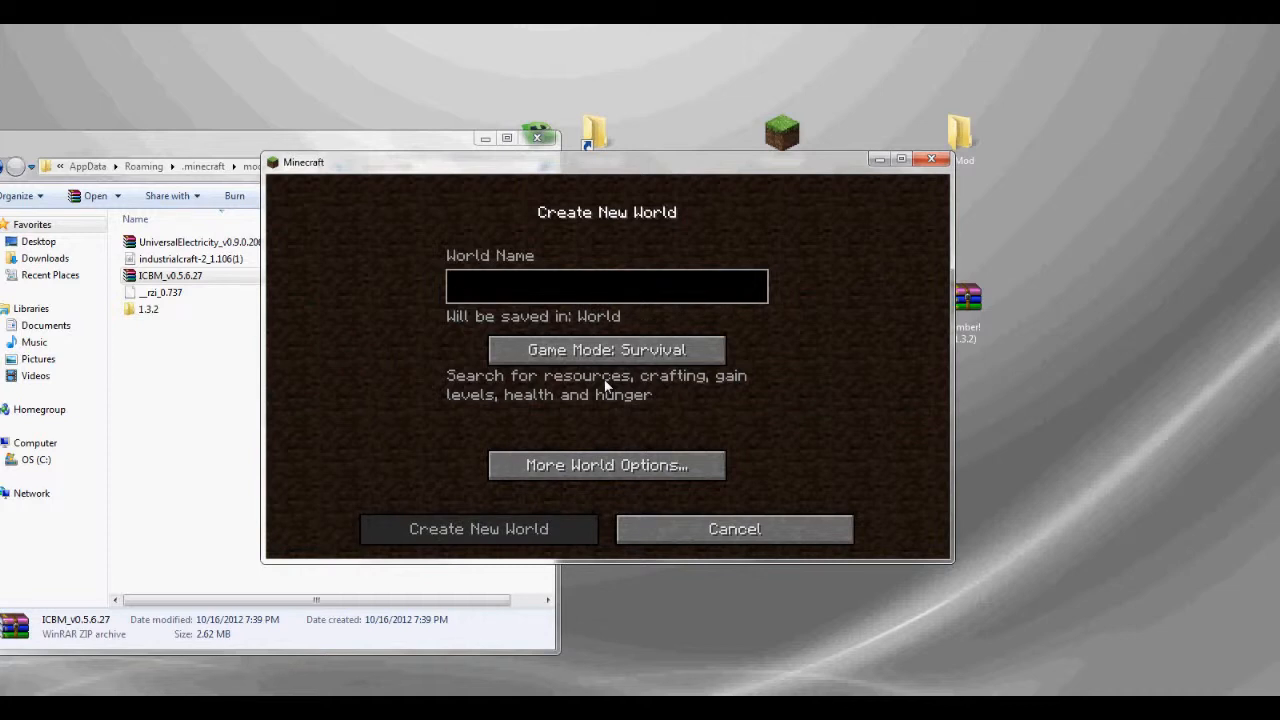
type("Test3")
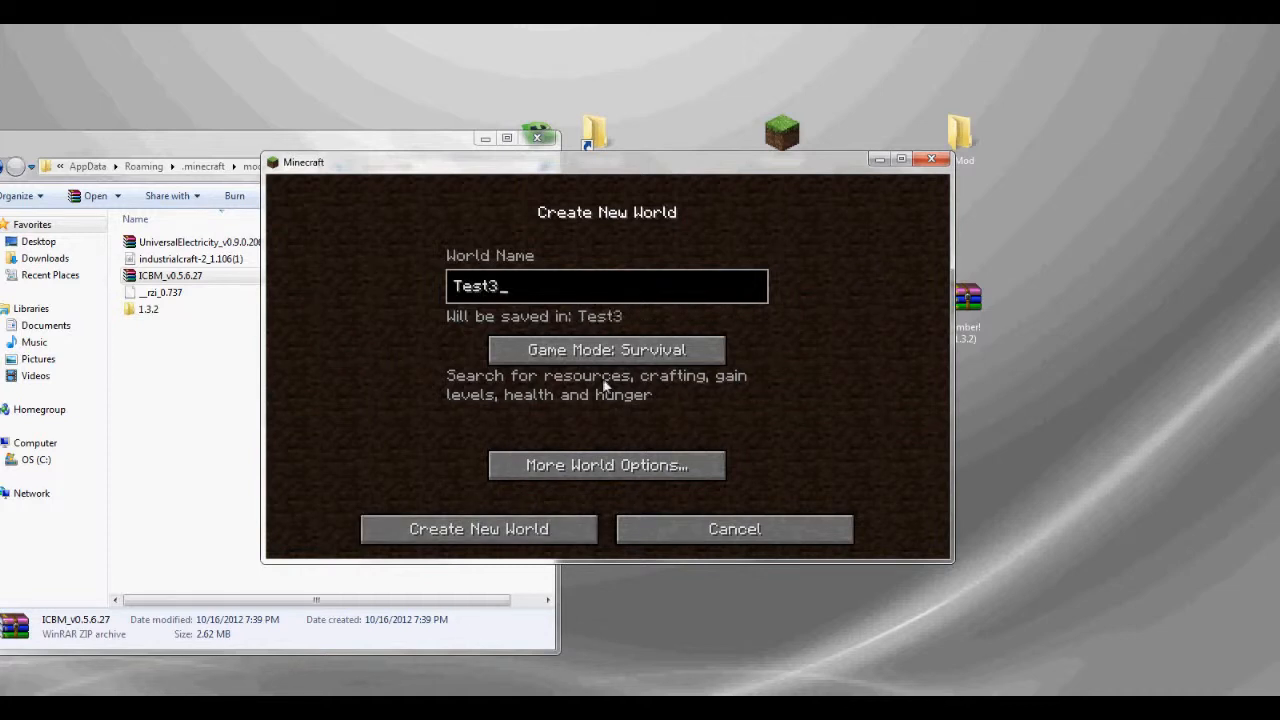
left_click(606, 349)
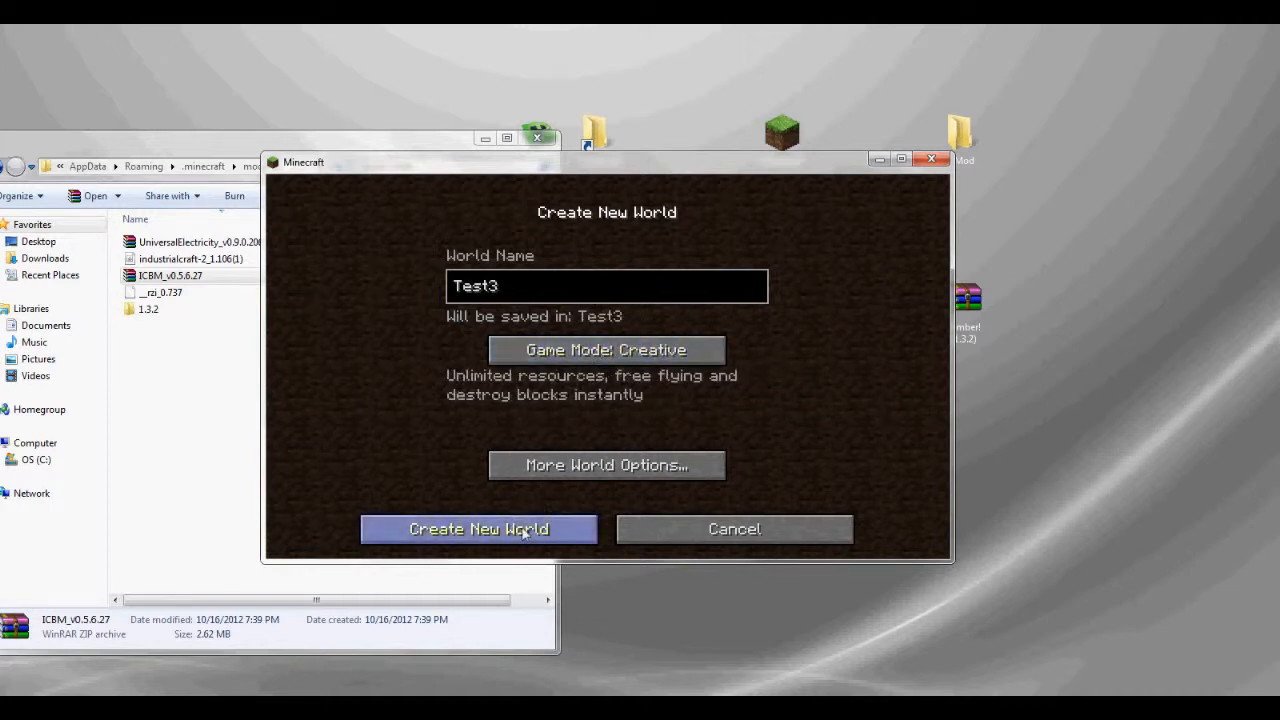
left_click(478, 528)
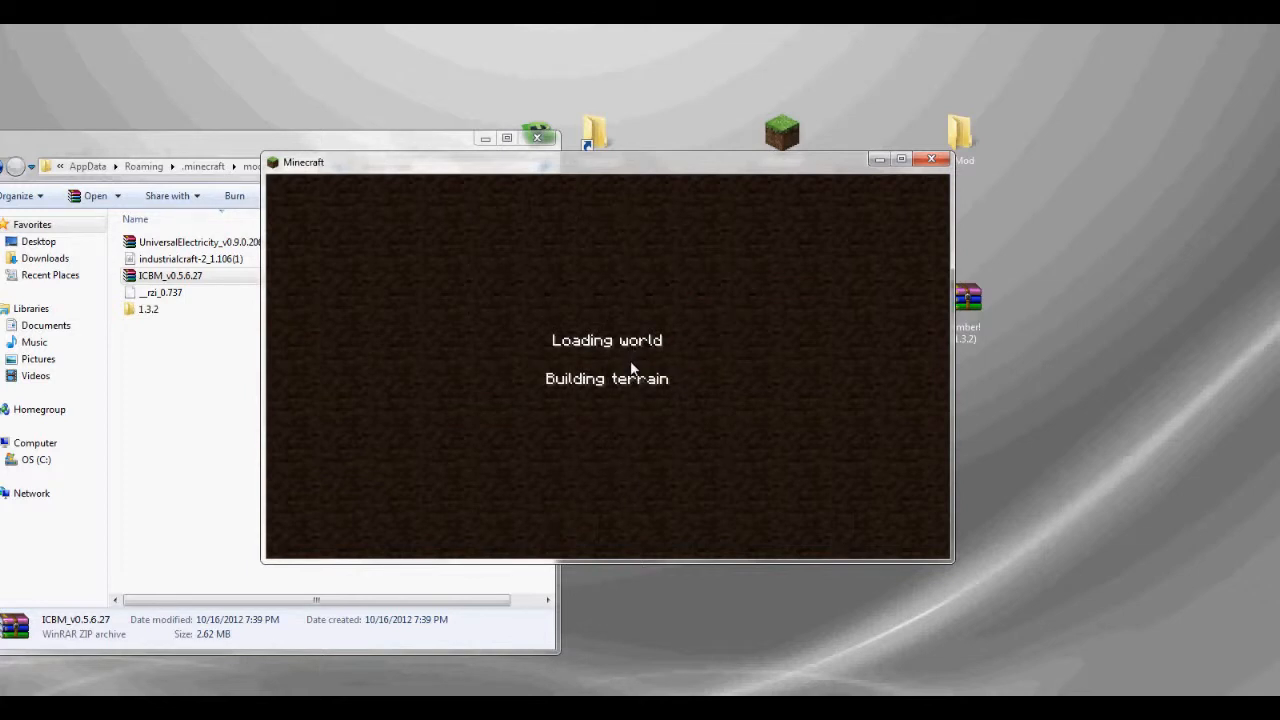
mouse_move(700, 378)
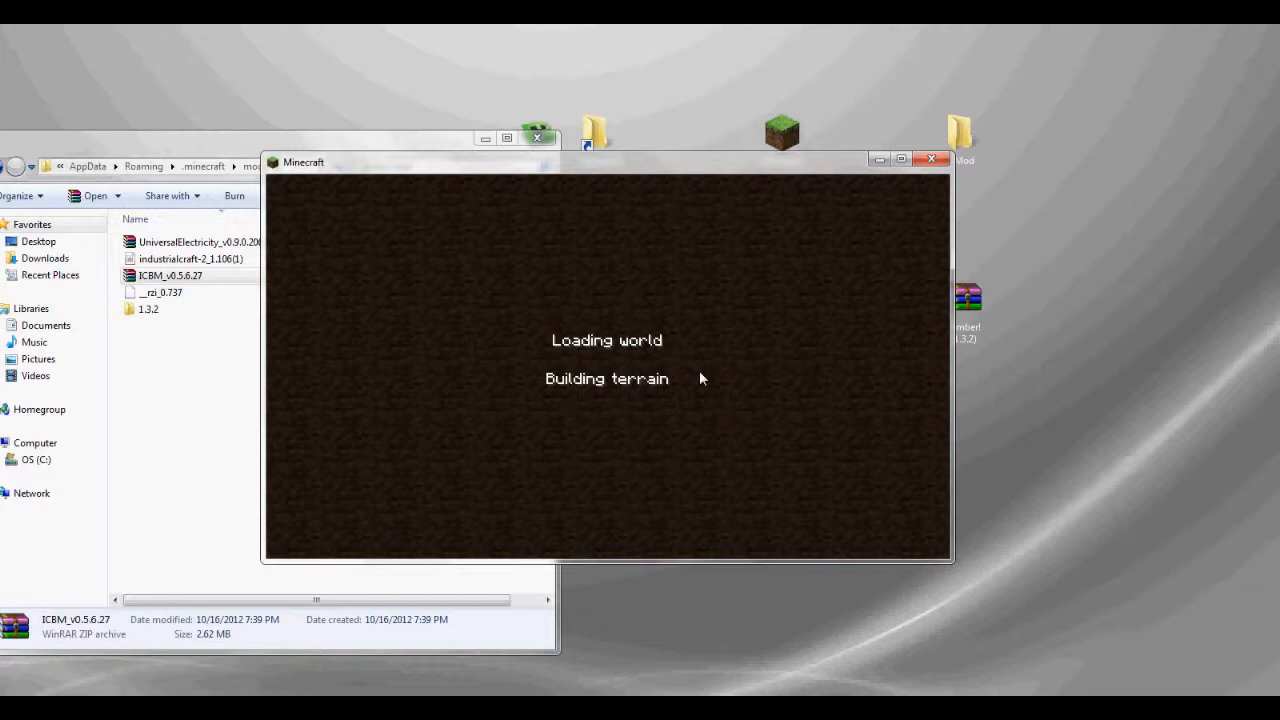
mouse_move(625, 172)
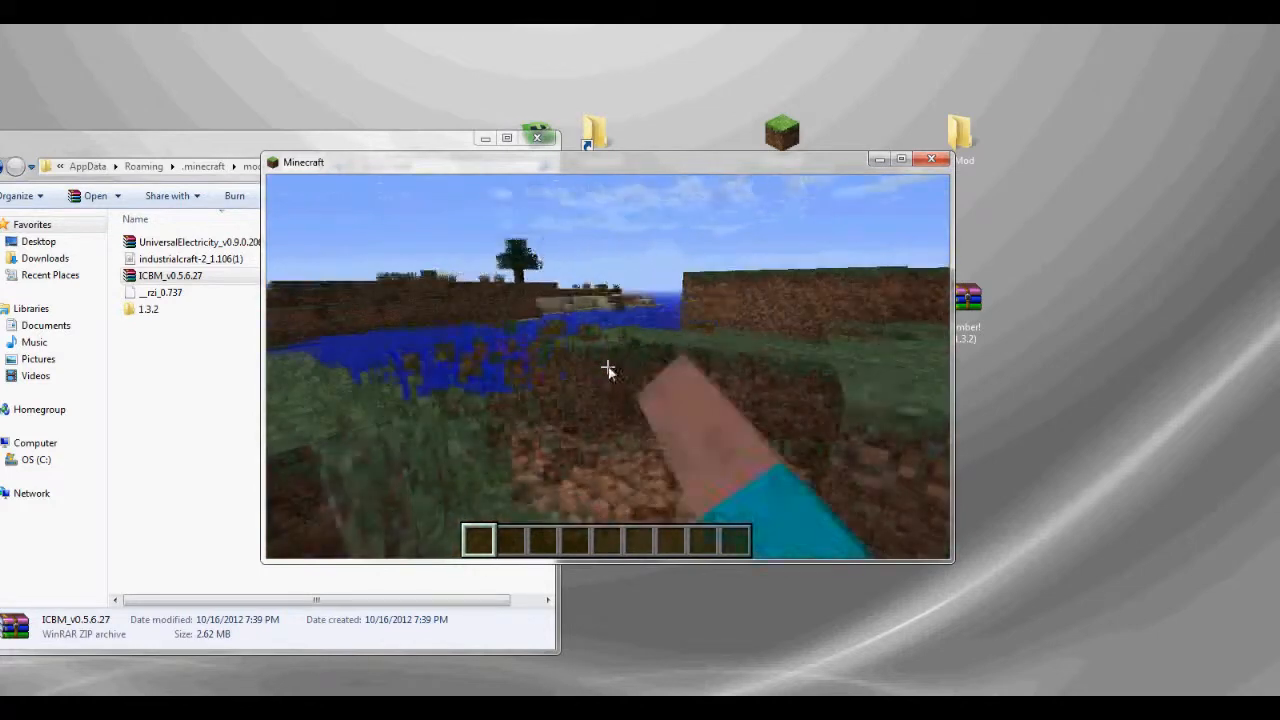
mouse_move(608, 370)
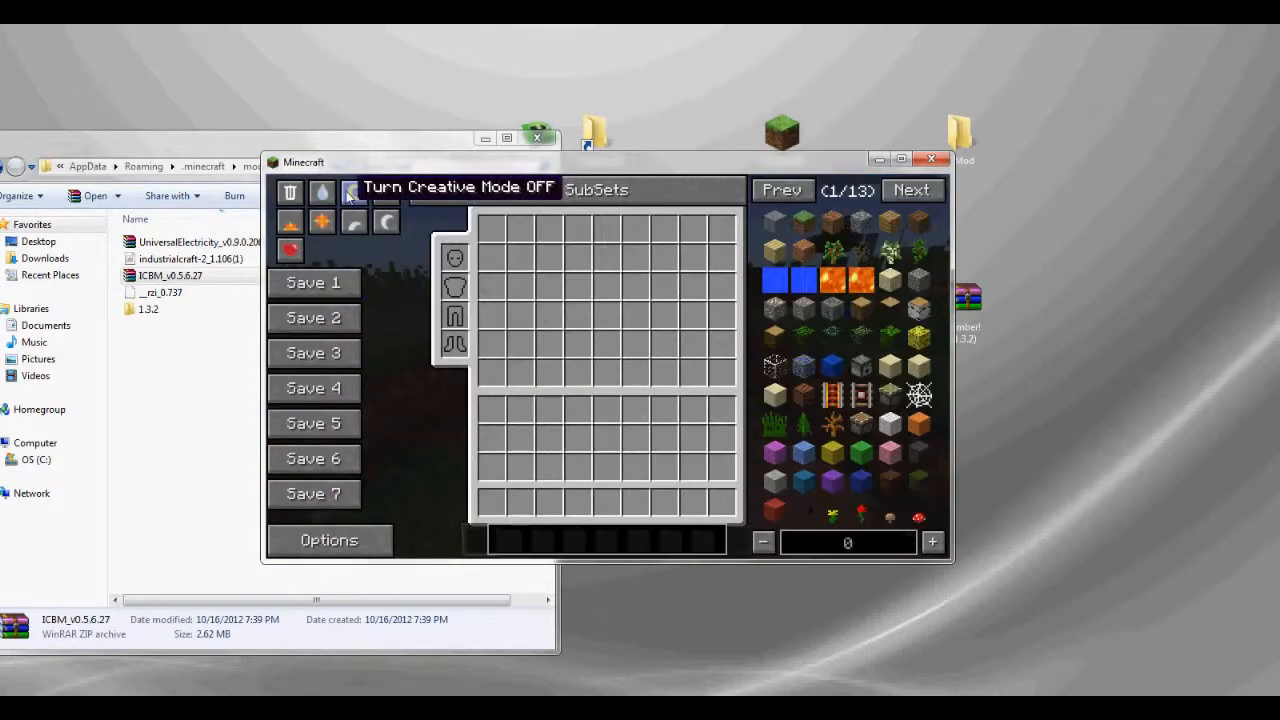
Page through NEI back to the missiles page, then search for 'coa'
left_click(354, 193)
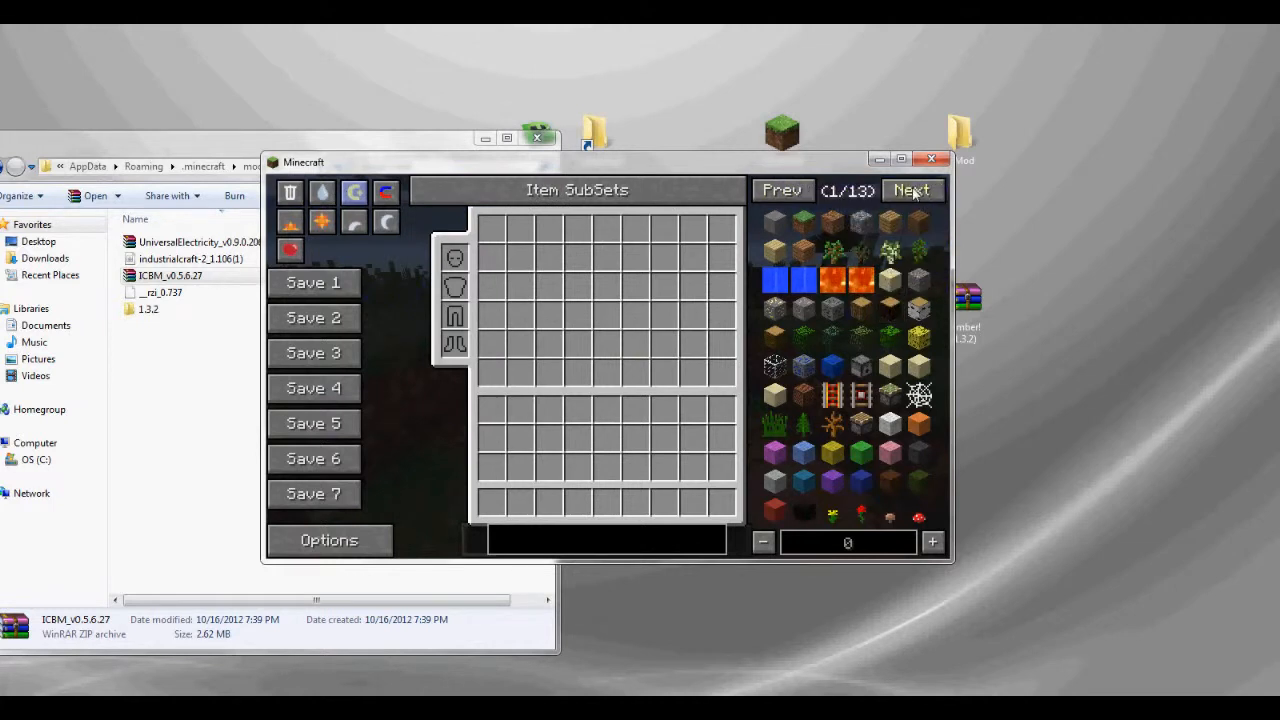
left_click(911, 190)
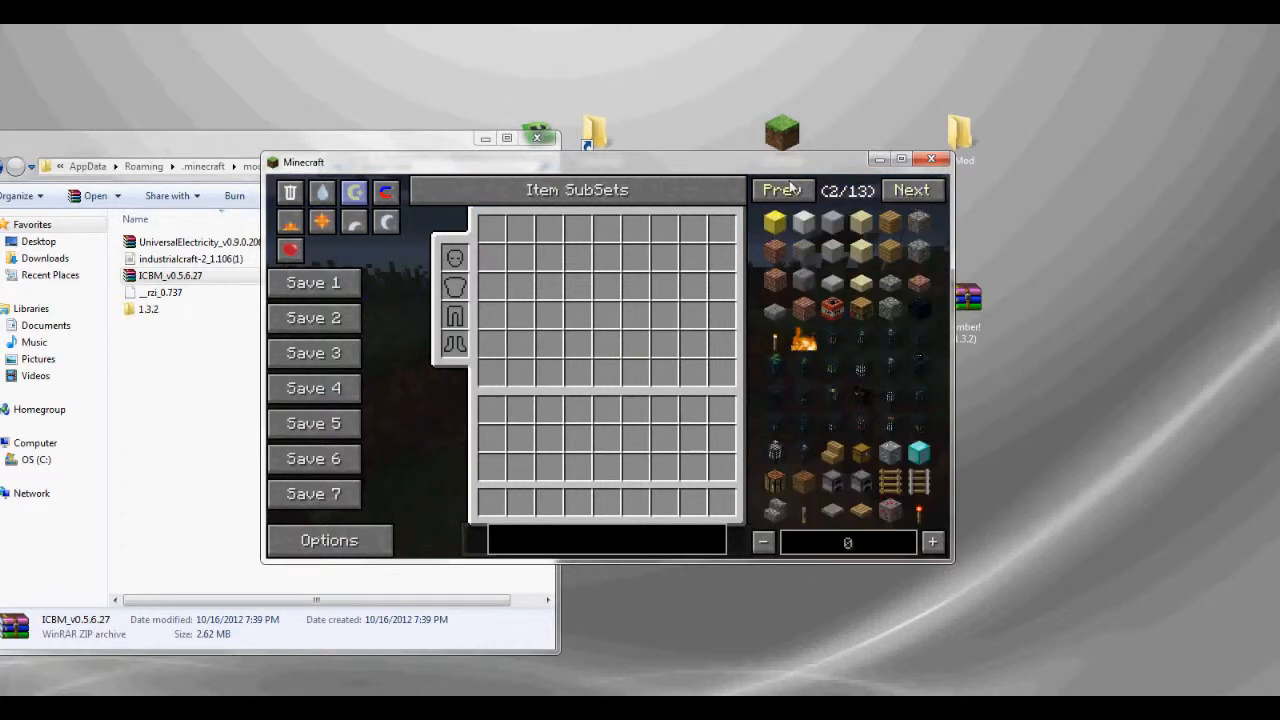
left_click(910, 190)
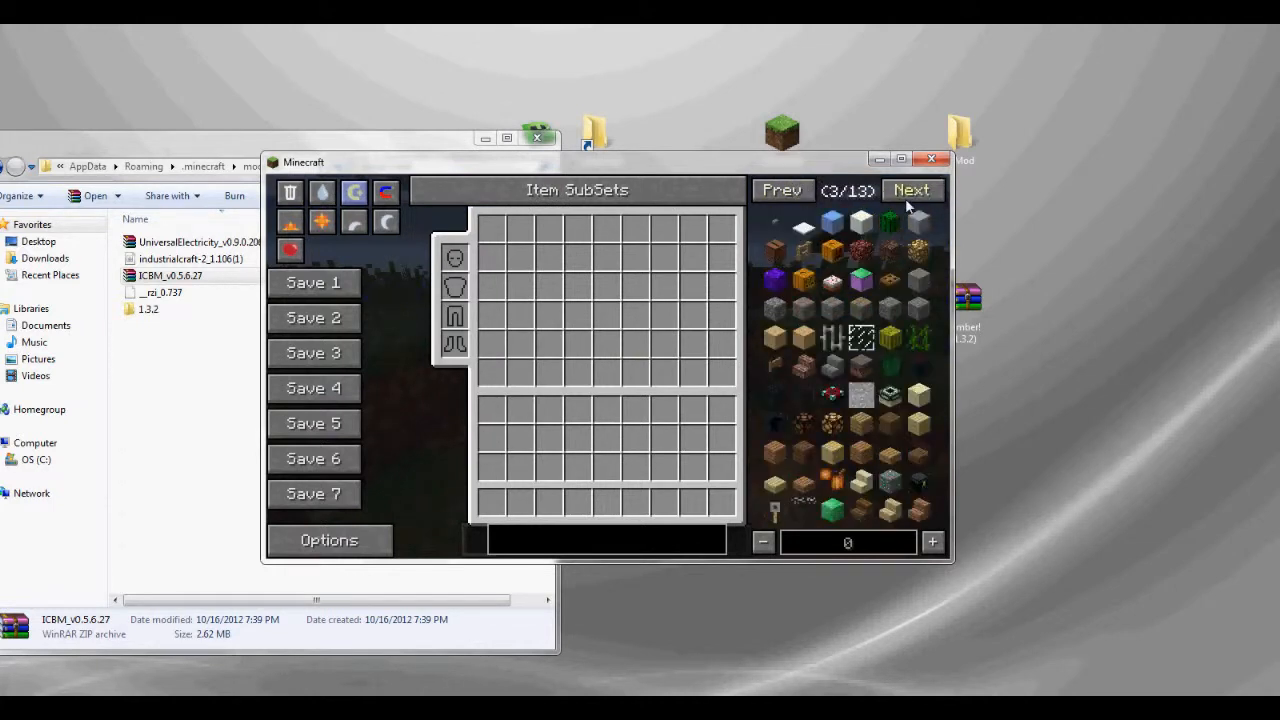
left_click(911, 190)
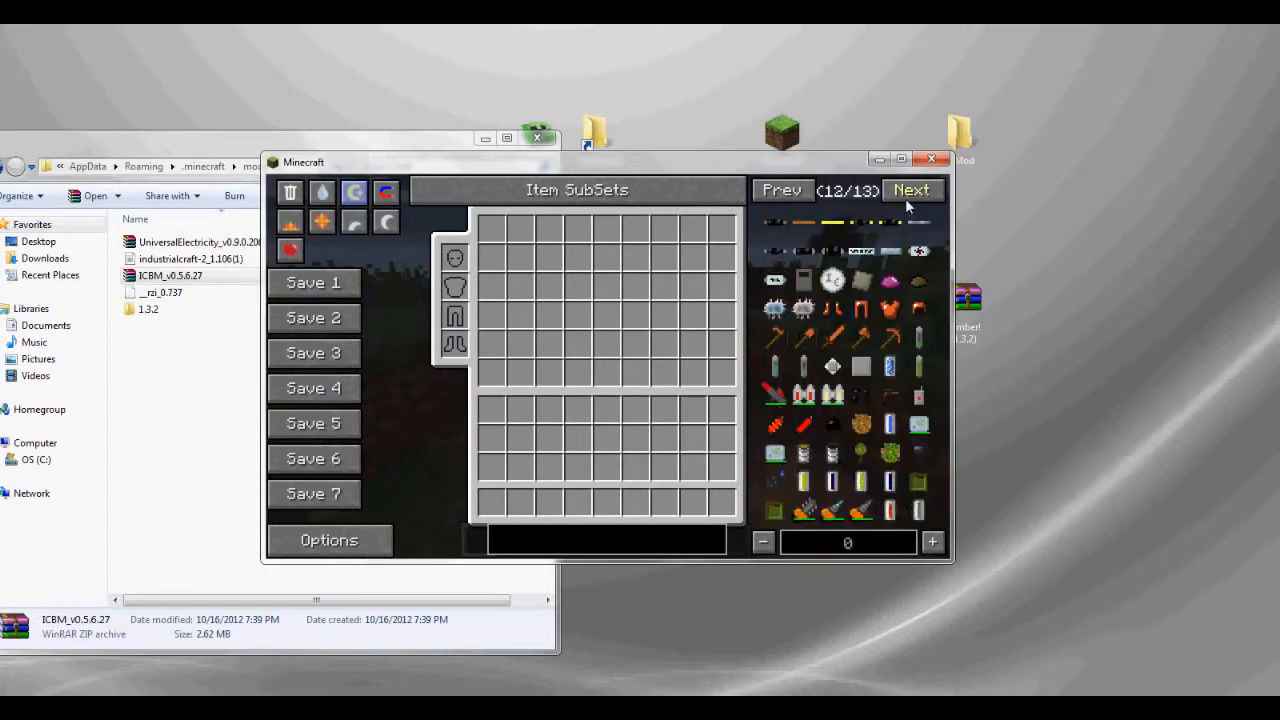
mouse_move(861, 309)
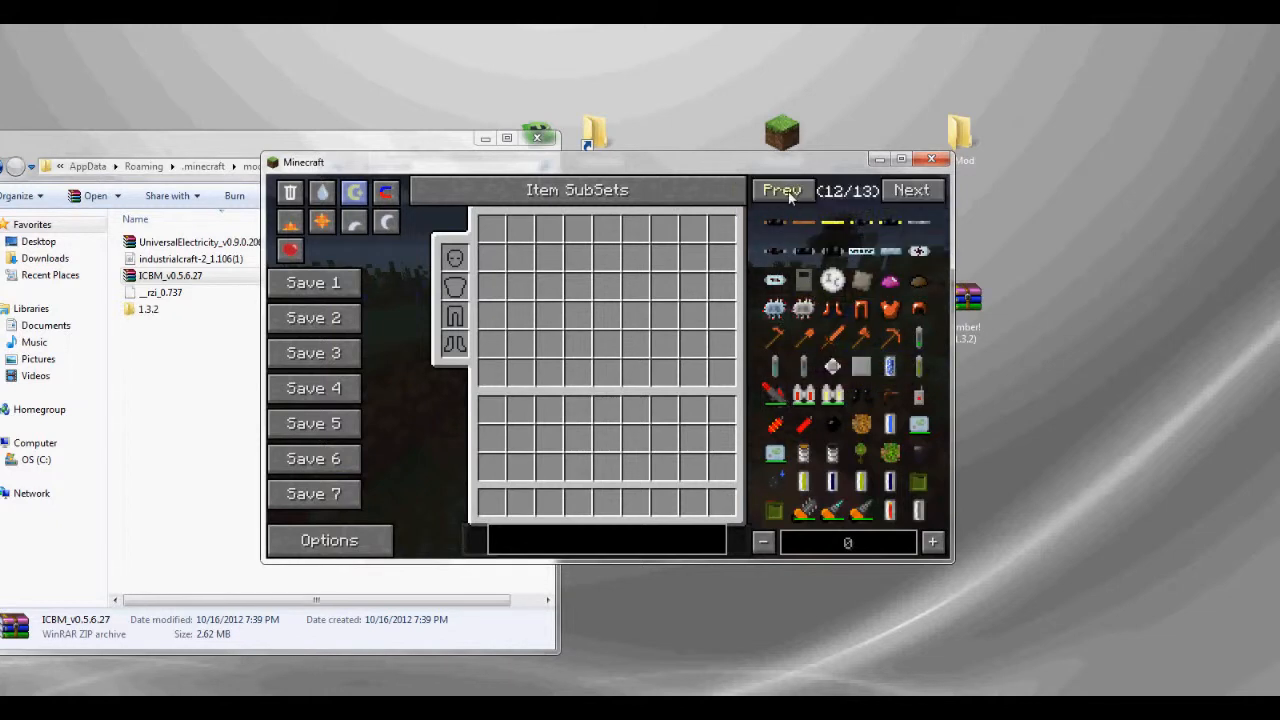
left_click(783, 190)
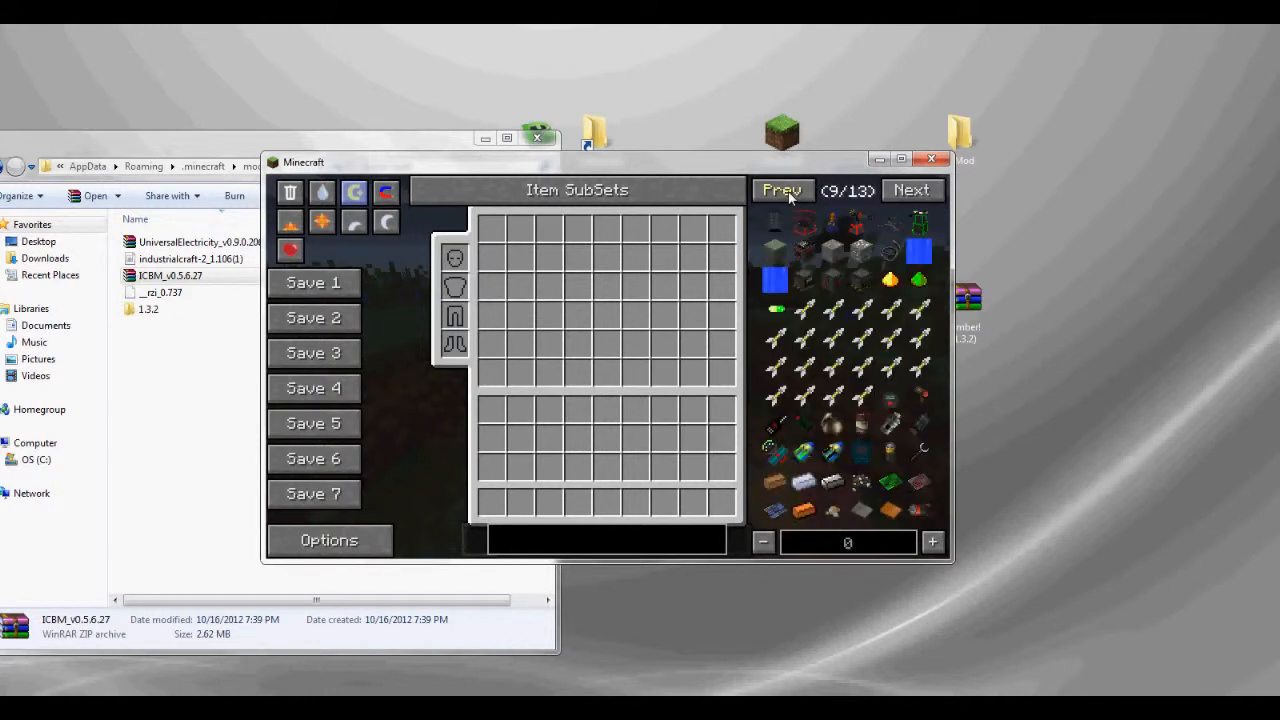
mouse_move(805, 310)
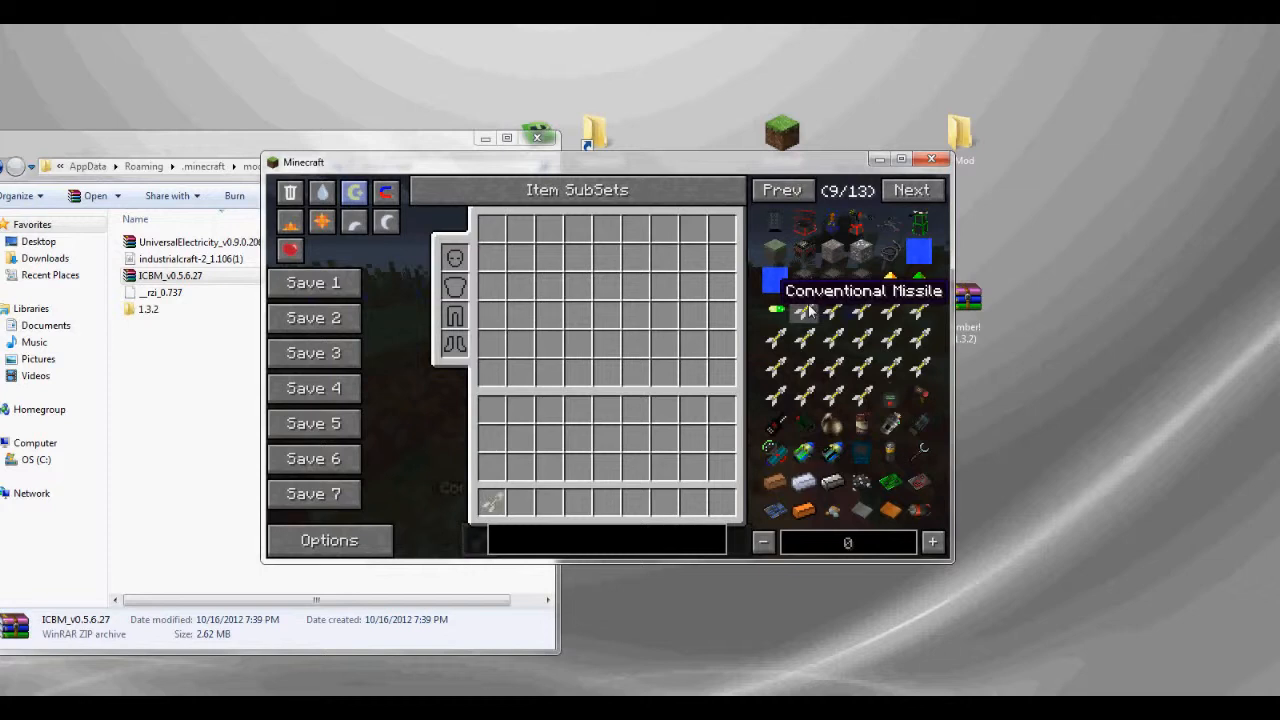
mouse_move(858, 340)
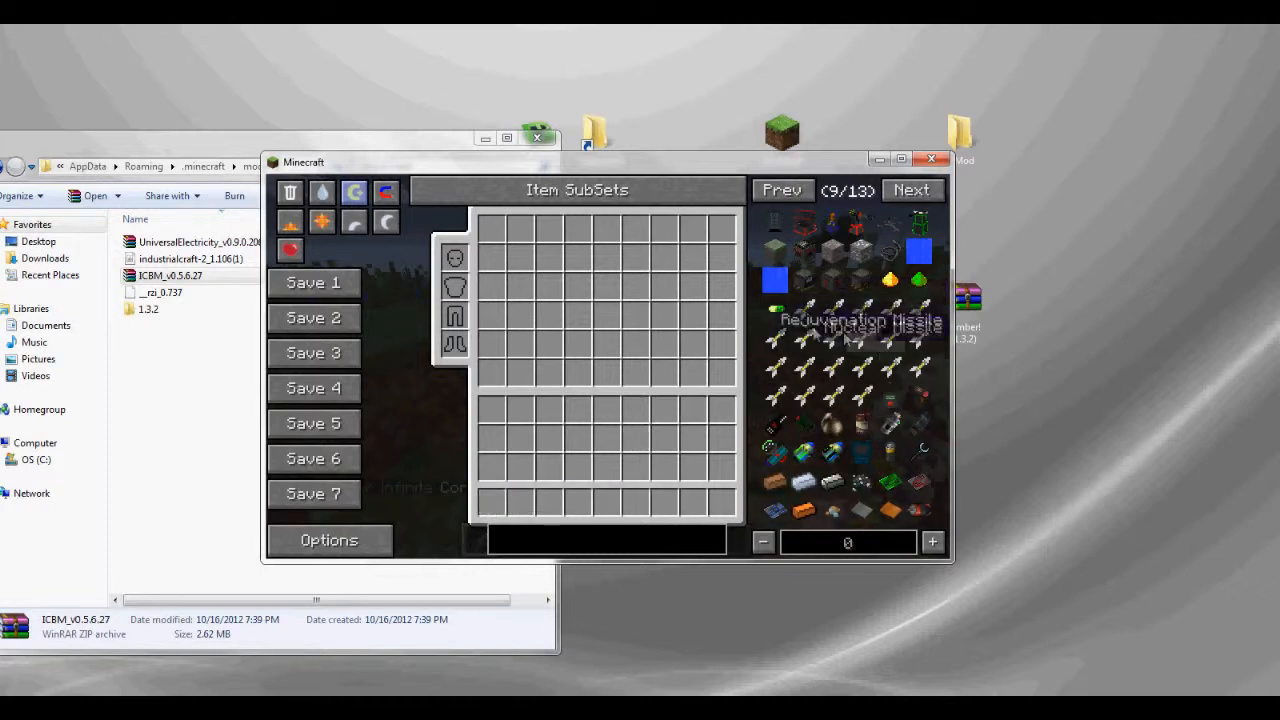
mouse_move(808, 308)
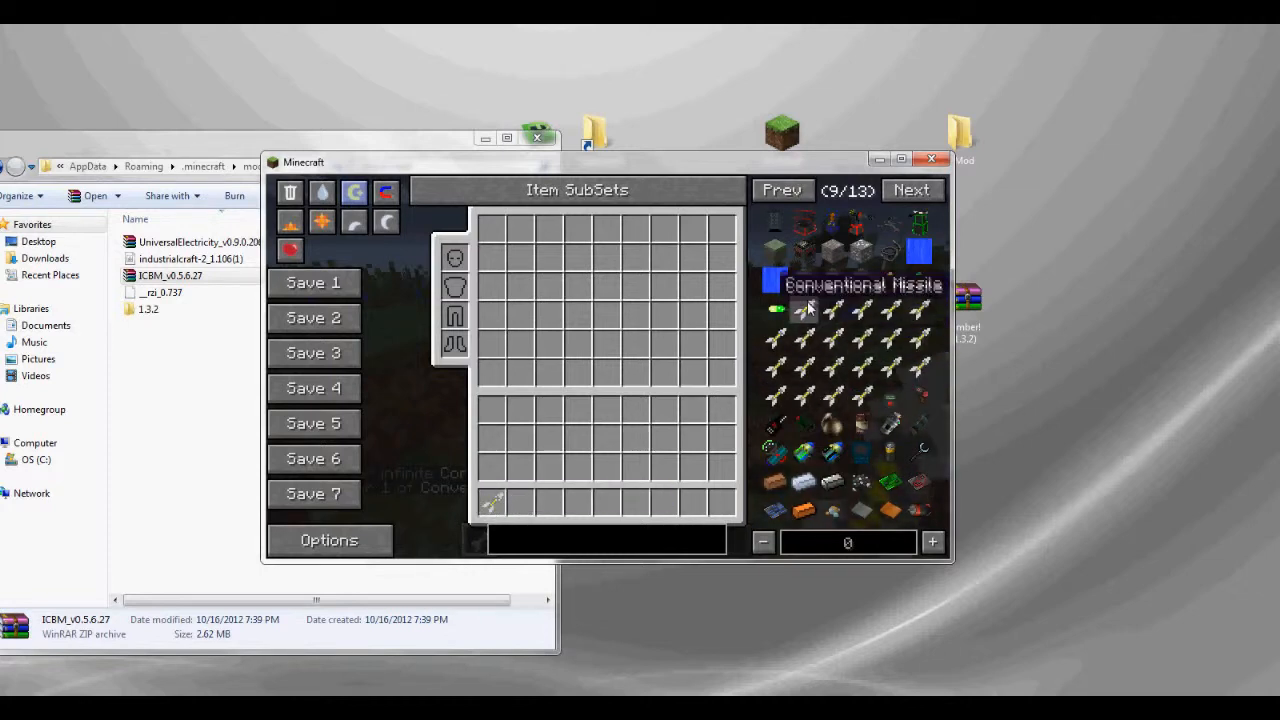
mouse_move(845, 262)
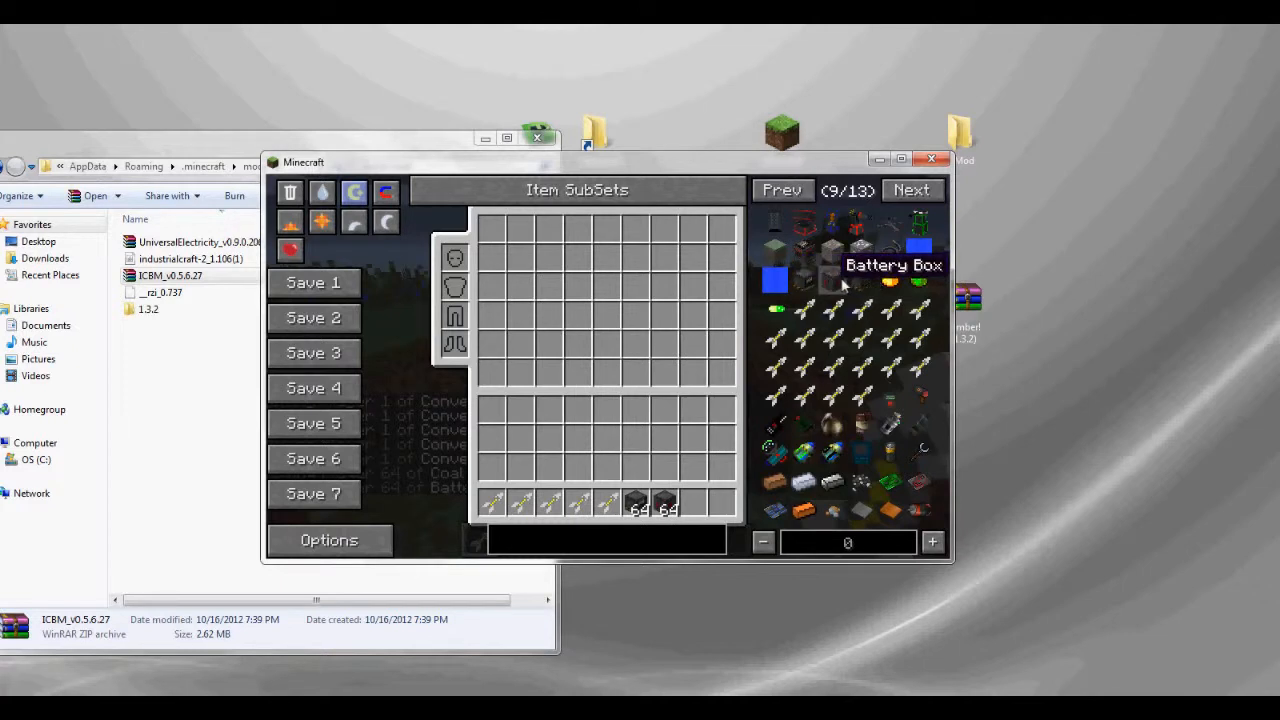
mouse_move(665, 505)
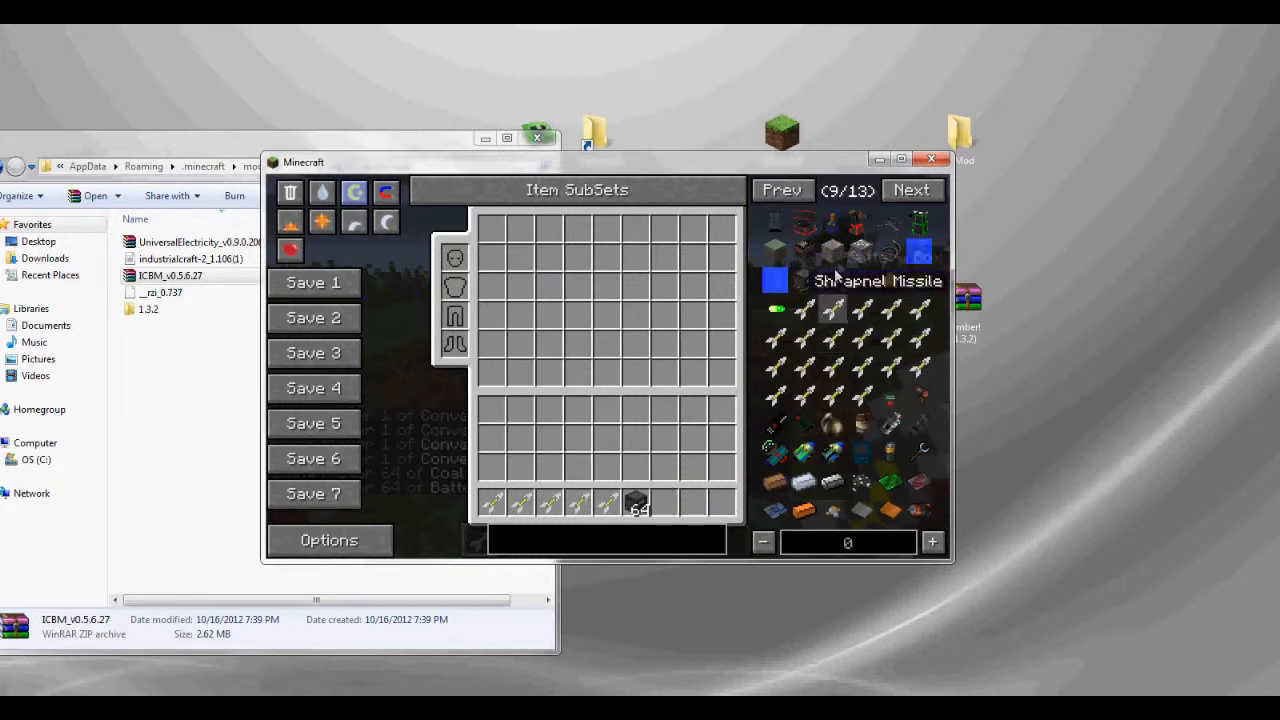
mouse_move(872, 222)
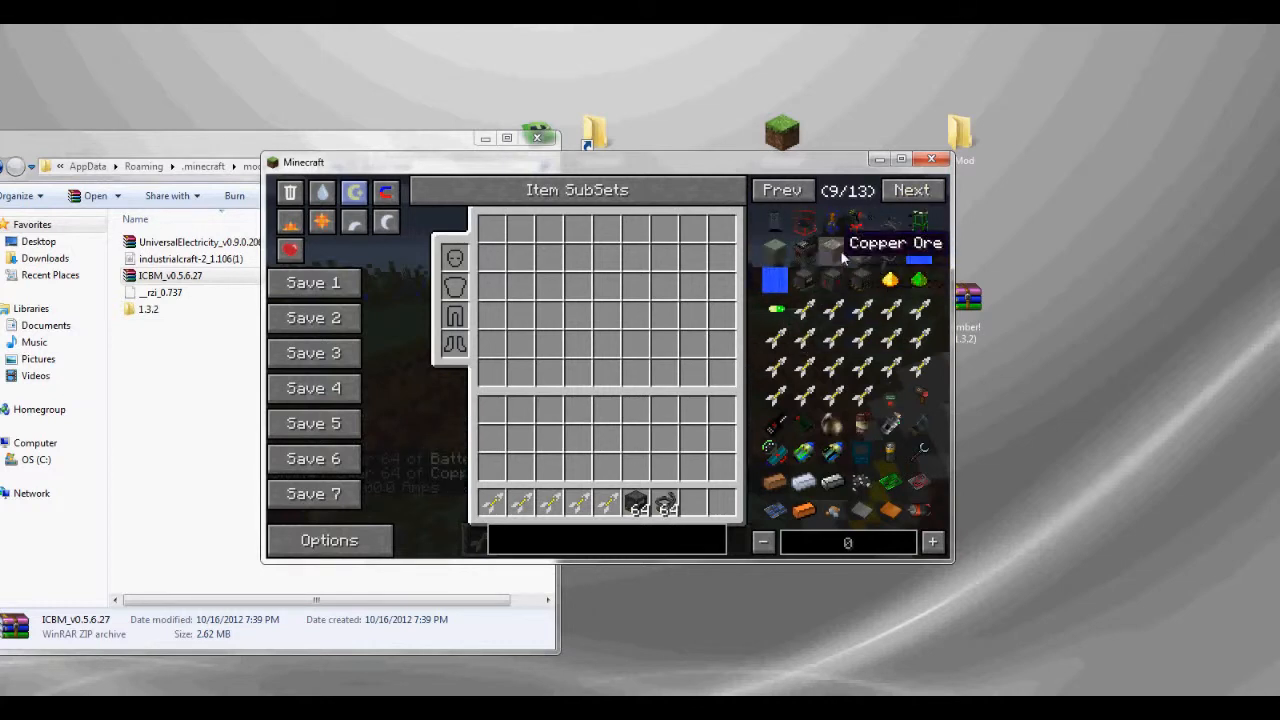
mouse_move(905, 492)
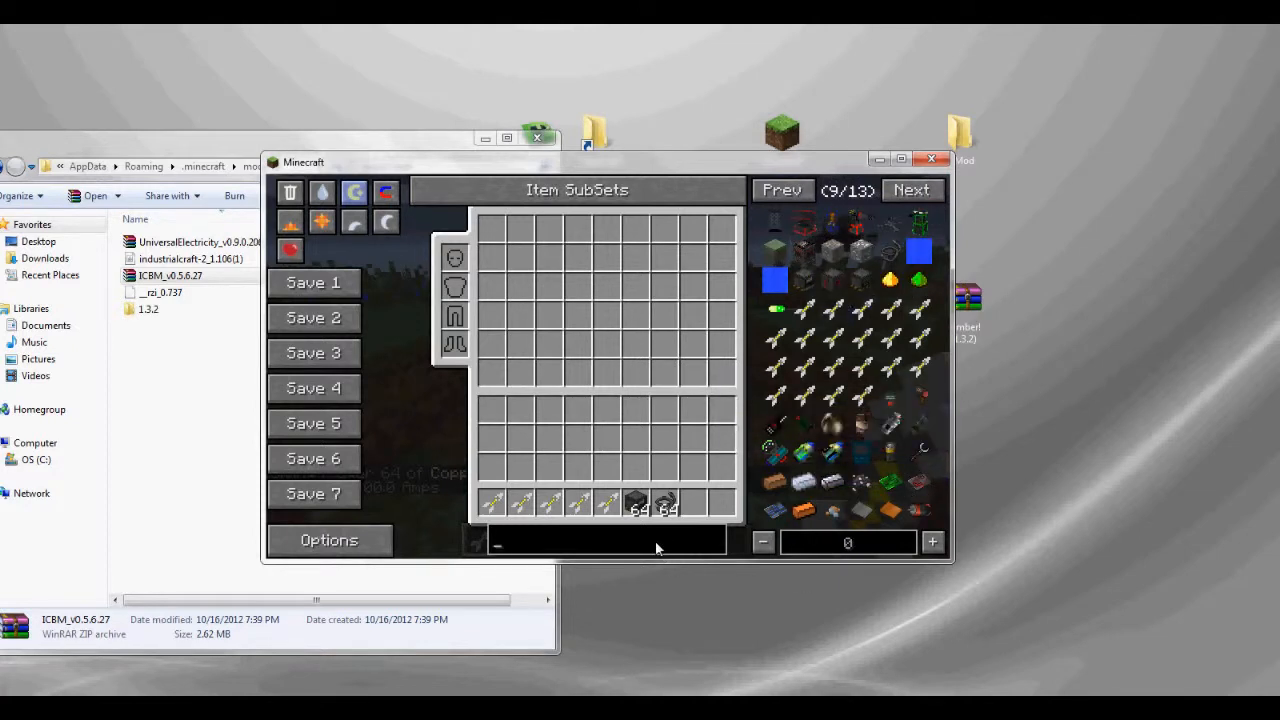
type("coa")
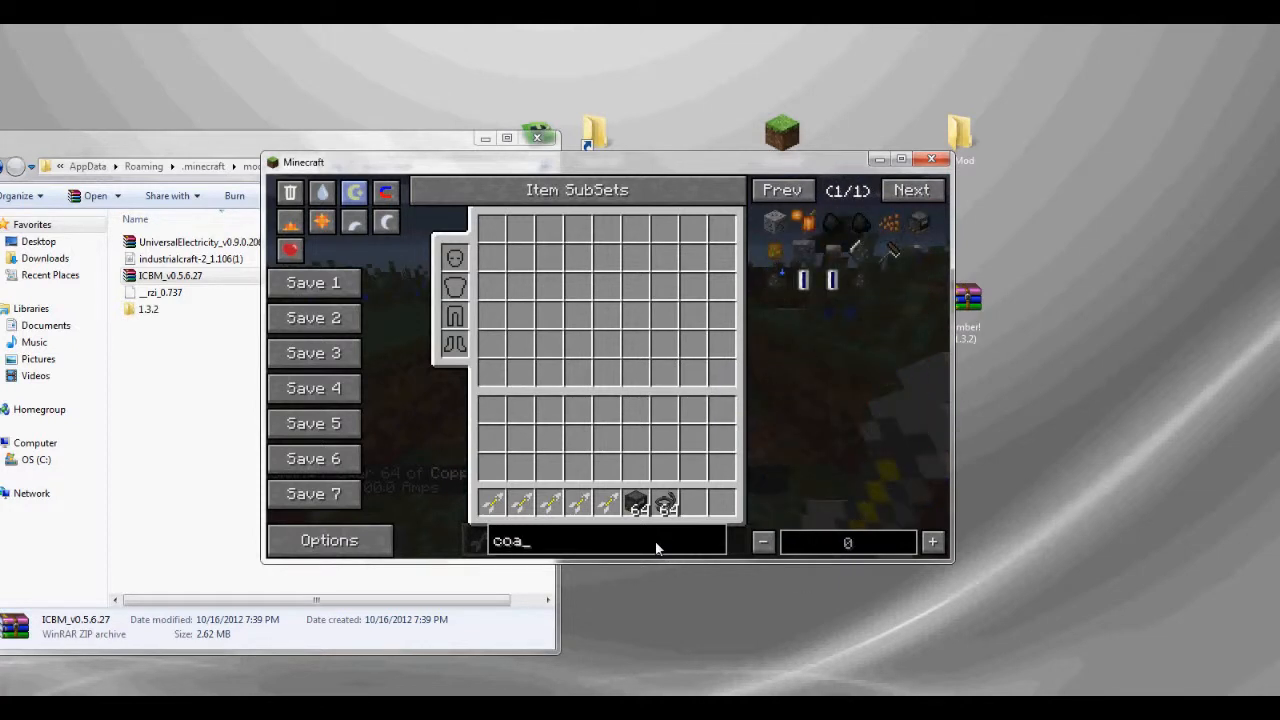
mouse_move(833, 224)
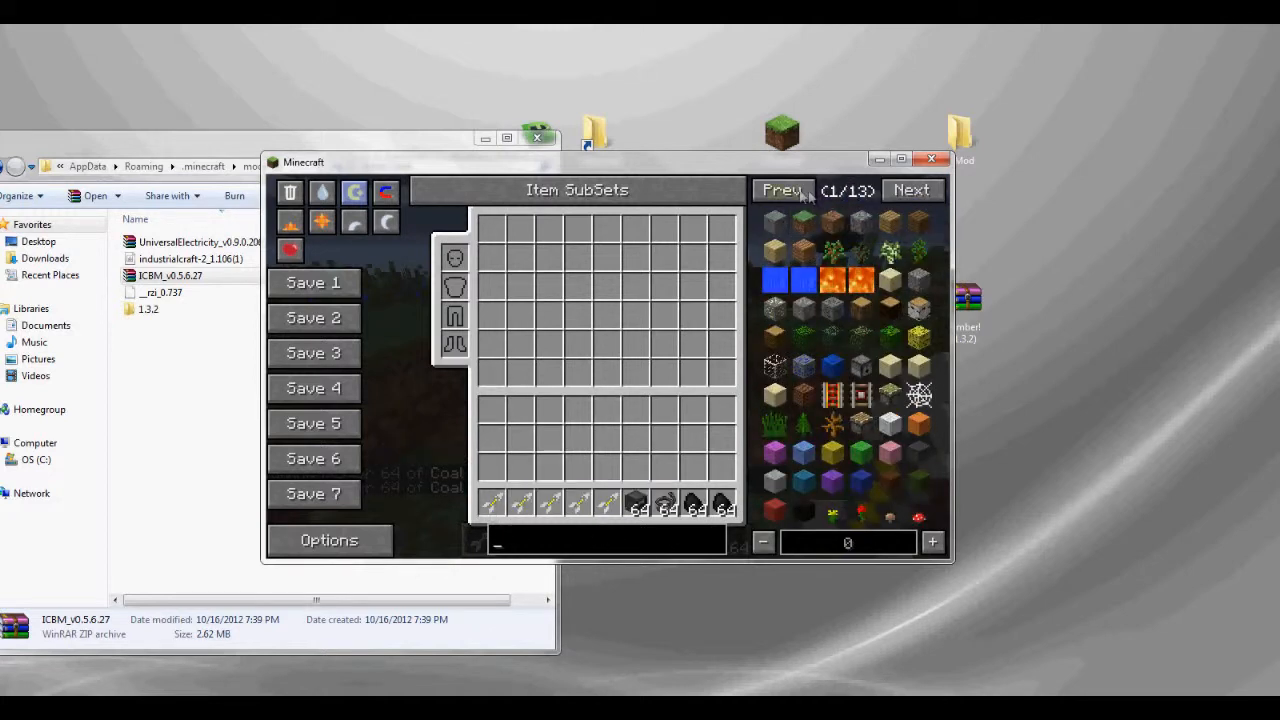
Page through NEI toward the ICBM items and back to the launcher blocks
left_click(910, 190)
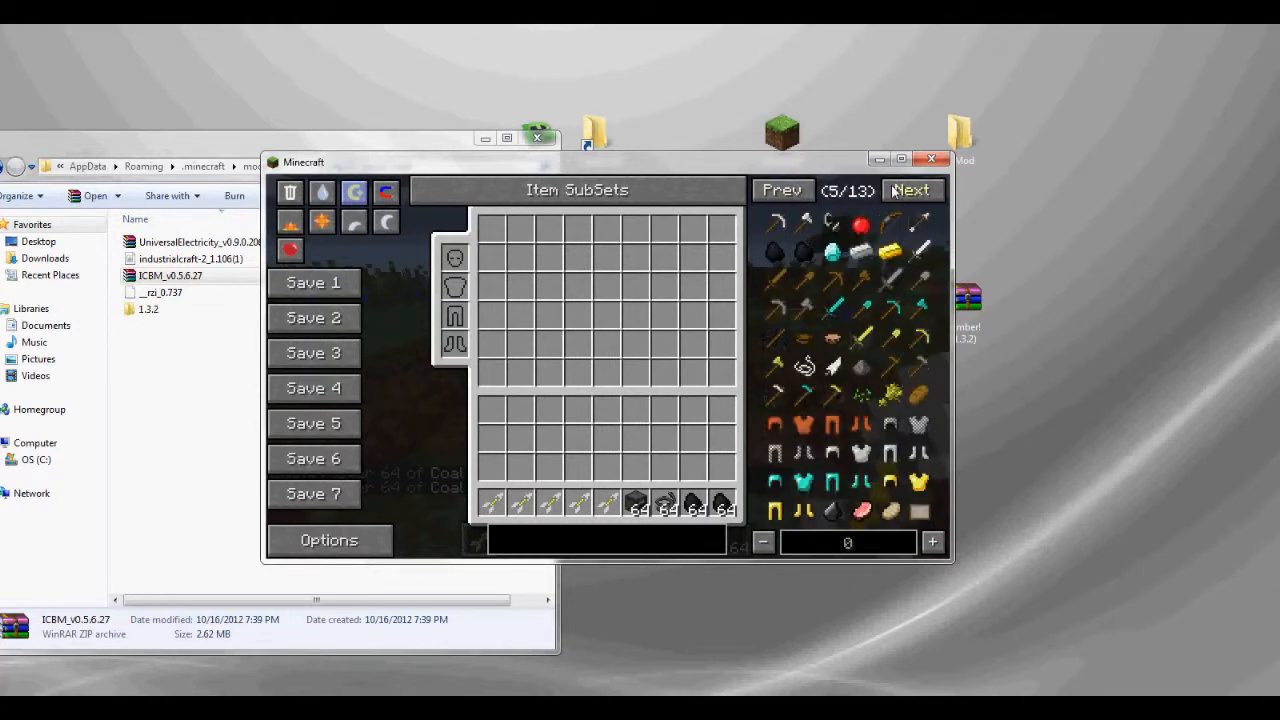
left_click(910, 190)
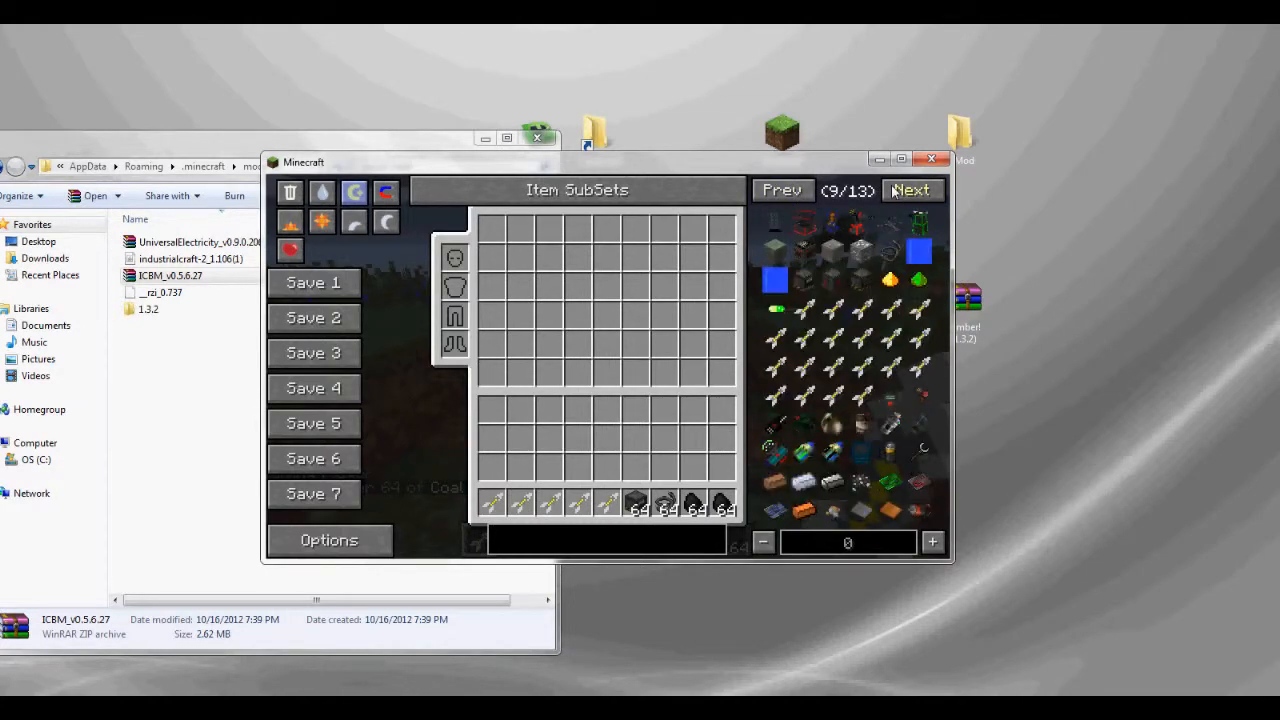
mouse_move(889, 427)
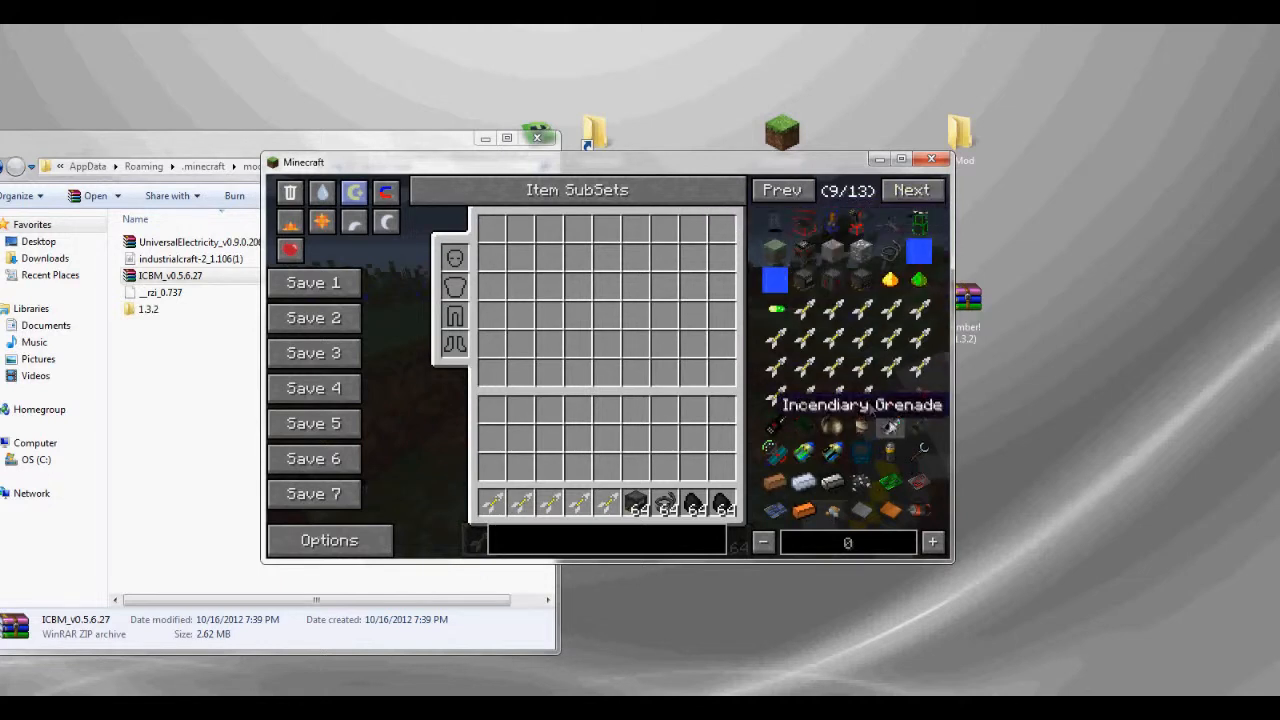
left_click(783, 190)
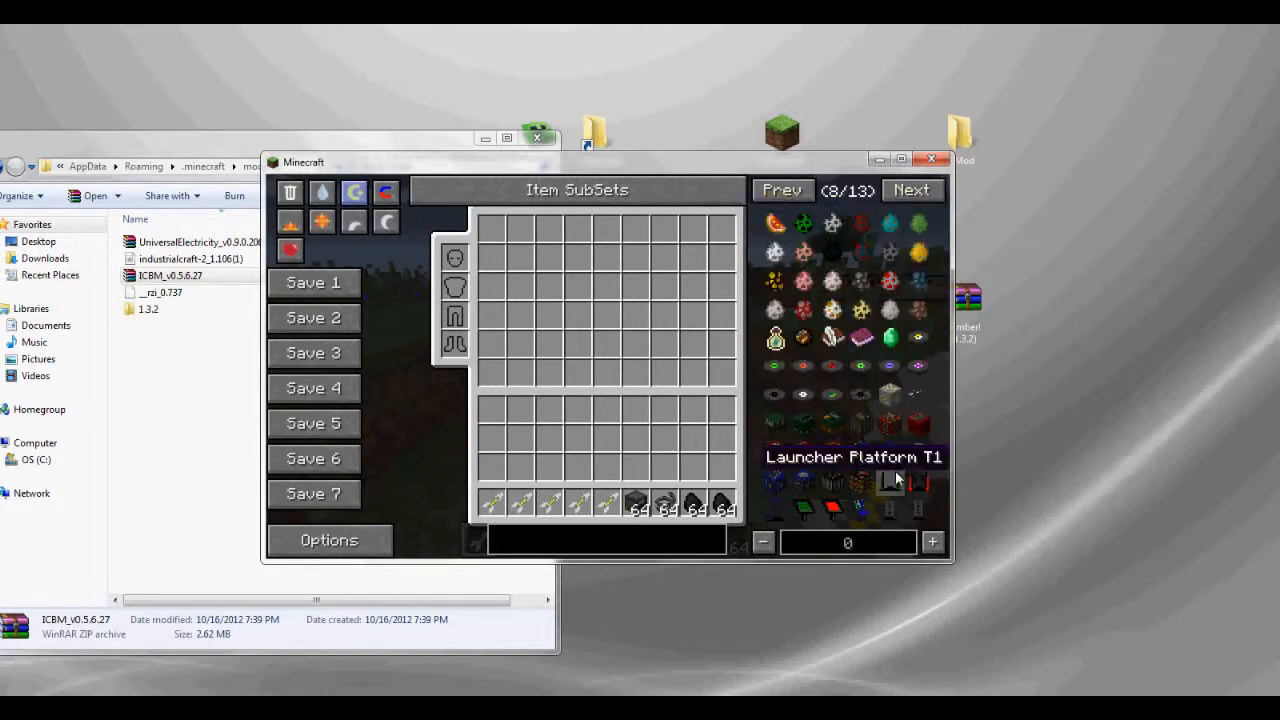
mouse_move(805, 515)
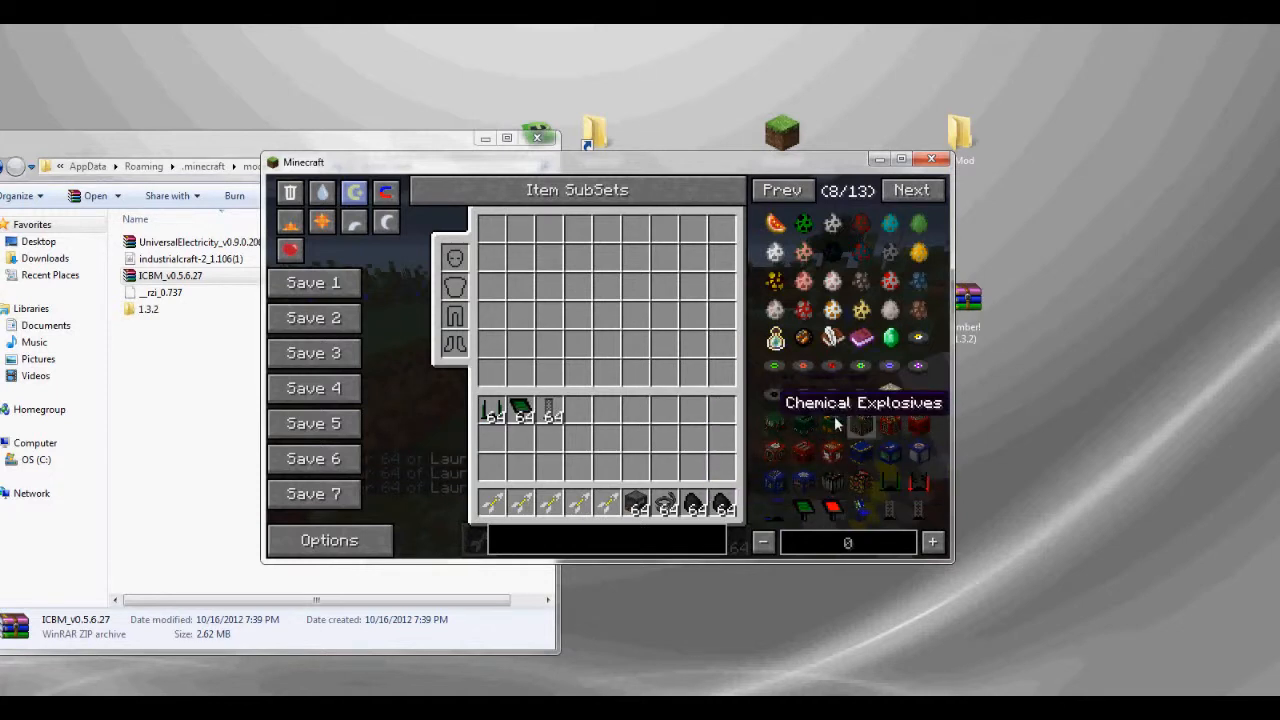
mouse_move(803, 420)
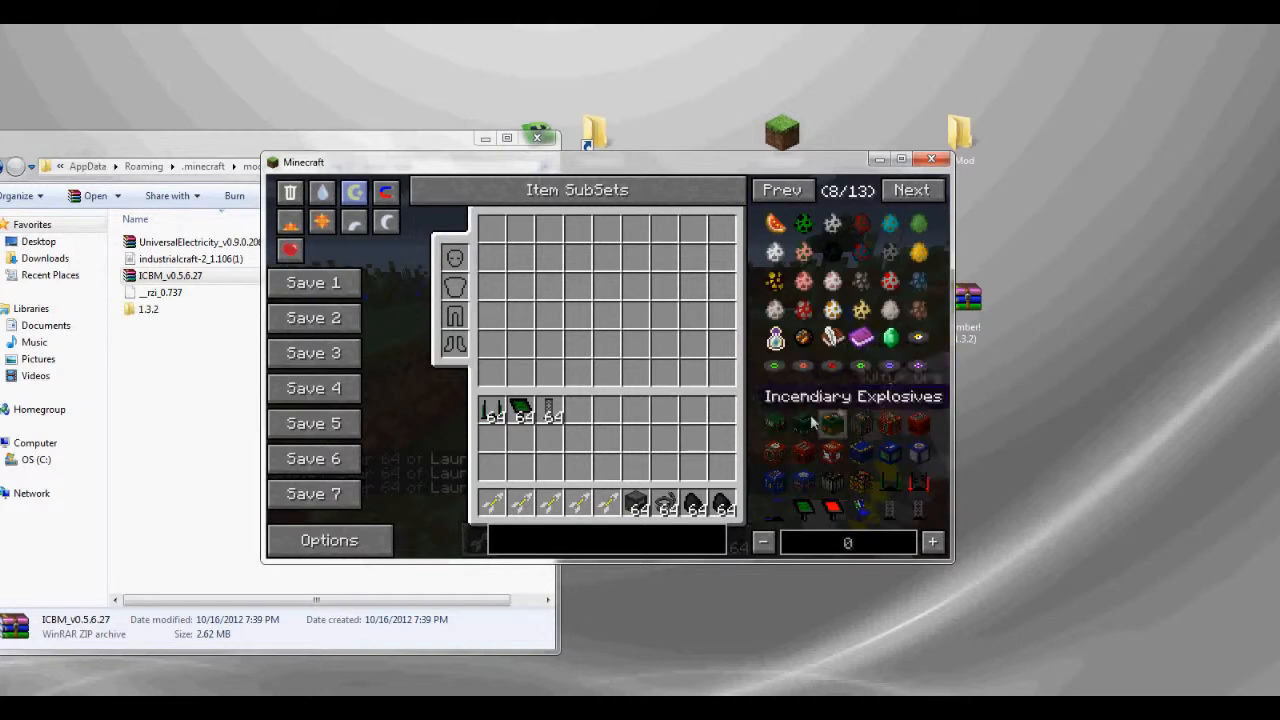
mouse_move(797, 430)
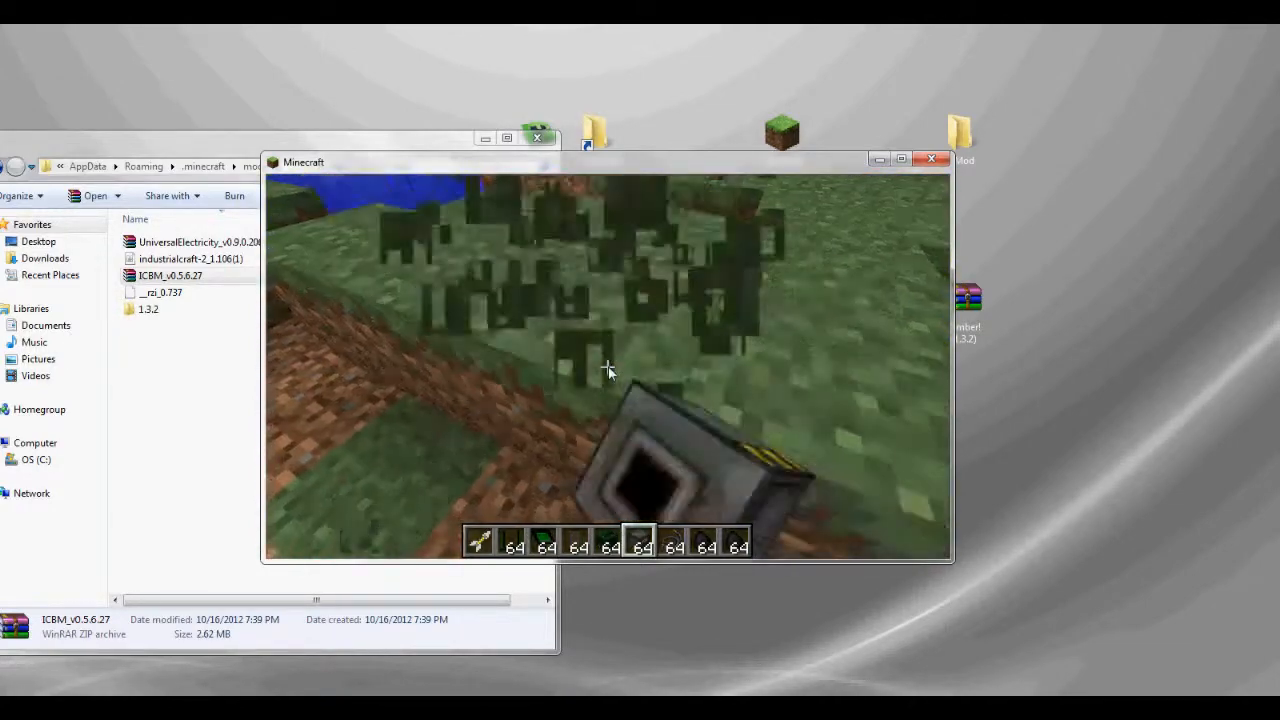
mouse_move(607, 368)
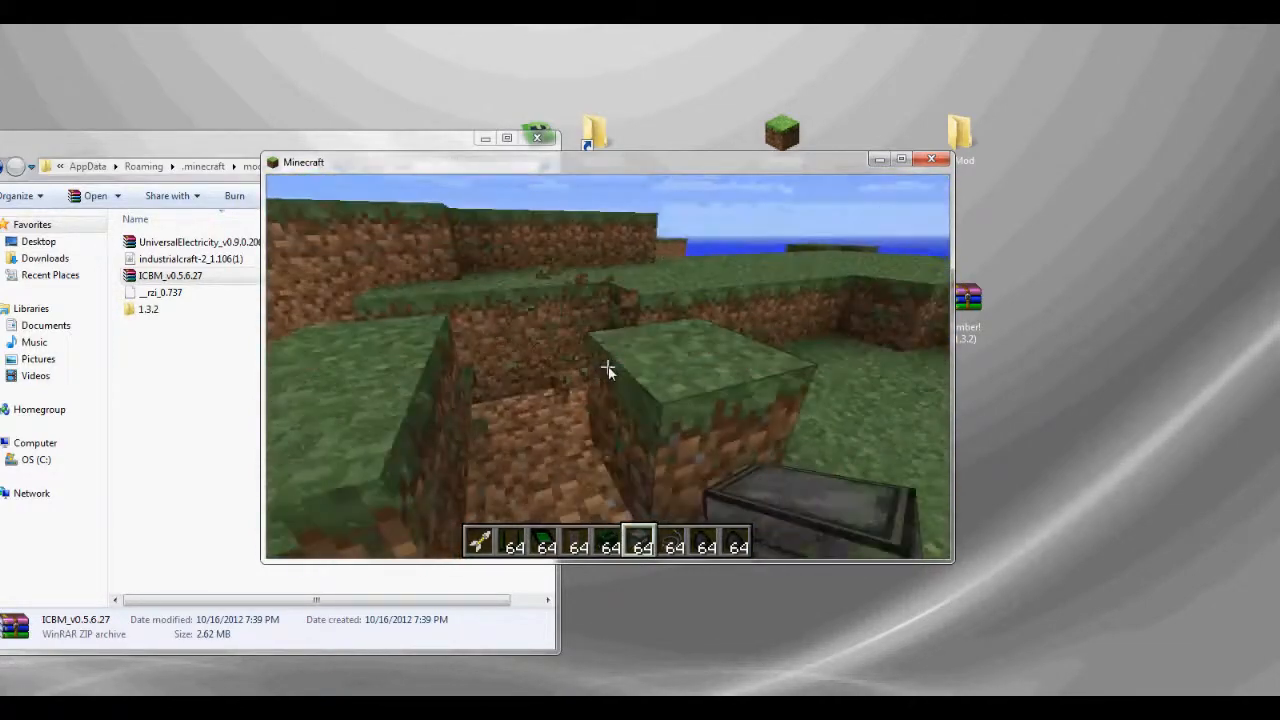
mouse_move(608, 370)
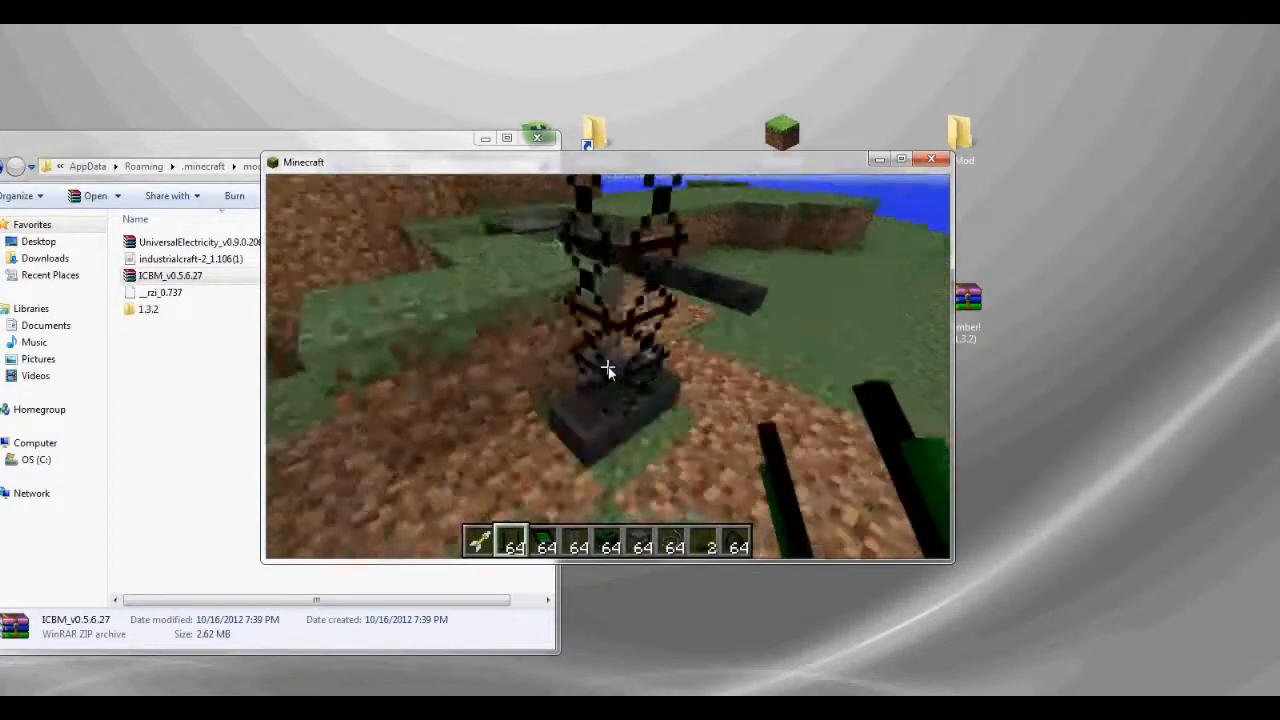
mouse_move(607, 367)
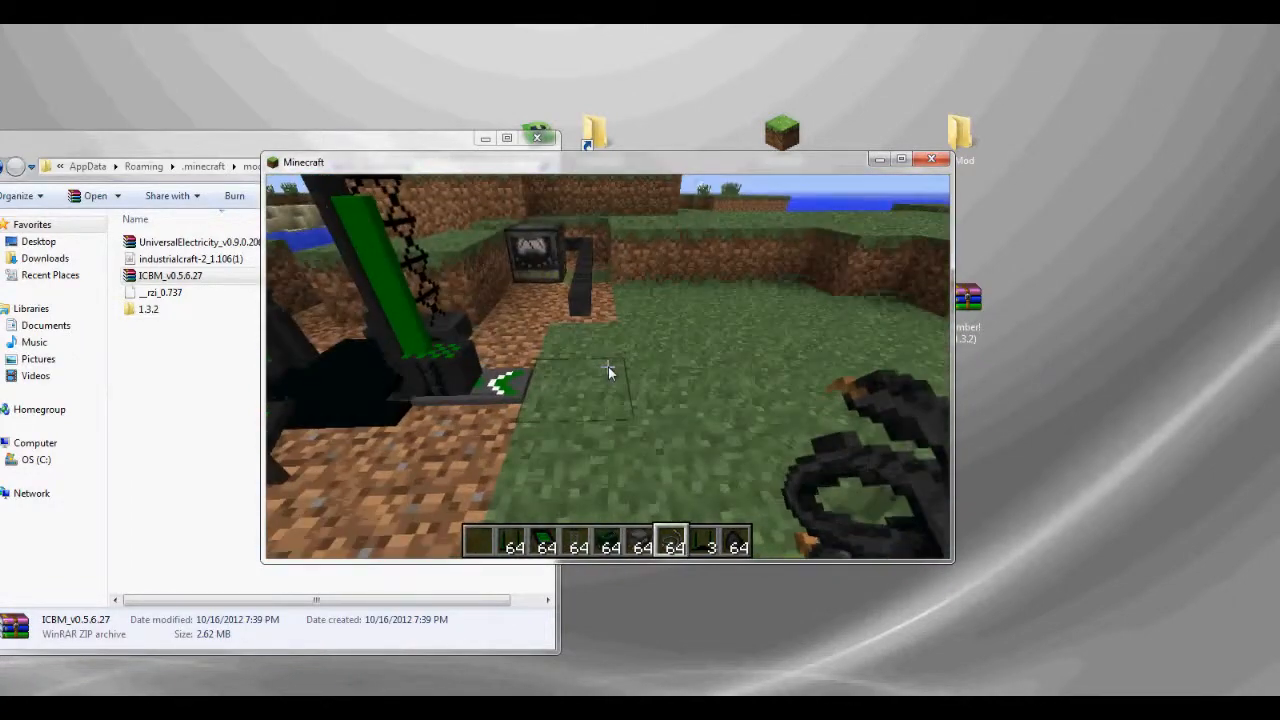
mouse_move(610, 370)
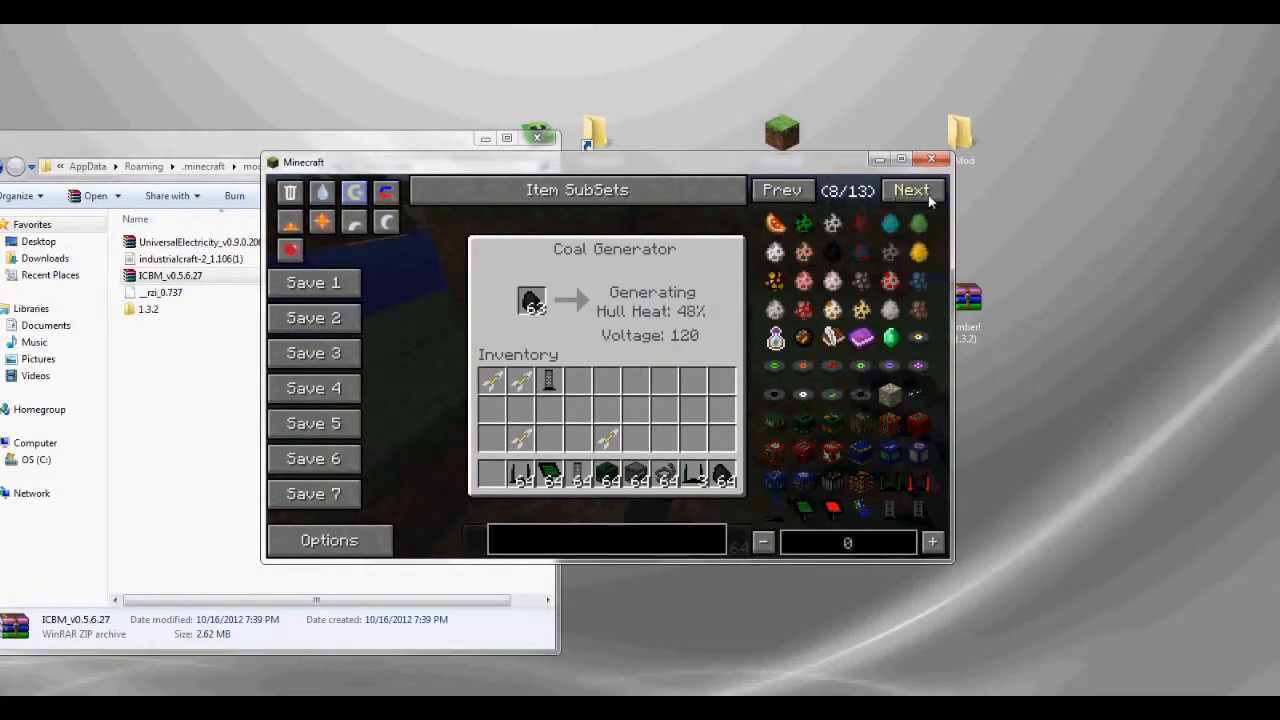
Page through NEI and search the item list, refining the query to 'radar'
left_click(911, 190)
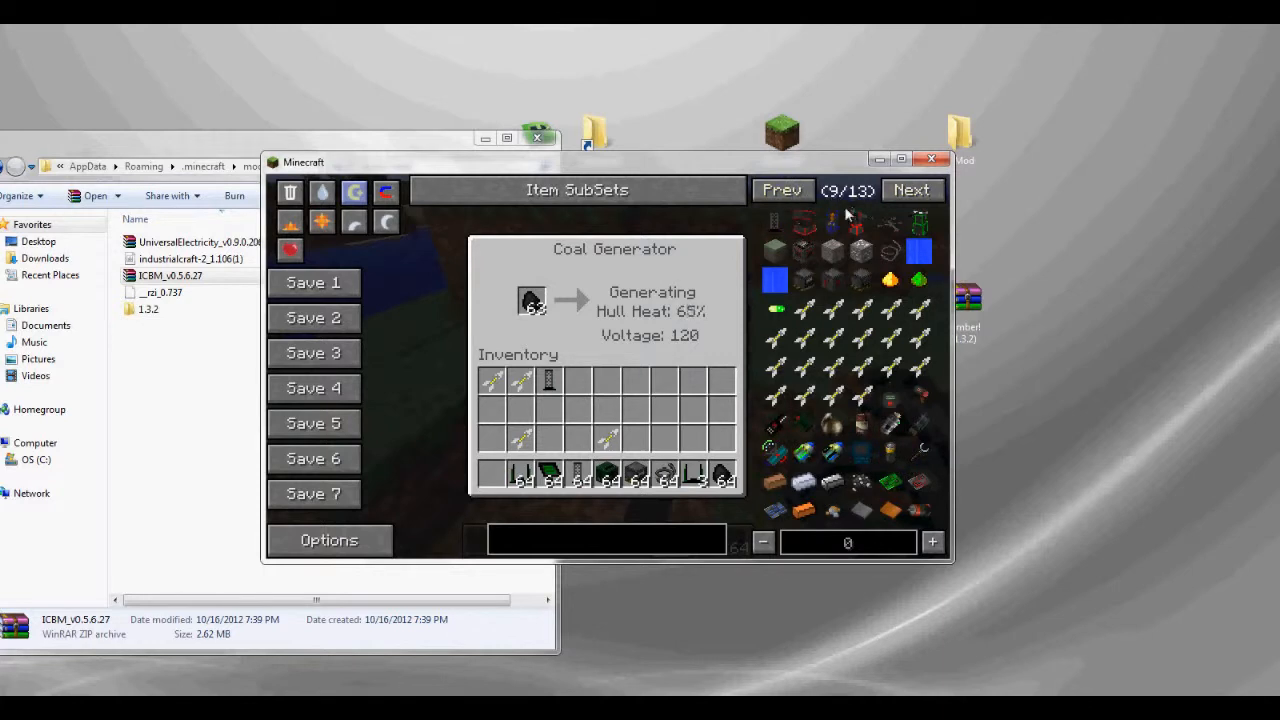
left_click(783, 190)
type("l")
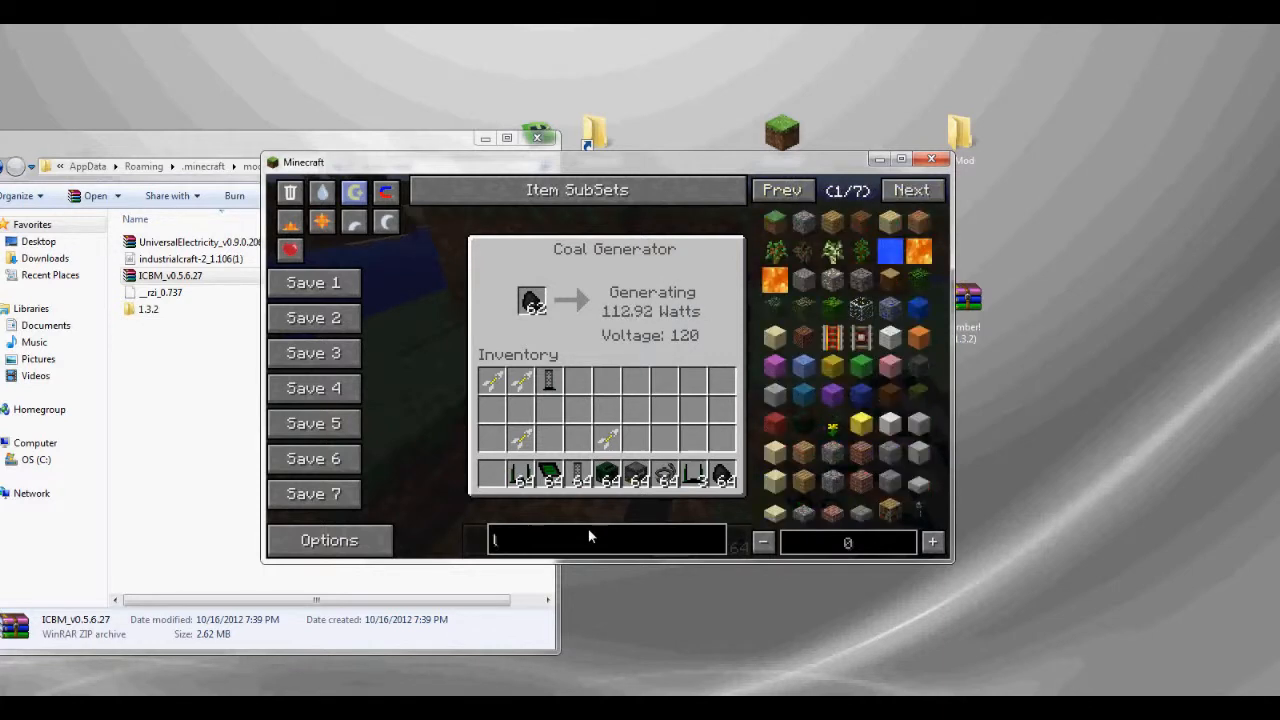
type("as")
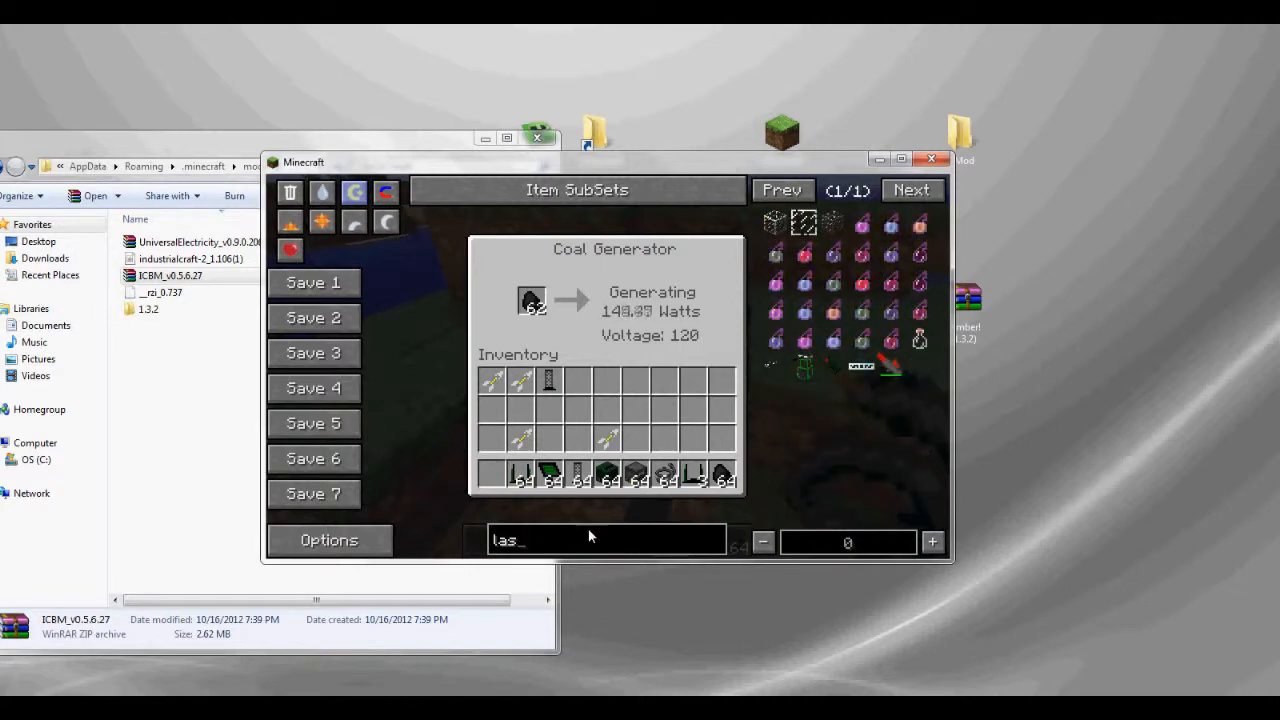
key("backspace")
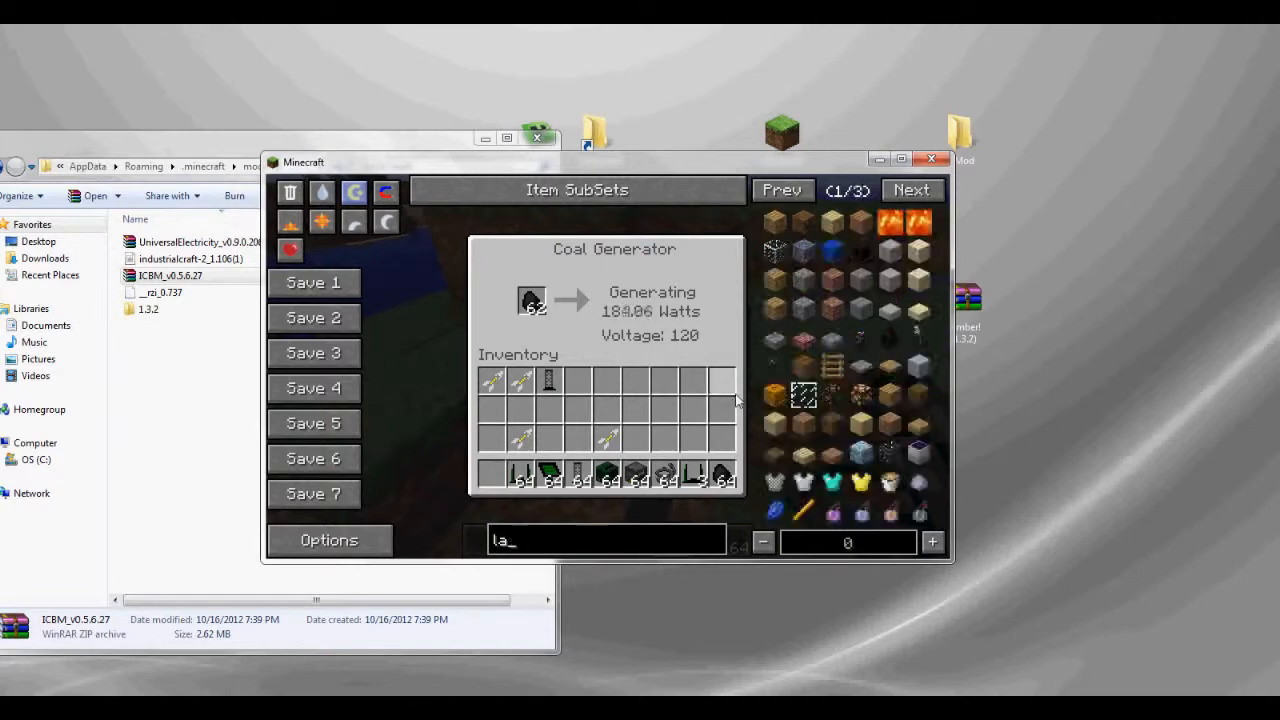
type("rem")
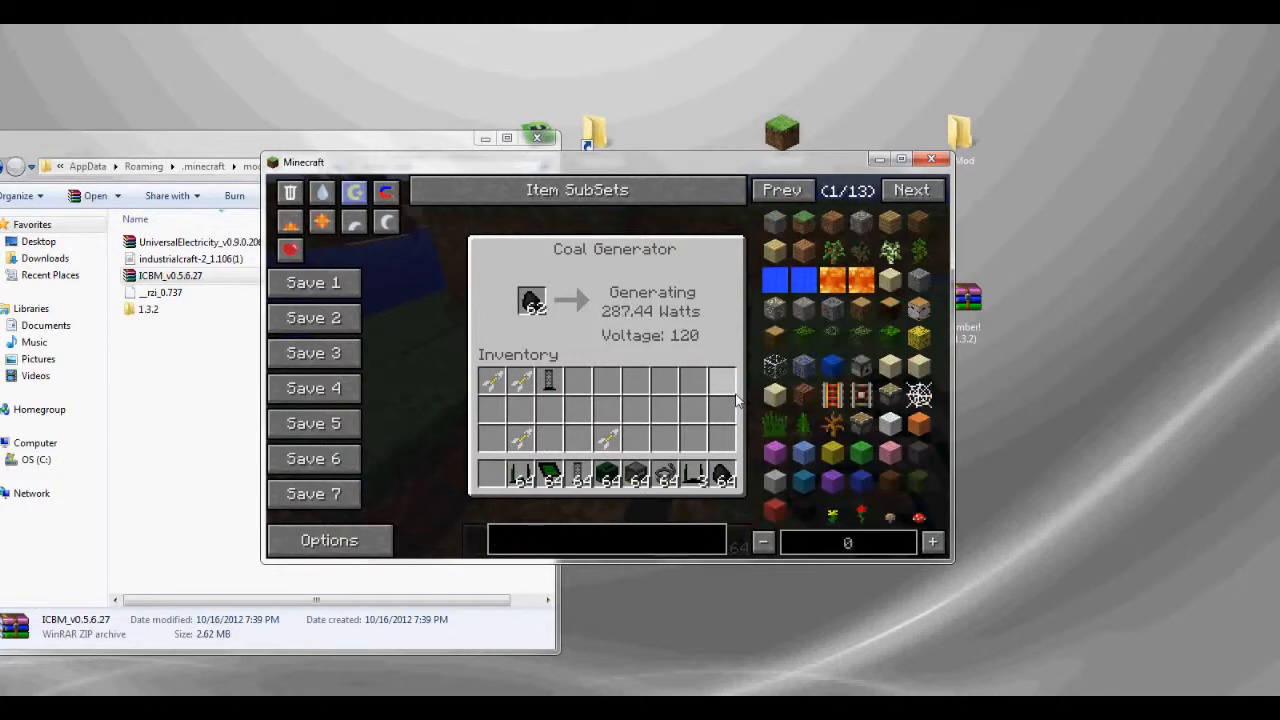
type("radar")
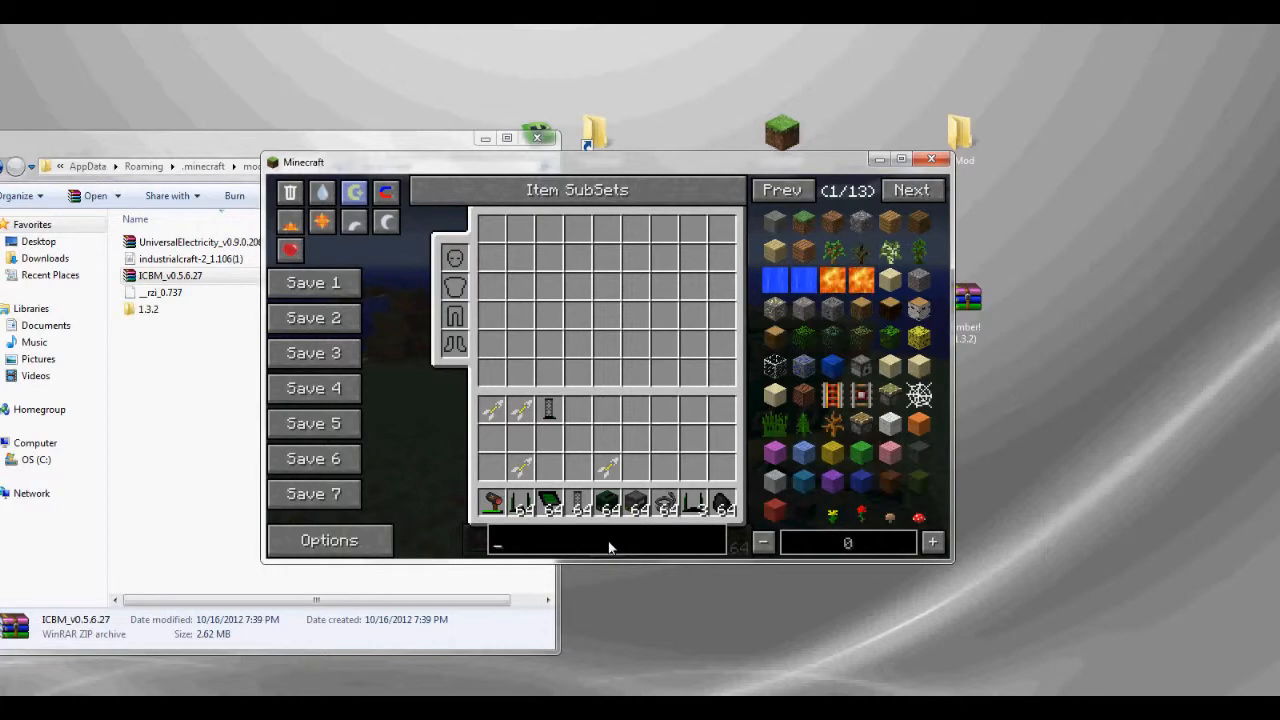
Search NEI for 'flin', take the item, and close the inventory
type("flin")
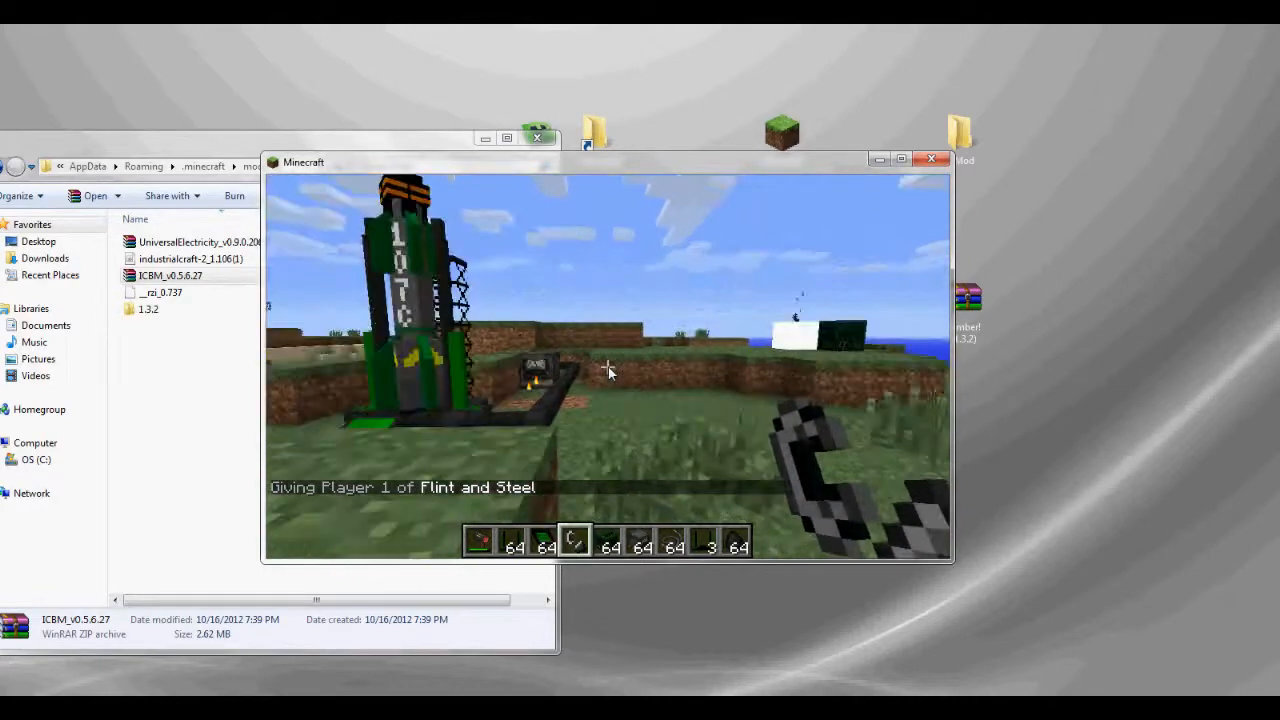
left_click(610, 370)
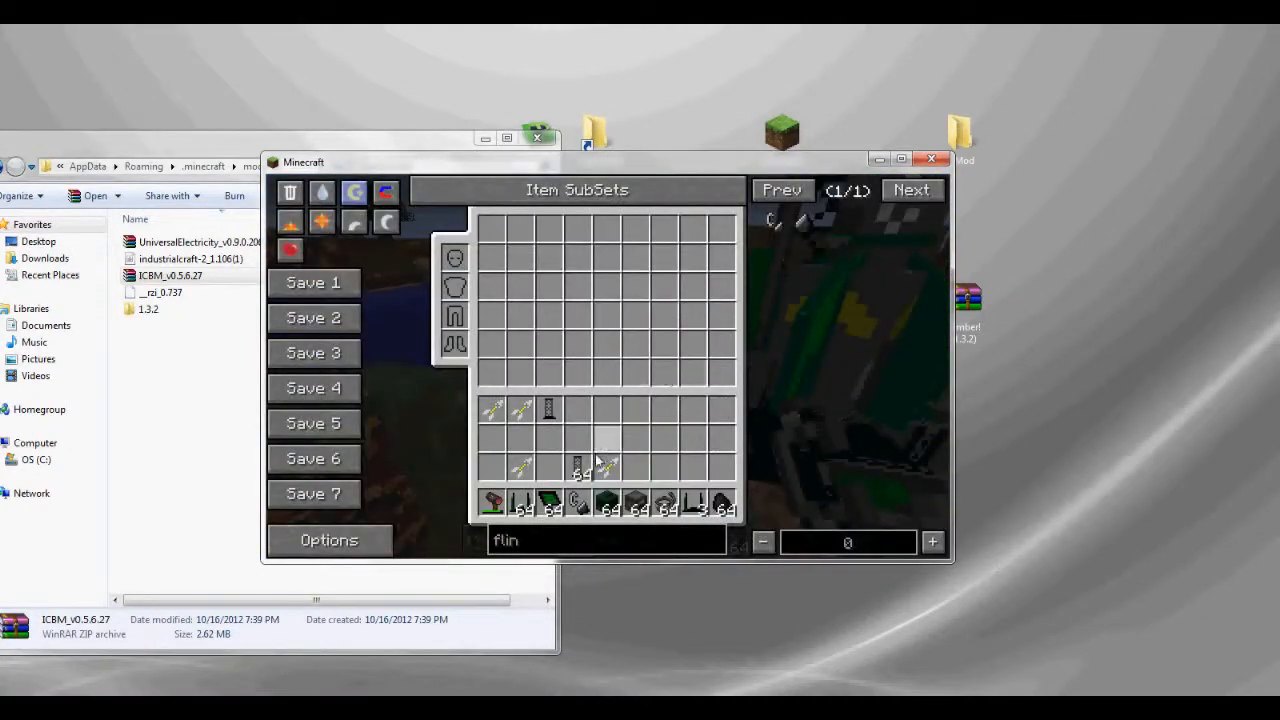
key("Backspace")
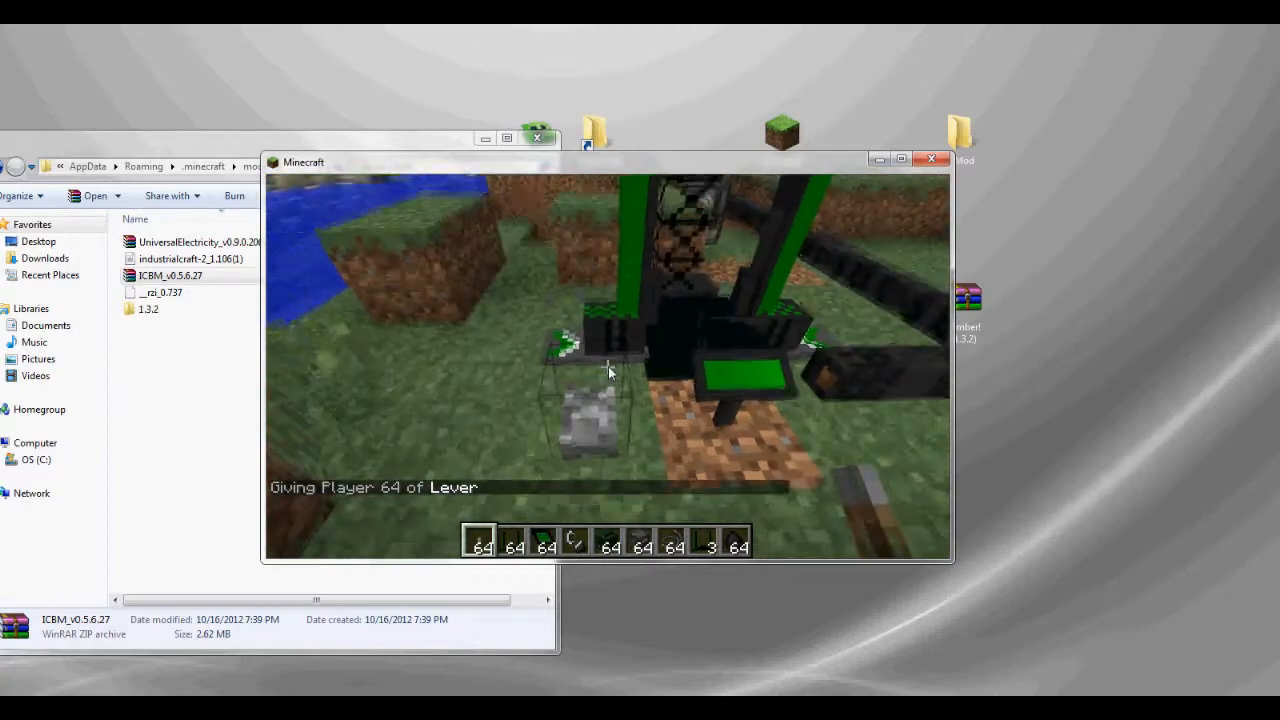
mouse_move(610, 370)
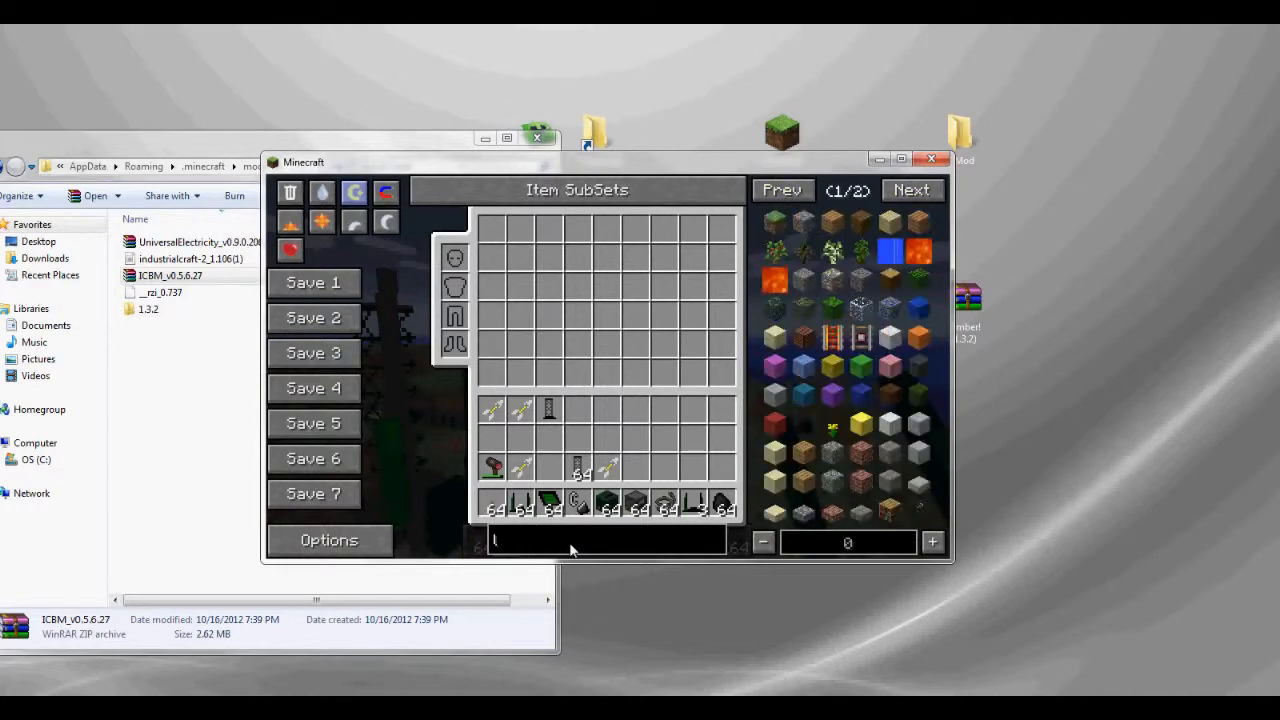
Close the inventory and return to the world beside the tier-1 launch pad
key("Escape")
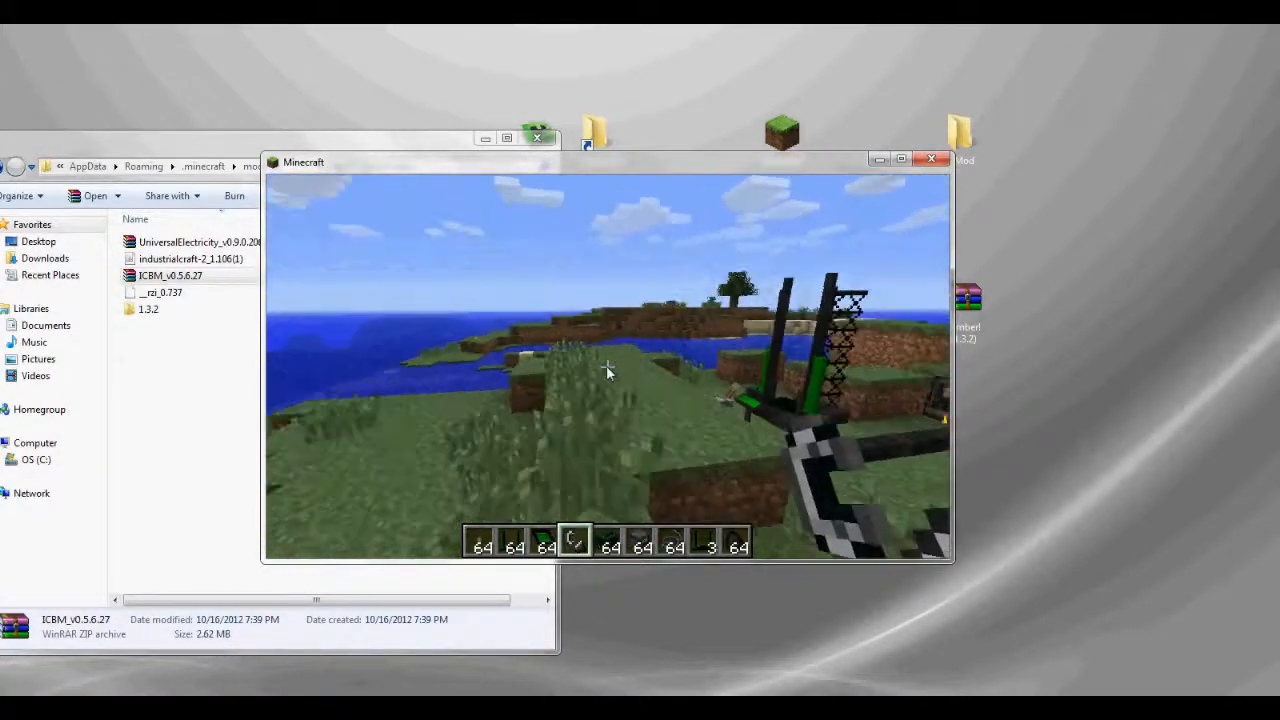
mouse_move(607, 372)
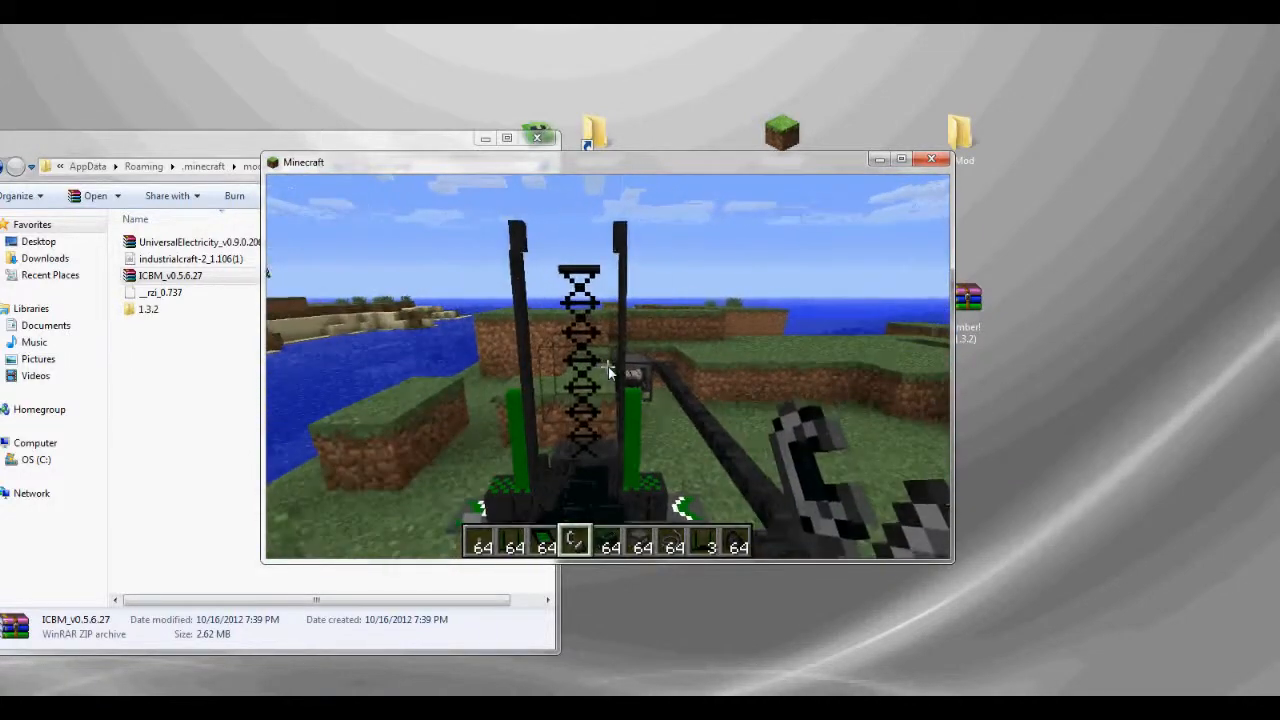